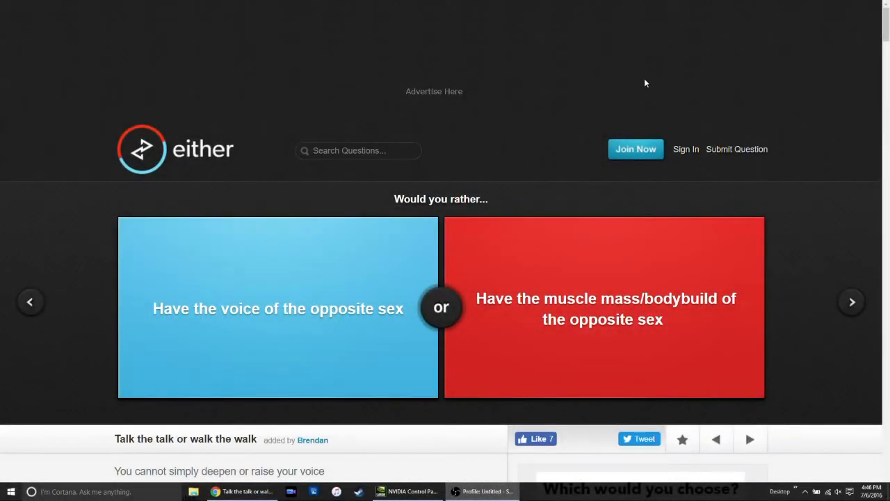
mouse_move(656, 85)
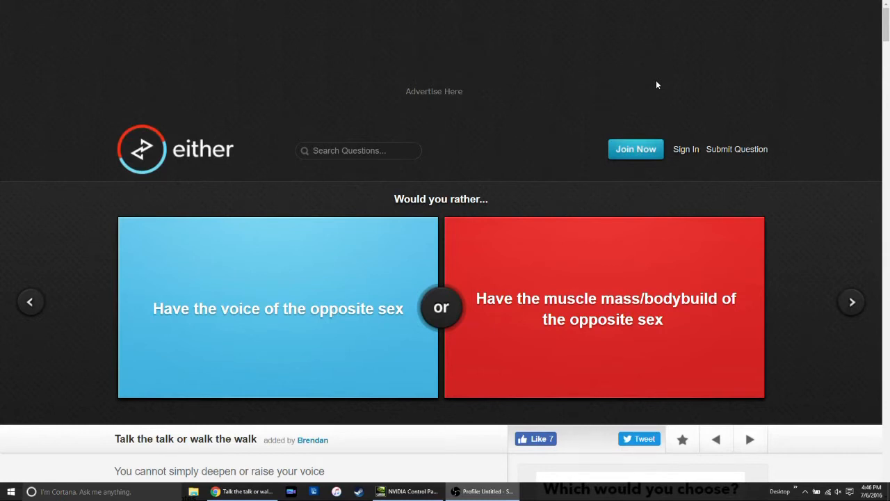
mouse_move(662, 91)
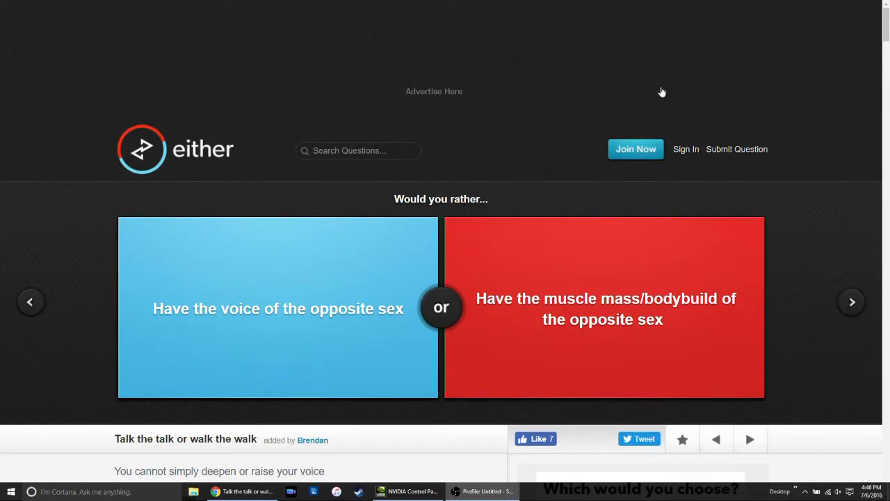
mouse_move(581, 328)
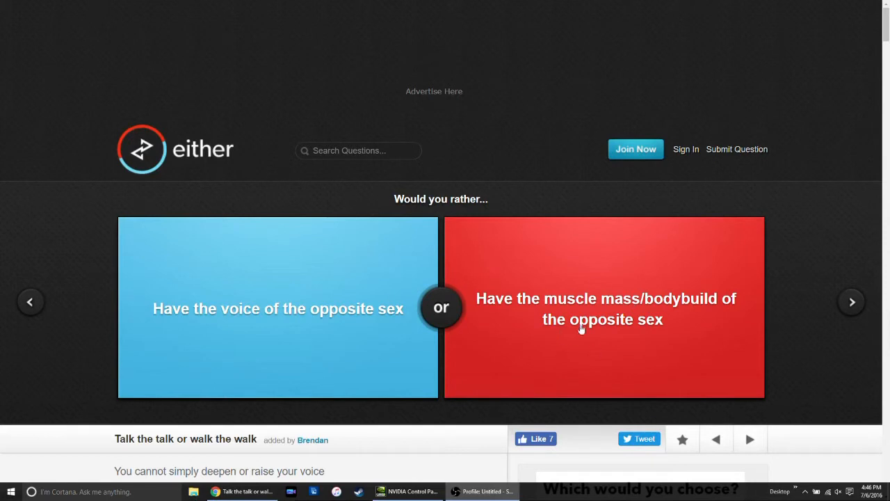
mouse_move(556, 150)
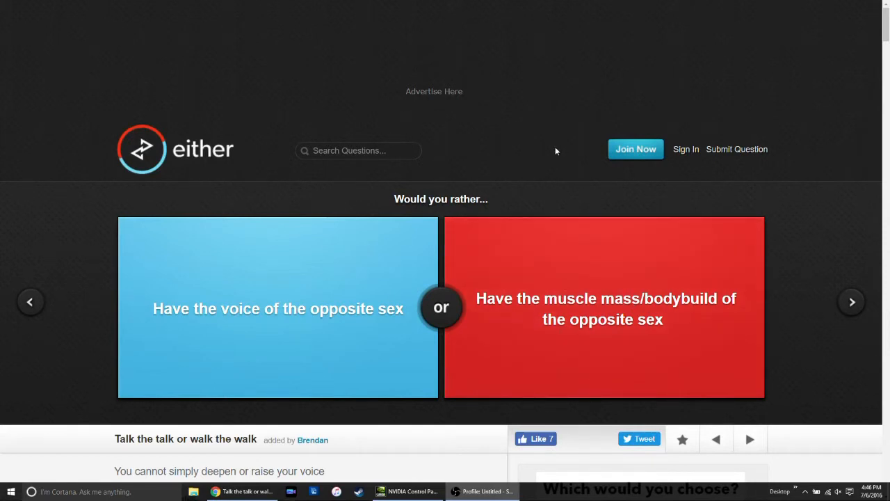
mouse_move(550, 103)
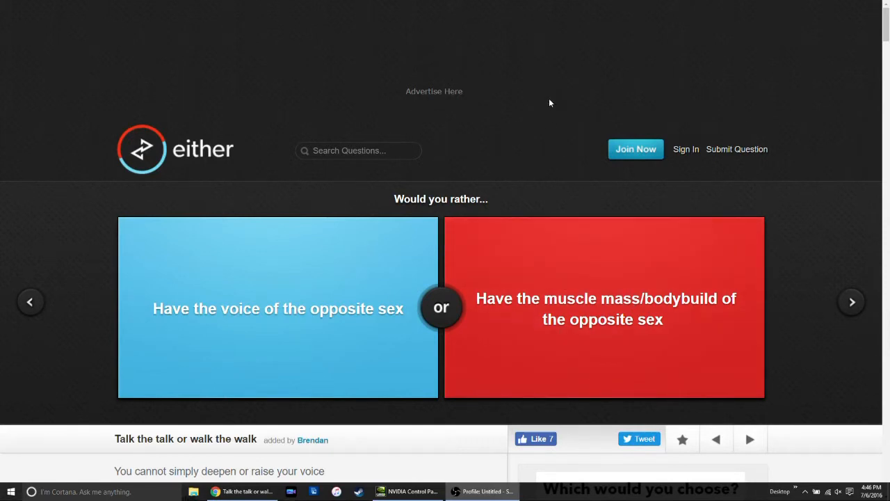
mouse_move(548, 110)
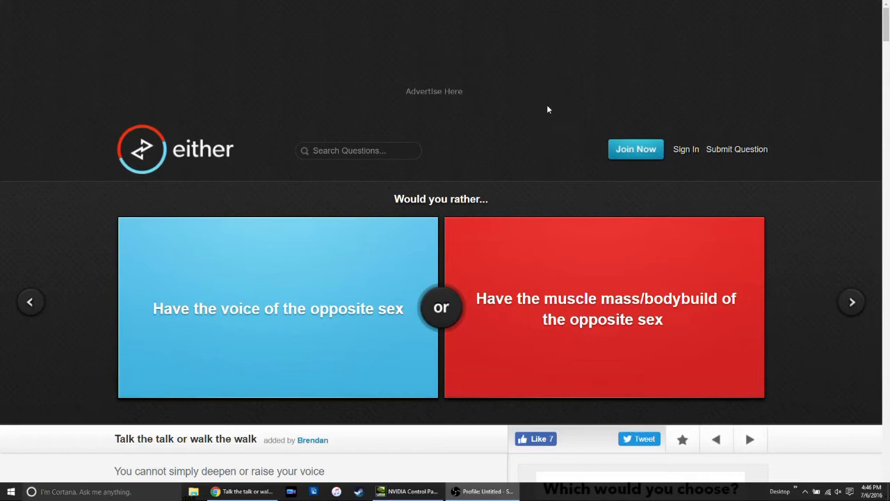
mouse_move(547, 96)
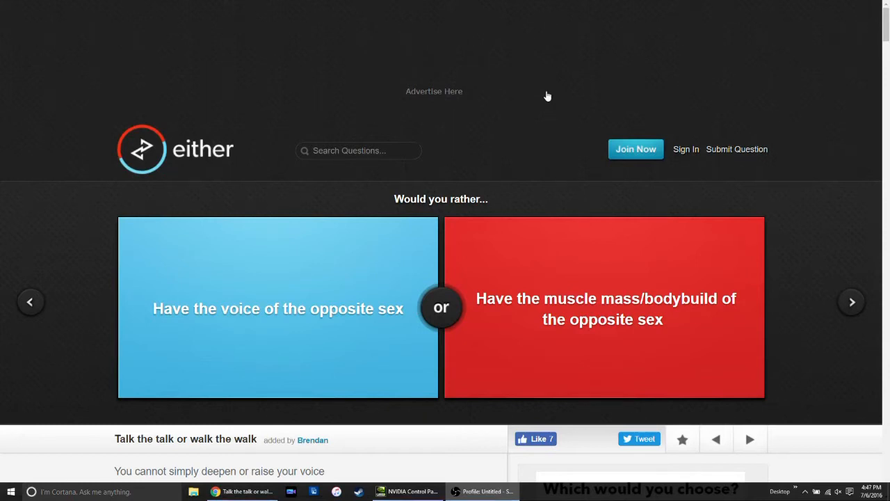
- Vote to have the voice of the opposite sex, revealing 54% versus 46%
left_click(278, 309)
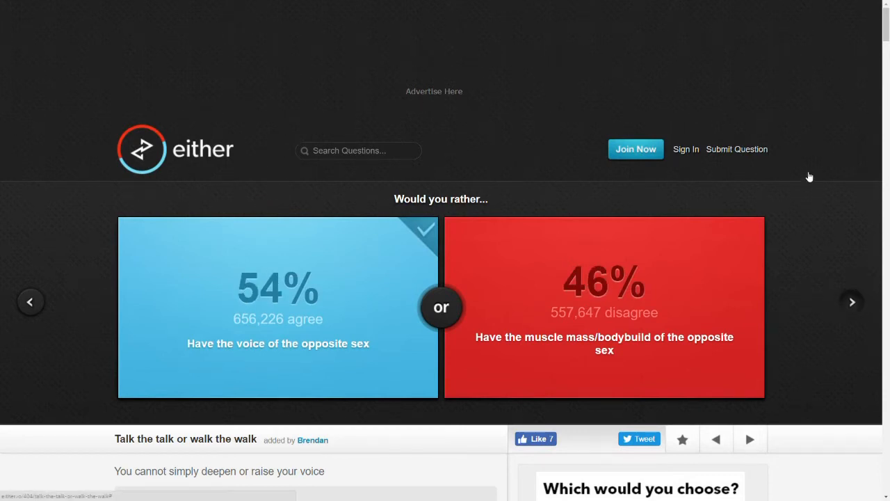
- Vote to dress as you did at 15 (61%), then to be as you are now (44%)
left_click(851, 302)
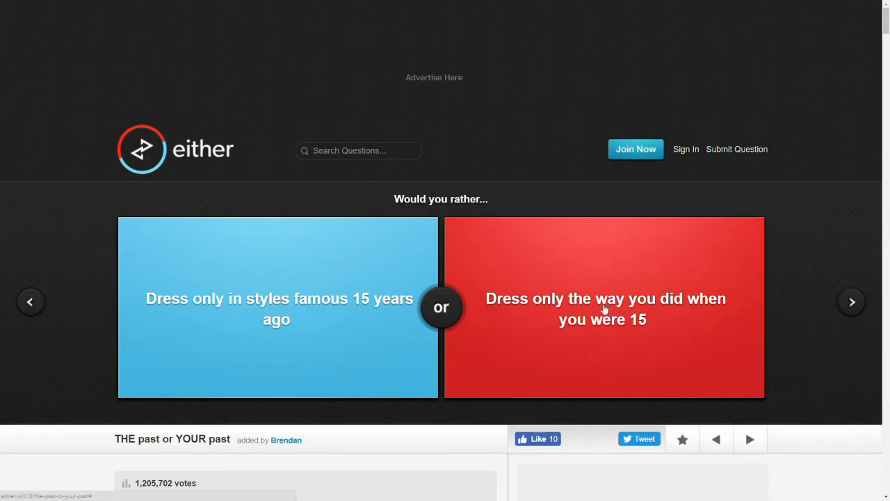
left_click(604, 309)
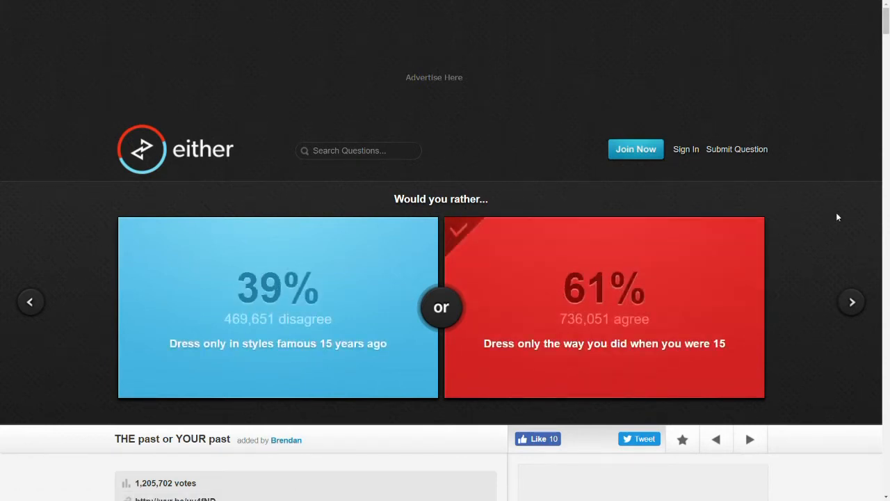
left_click(851, 301)
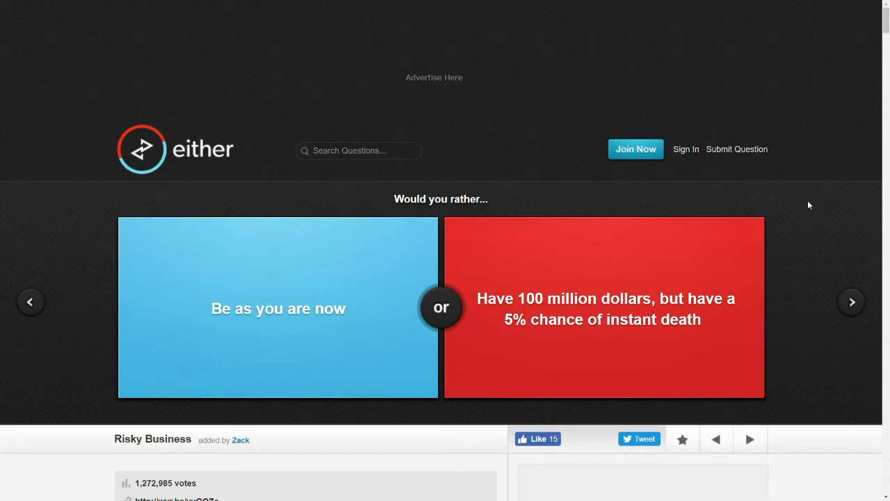
mouse_move(300, 293)
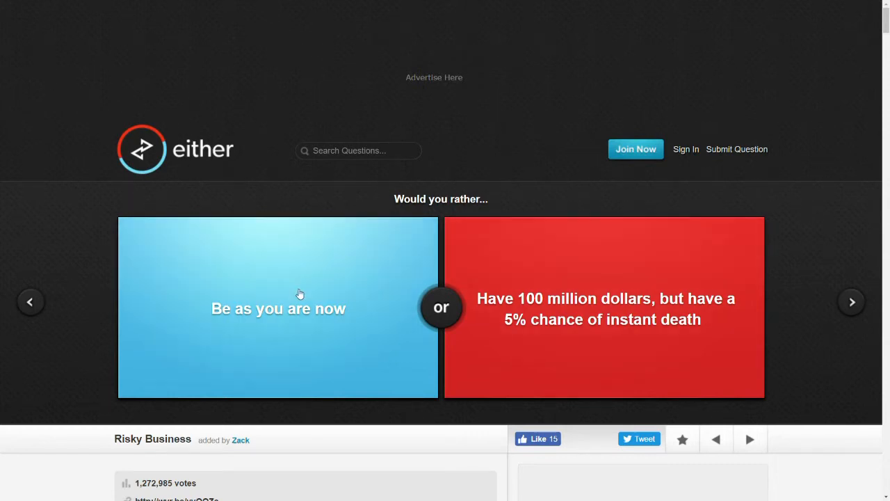
left_click(299, 293)
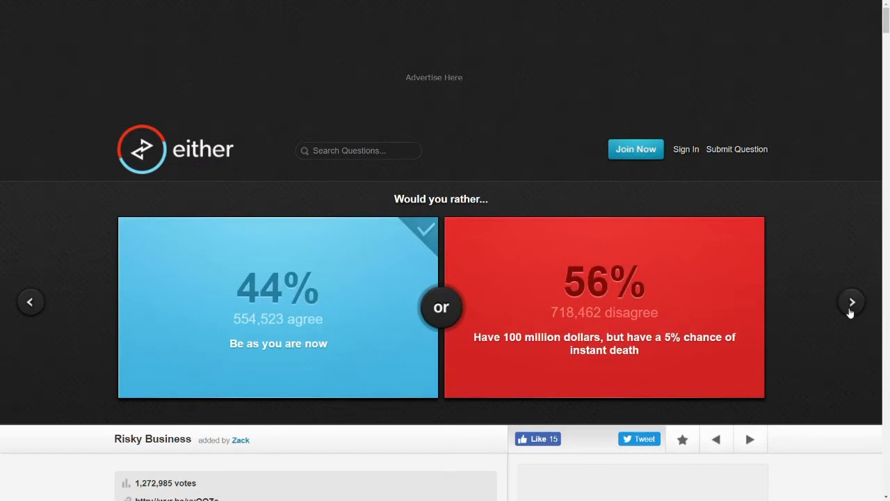
- Advance through questions, voting for the really hard pillow (49%) and an epidural (41%)
left_click(851, 302)
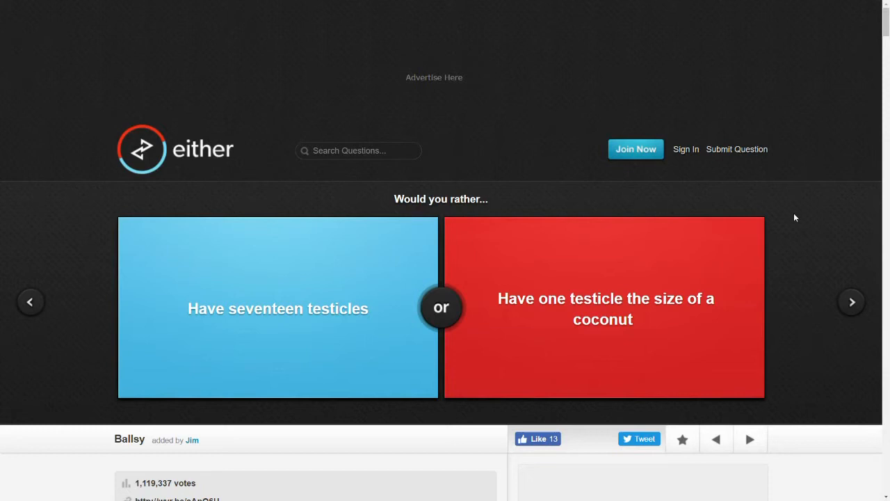
mouse_move(328, 298)
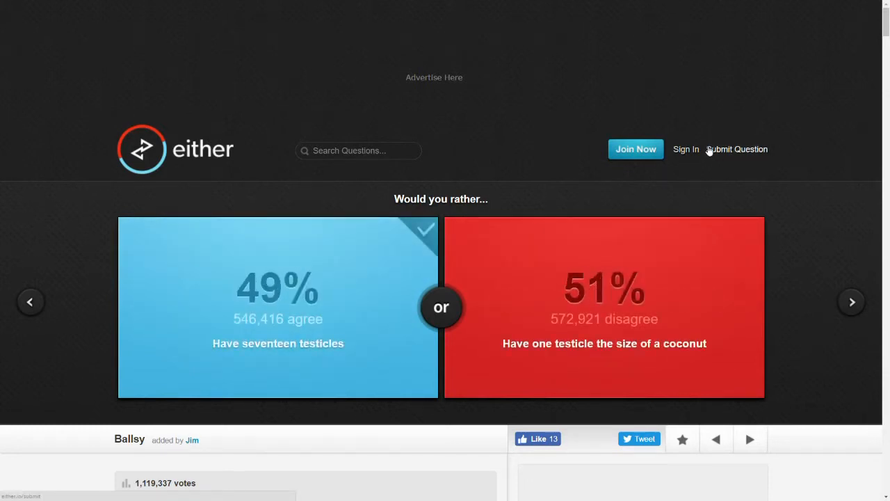
left_click(850, 302)
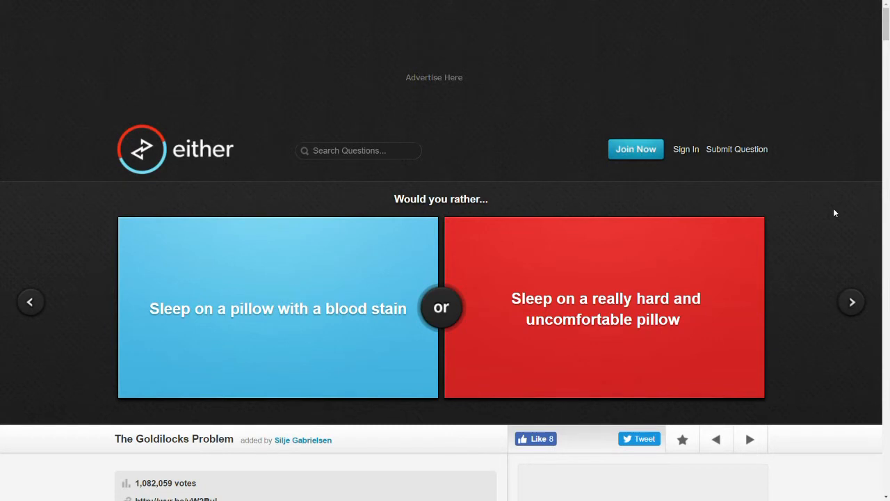
mouse_move(823, 134)
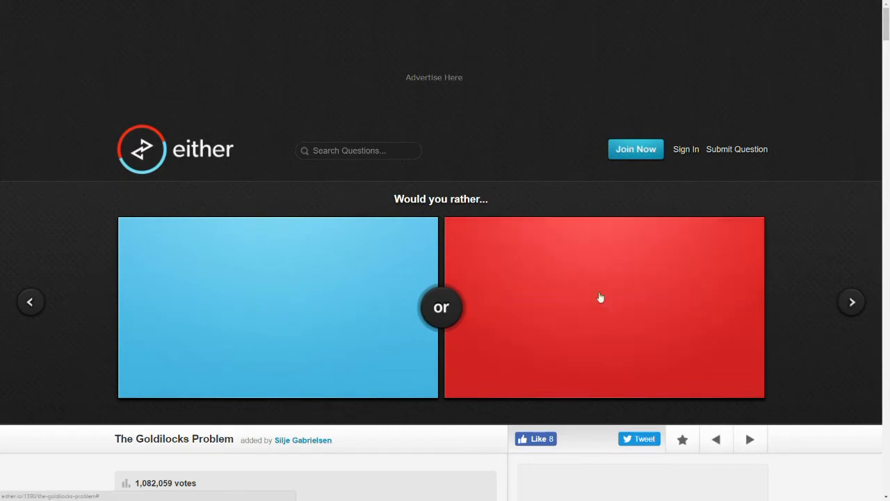
left_click(600, 298)
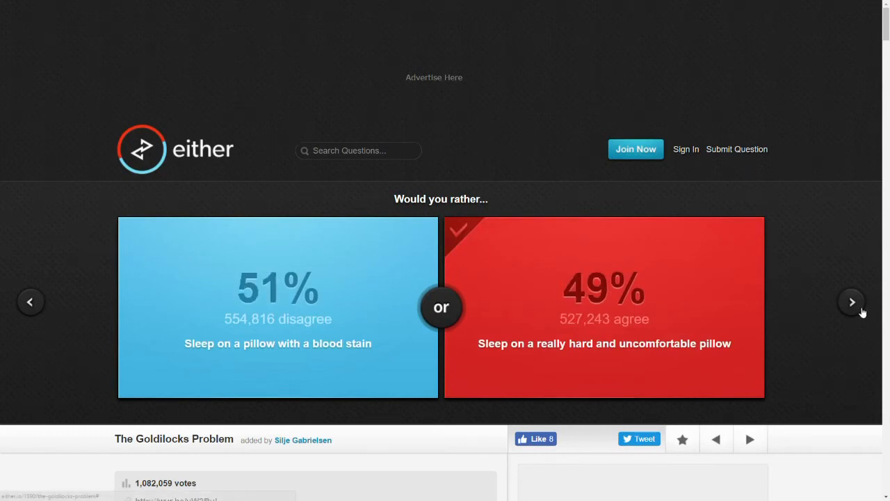
mouse_move(853, 286)
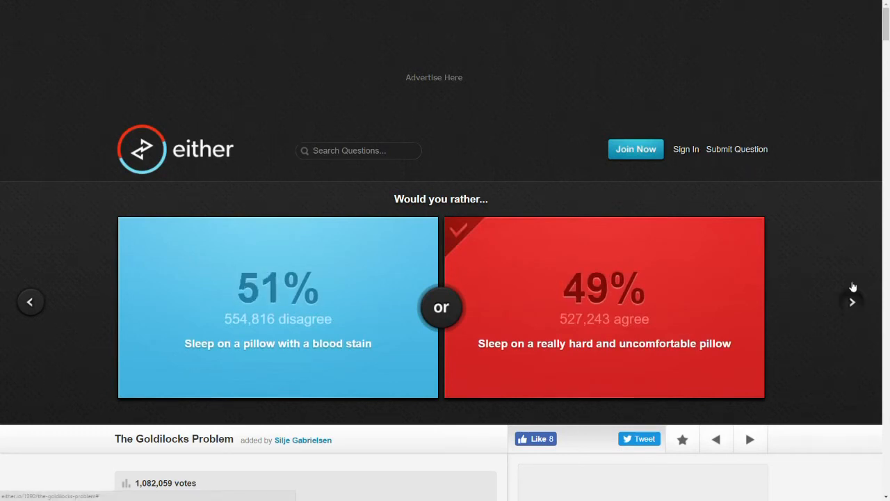
left_click(851, 301)
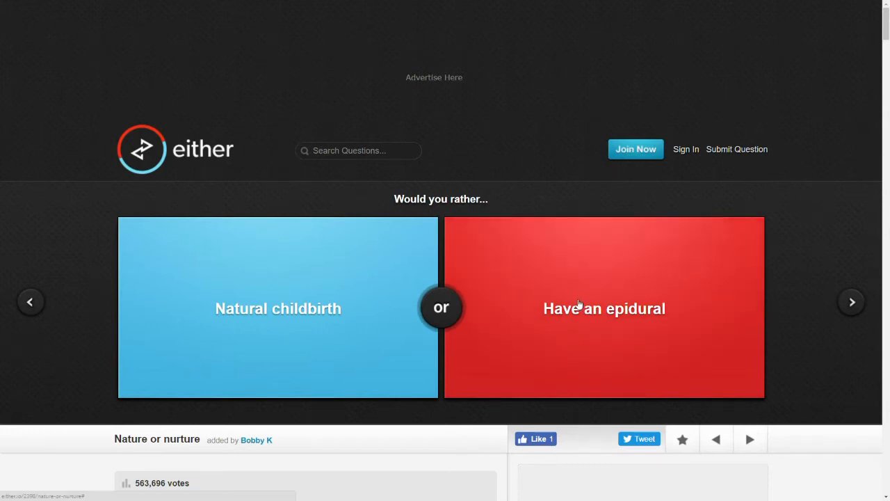
left_click(604, 308)
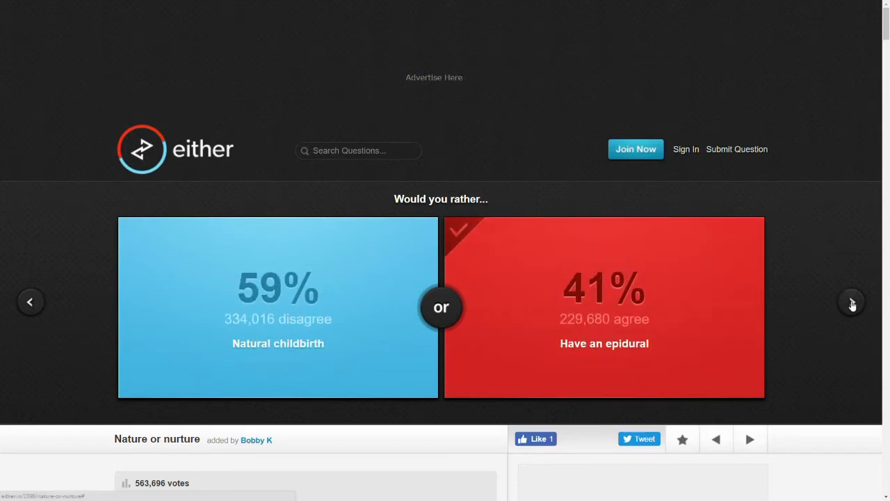
mouse_move(856, 308)
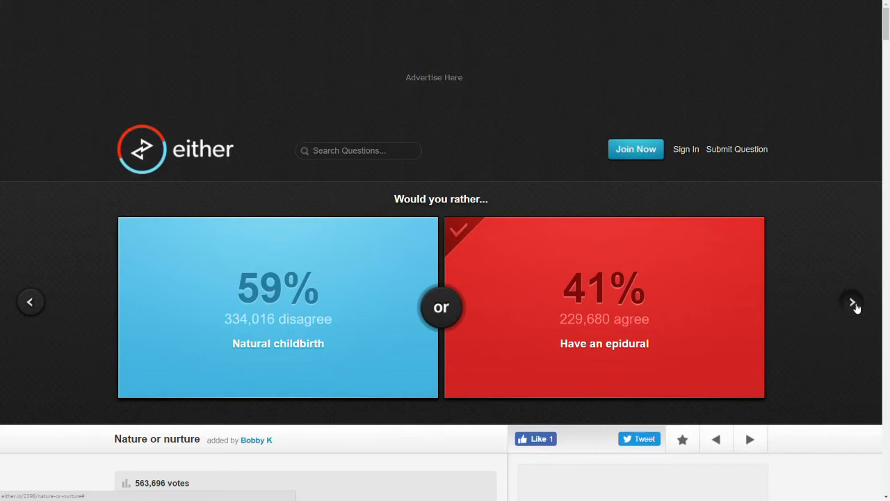
- Move past the Ivy League question, vote for the mafia hit (51%), and load orc-or-night-elf
left_click(851, 301)
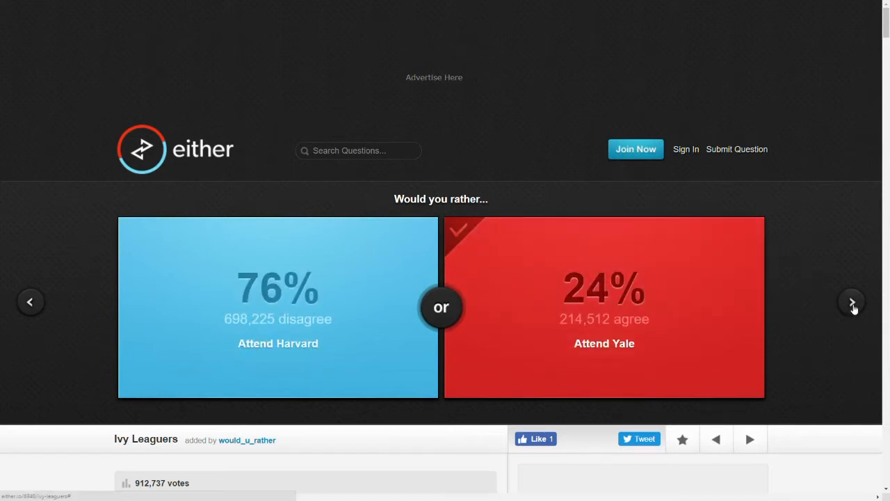
left_click(850, 301)
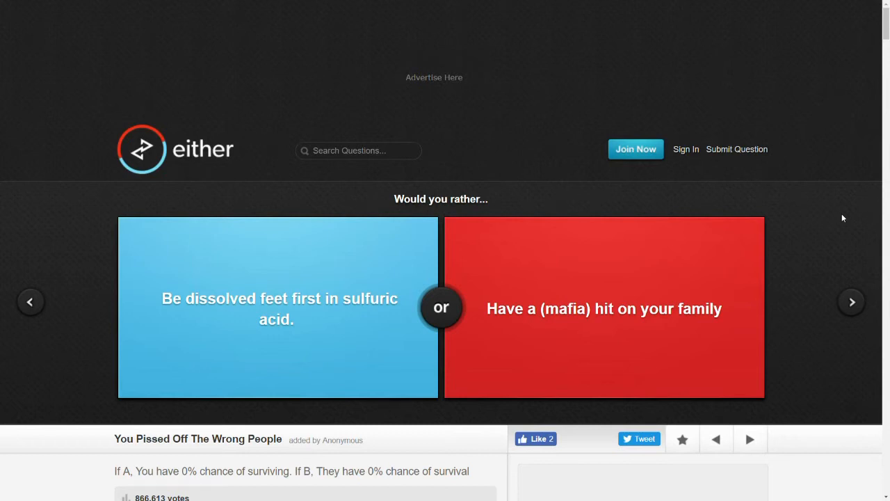
left_click(604, 308)
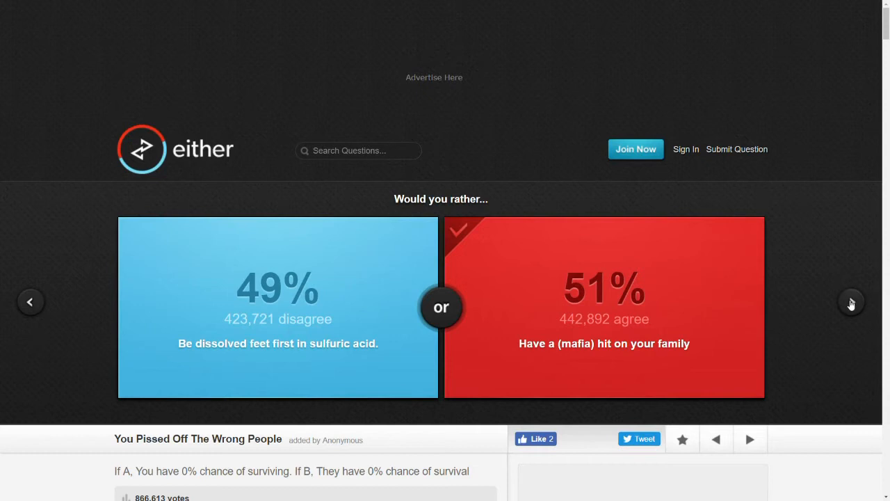
left_click(851, 301)
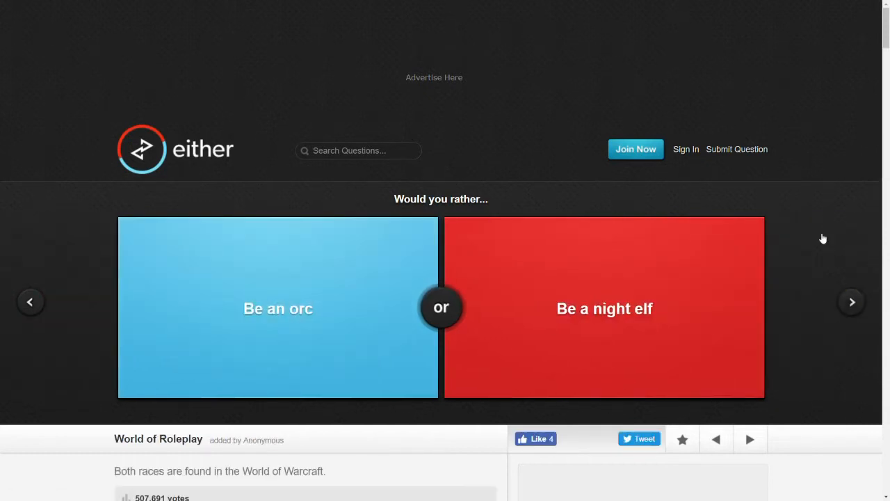
mouse_move(805, 208)
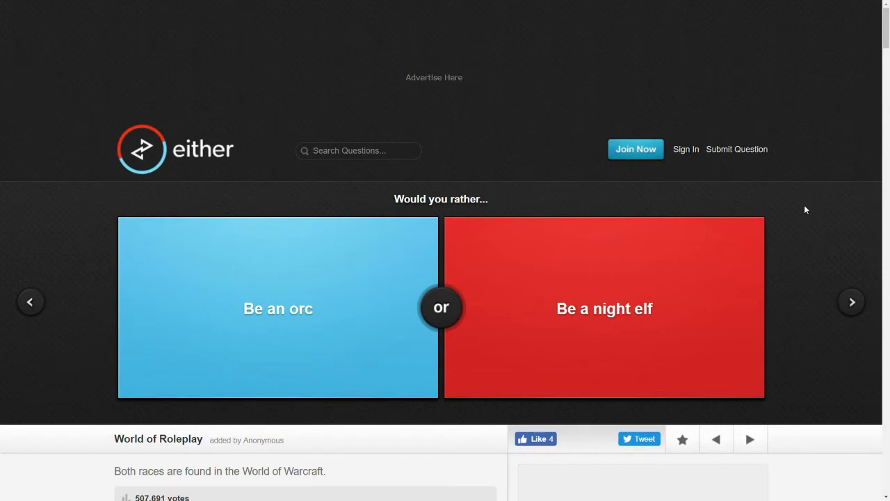
mouse_move(648, 117)
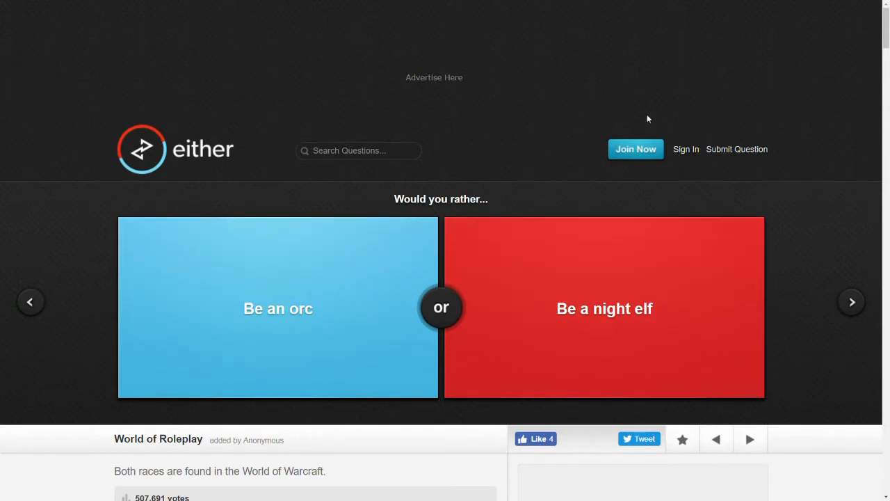
- Vote to save J.F.K (47%) and to never wear the same clothes twice (73%)
left_click(605, 308)
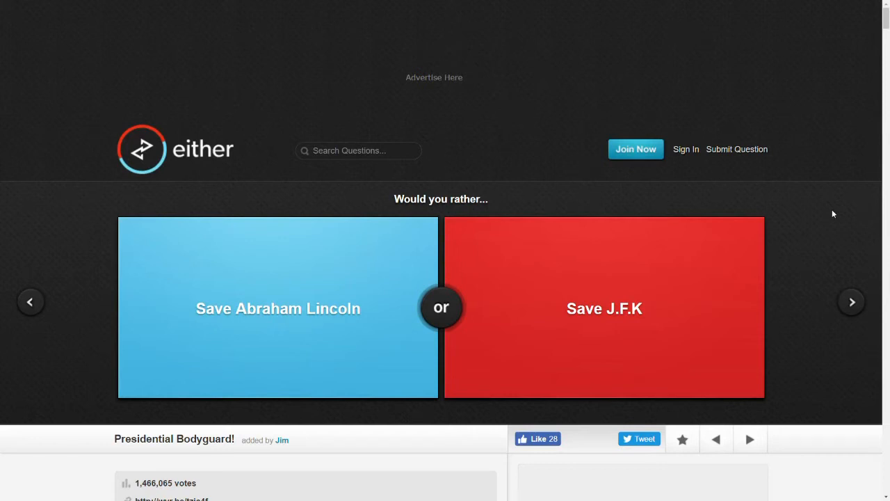
mouse_move(593, 304)
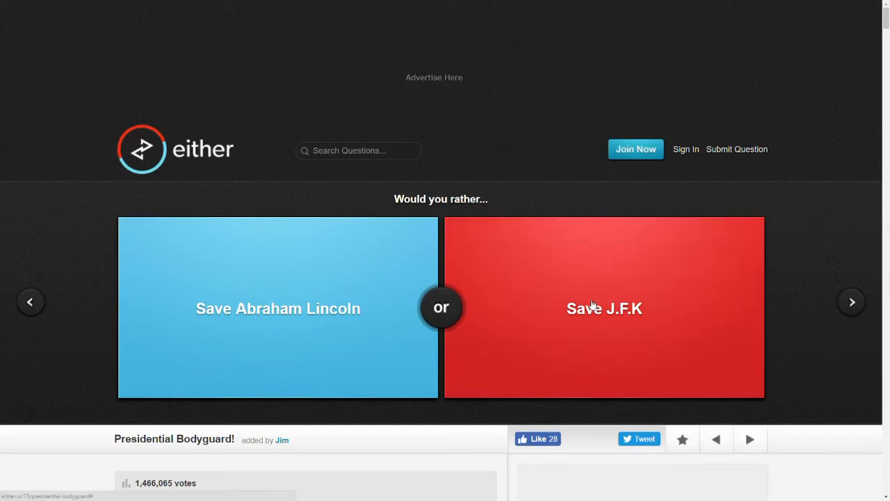
left_click(605, 308)
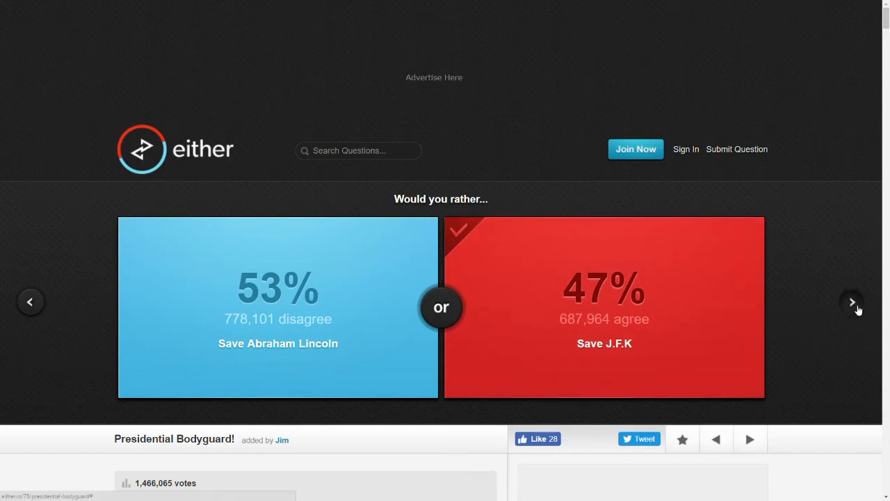
left_click(851, 301)
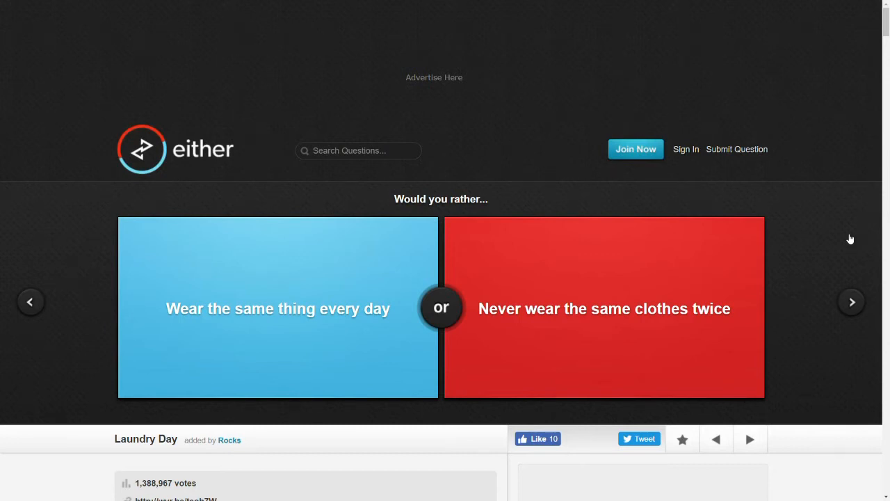
left_click(603, 308)
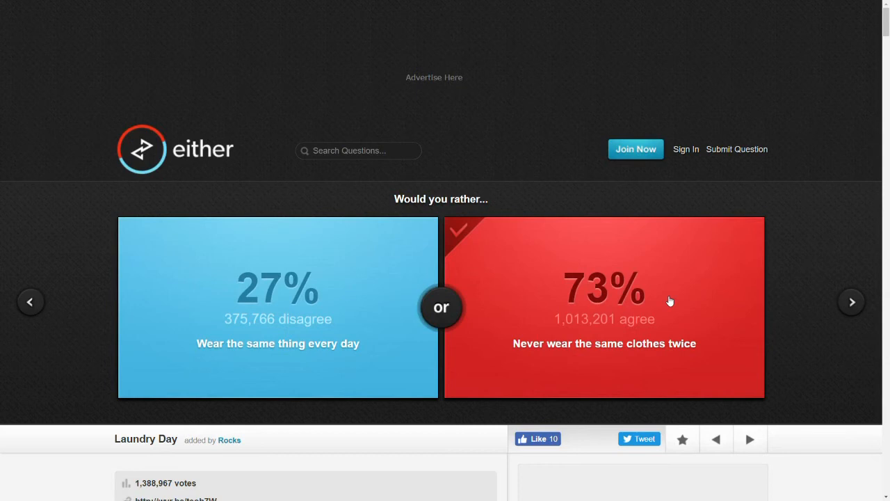
- Skip the Death Sentence question and choose Be a wizard (79% versus 21%)
left_click(849, 301)
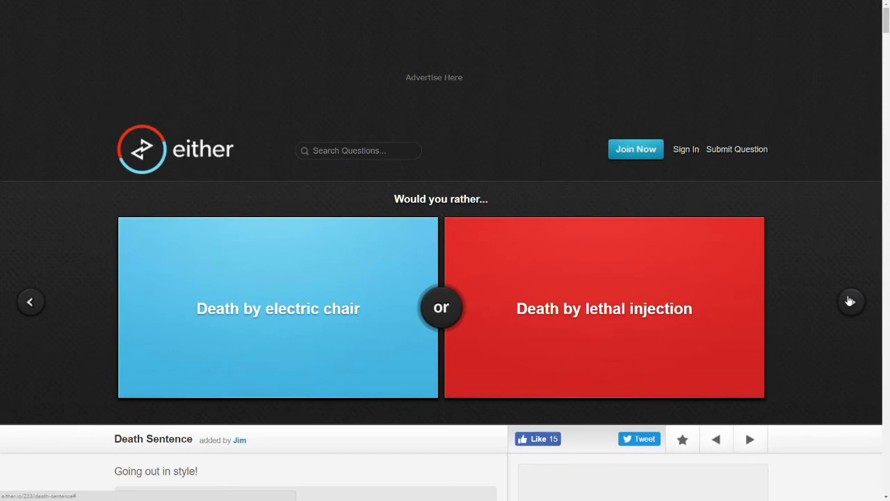
left_click(604, 308)
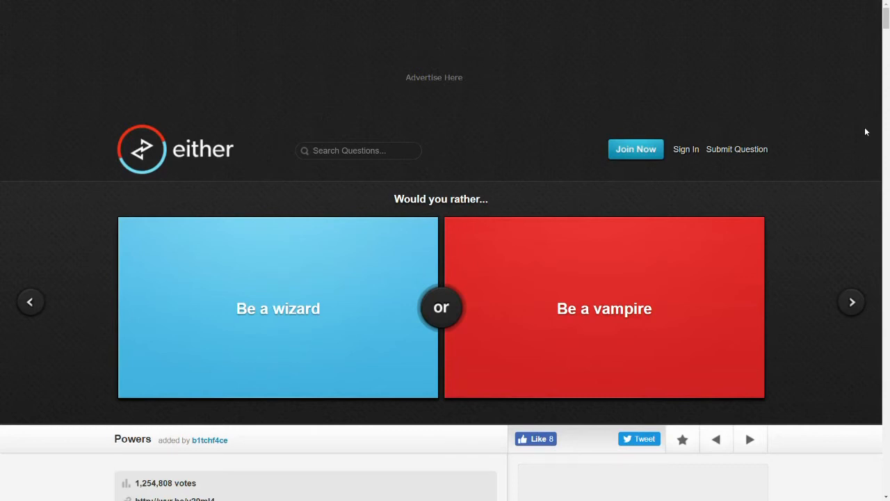
left_click(277, 308)
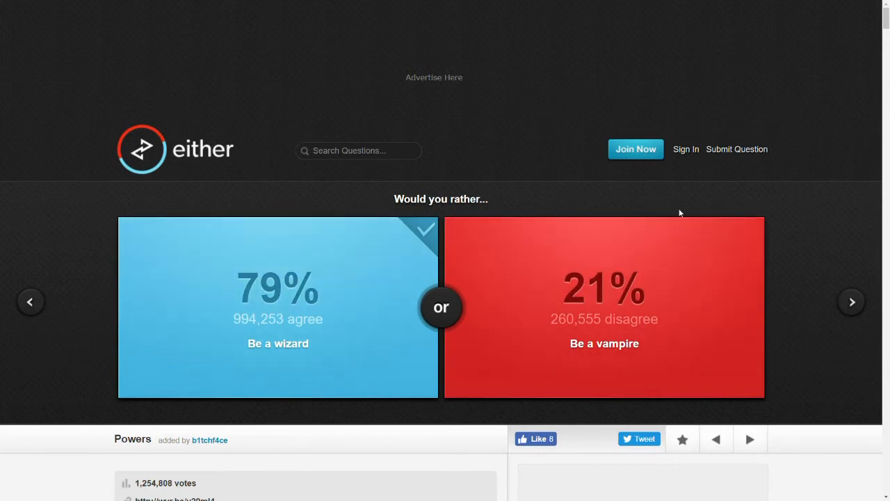
- Vote to call the police (25%), skip two questions, then choose throwing yourself at lava (51%)
left_click(851, 301)
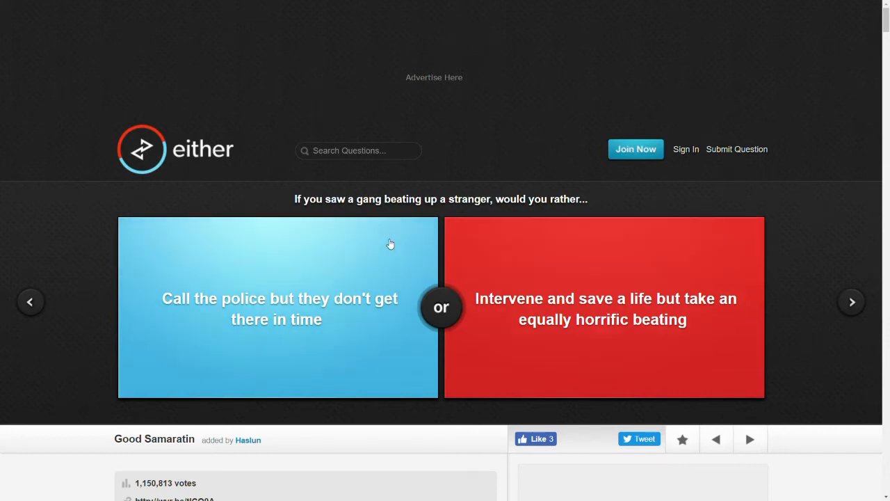
mouse_move(416, 265)
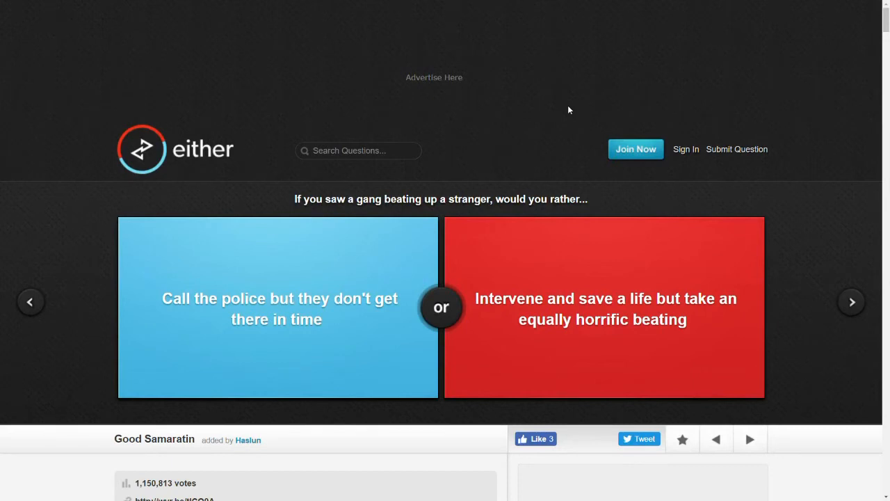
mouse_move(575, 117)
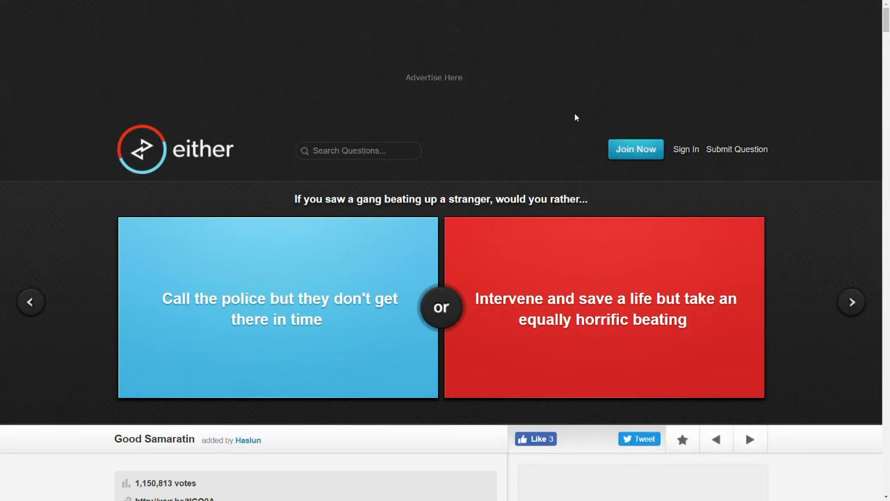
mouse_move(551, 146)
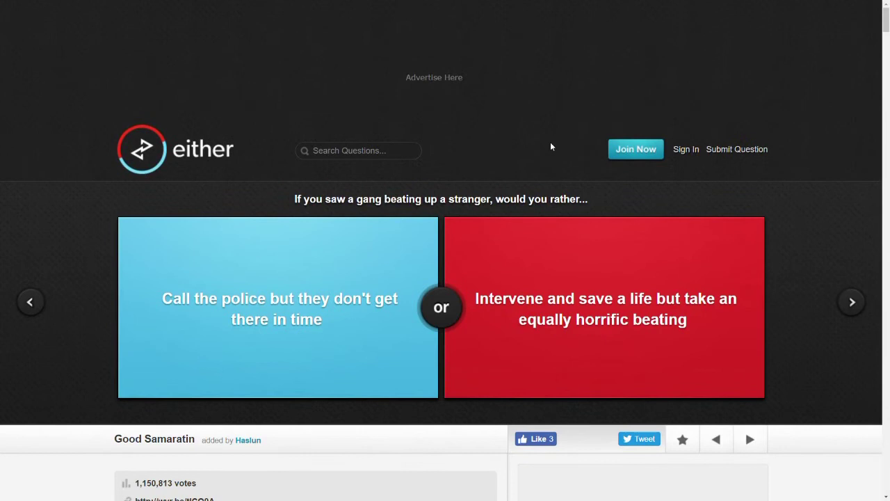
mouse_move(555, 138)
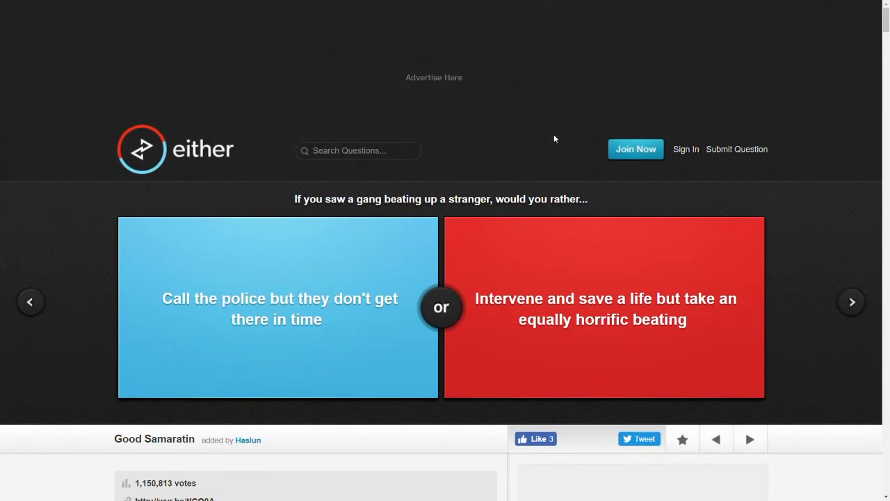
left_click(277, 308)
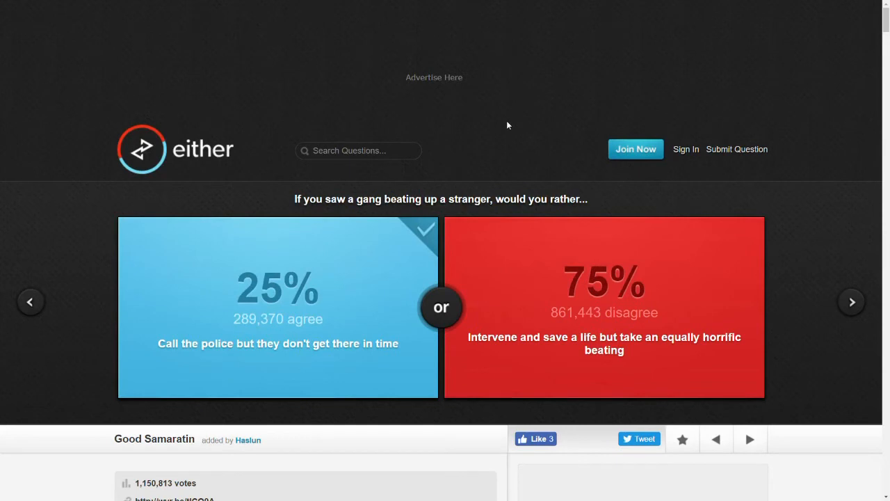
mouse_move(503, 127)
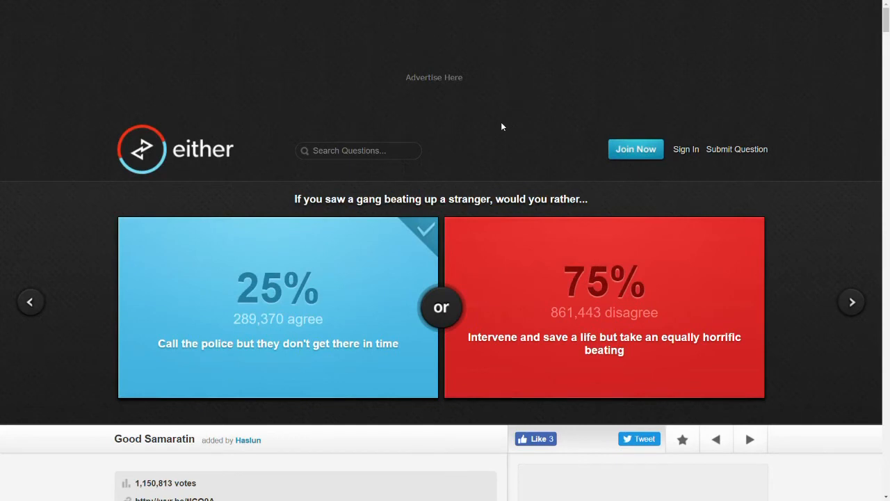
mouse_move(885, 320)
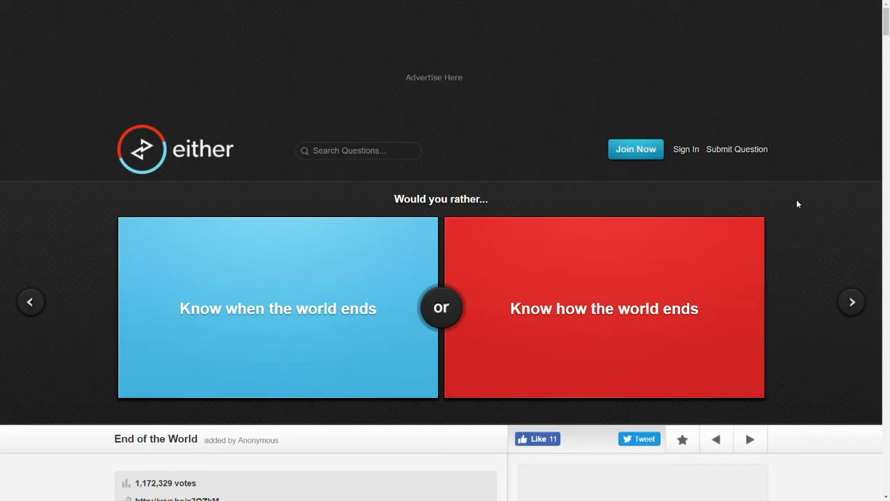
left_click(603, 308)
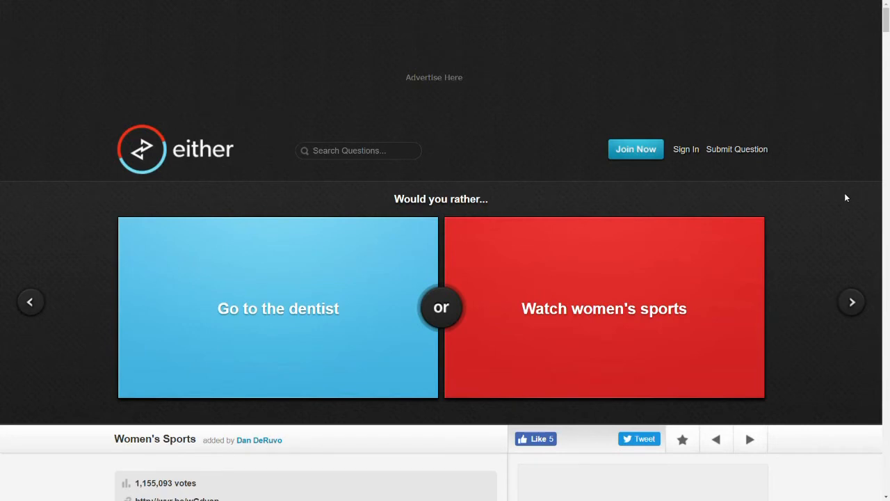
scroll("down", 3)
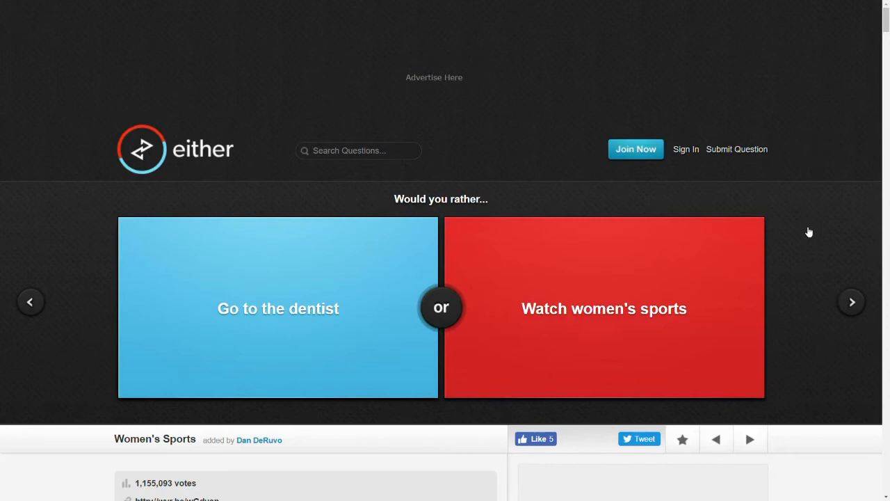
left_click(603, 308)
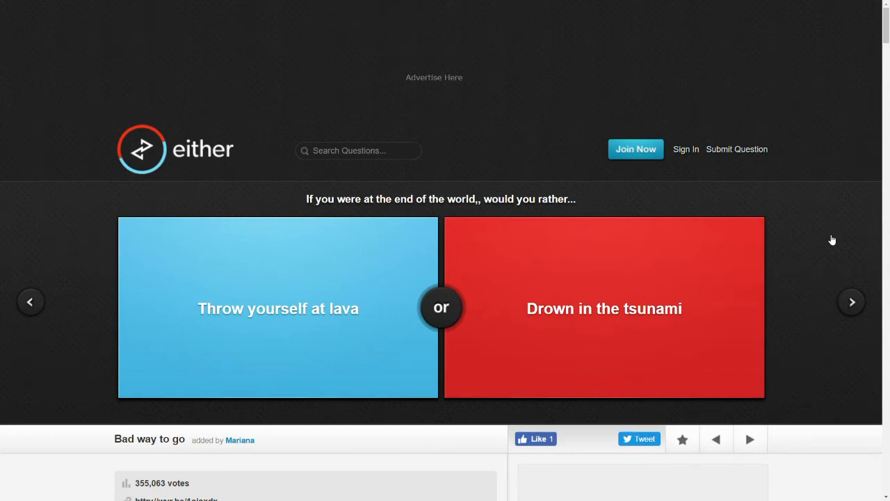
mouse_move(213, 158)
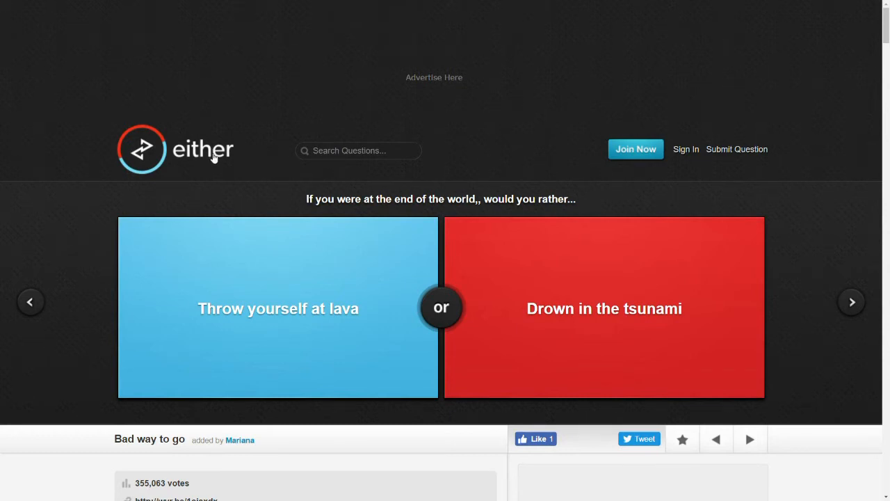
left_click(277, 308)
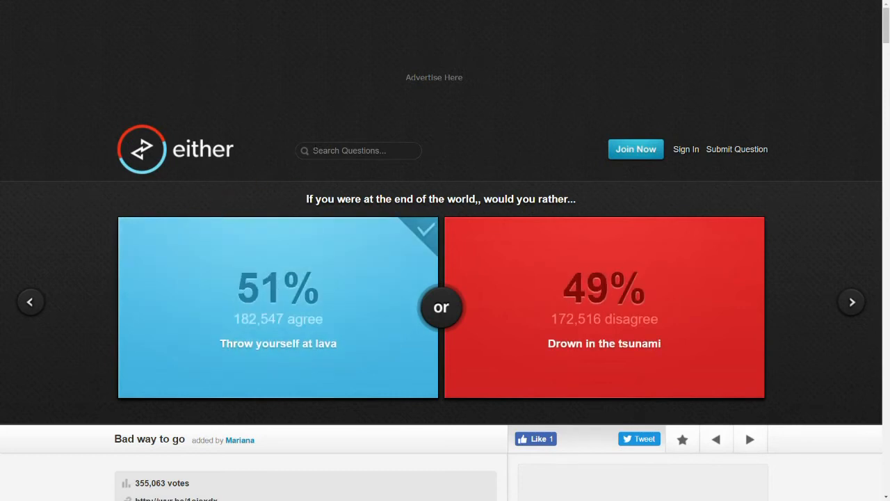
mouse_move(850, 301)
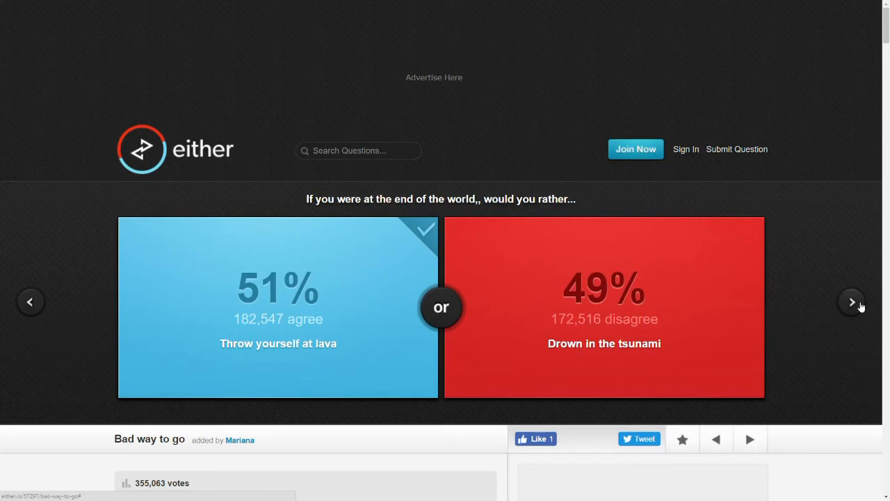
- Answer the Linguistics Dilemma with speaking only the local language, showing 65% versus 35%
left_click(852, 301)
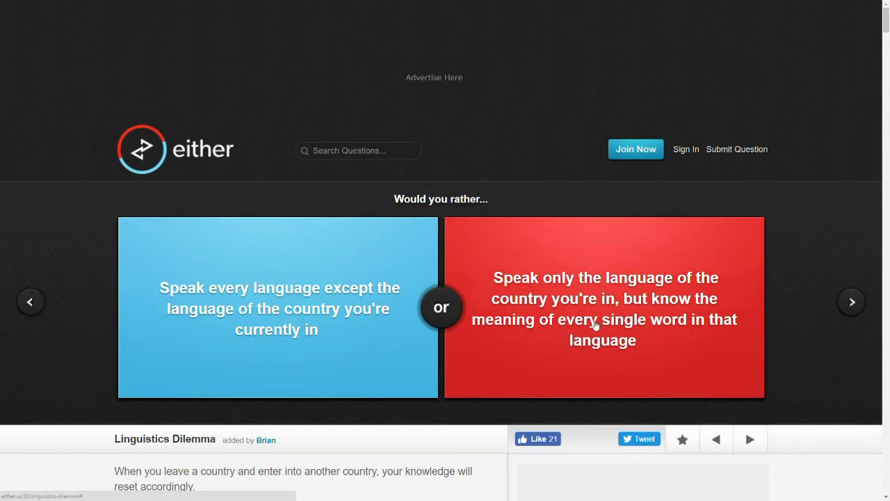
mouse_move(536, 327)
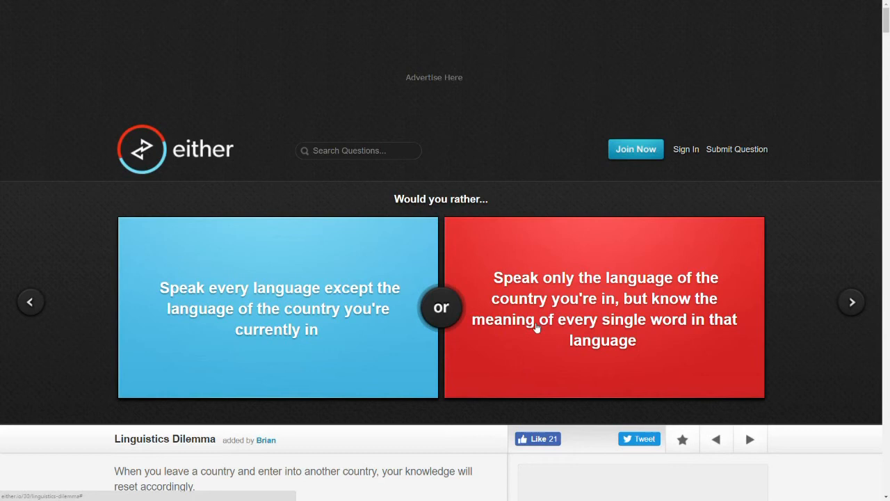
mouse_move(559, 302)
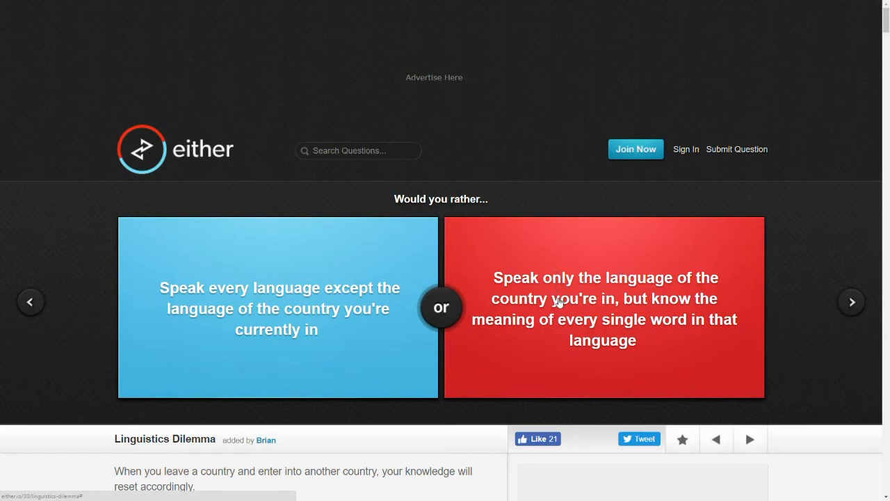
mouse_move(334, 319)
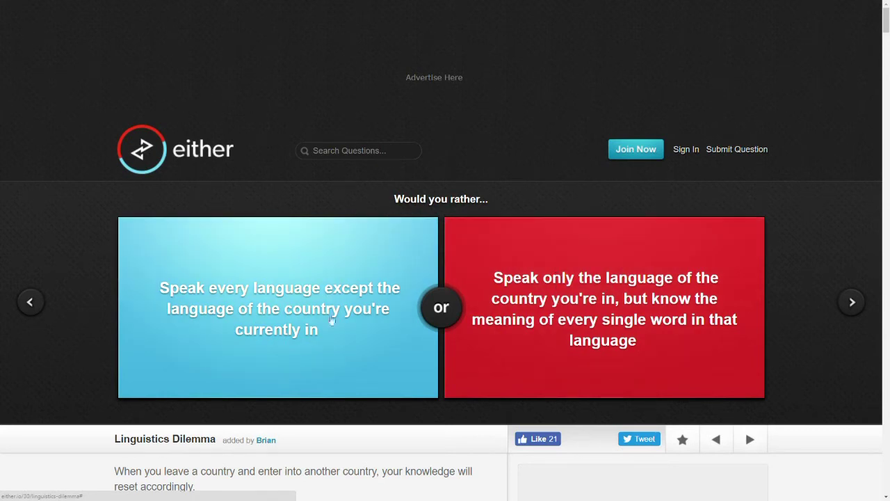
mouse_move(326, 354)
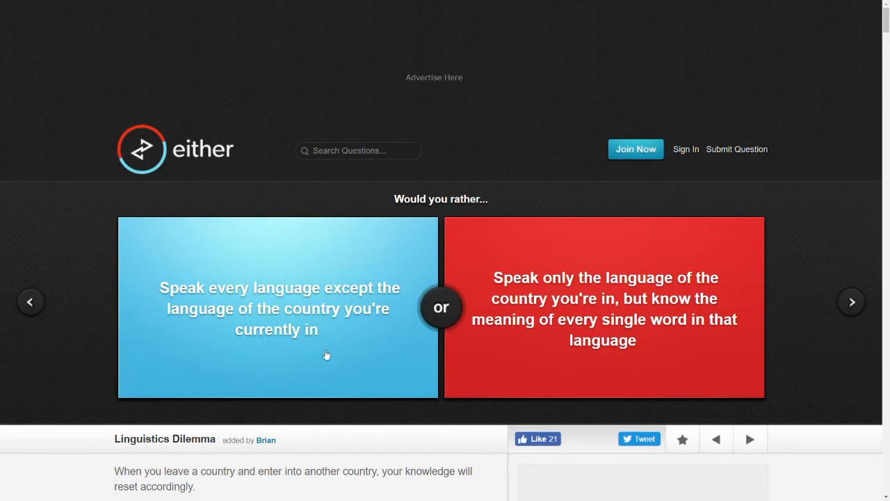
mouse_move(230, 267)
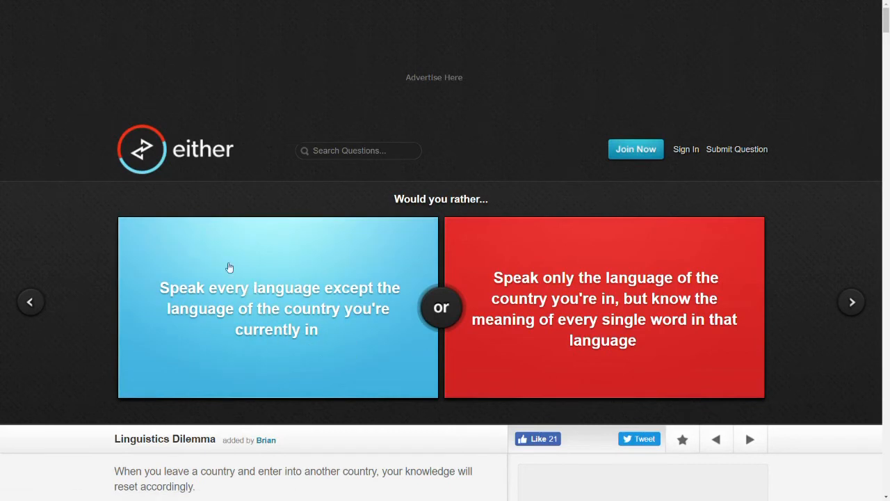
left_click(604, 306)
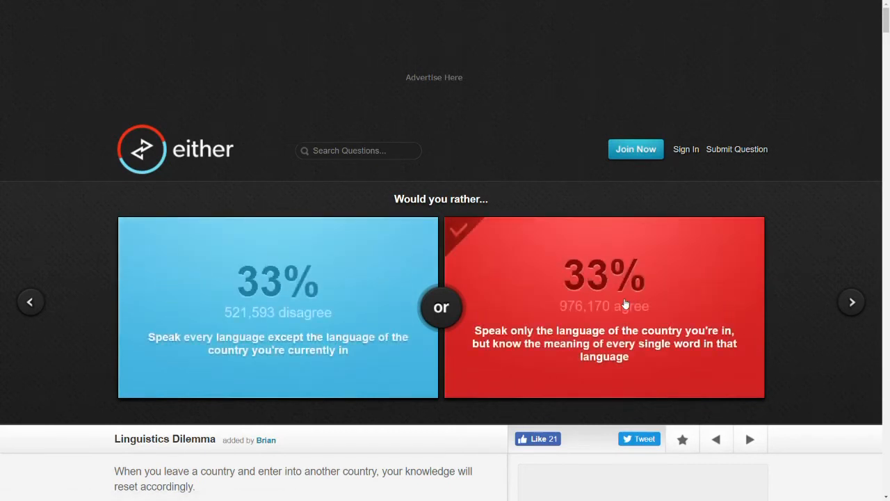
left_click(604, 306)
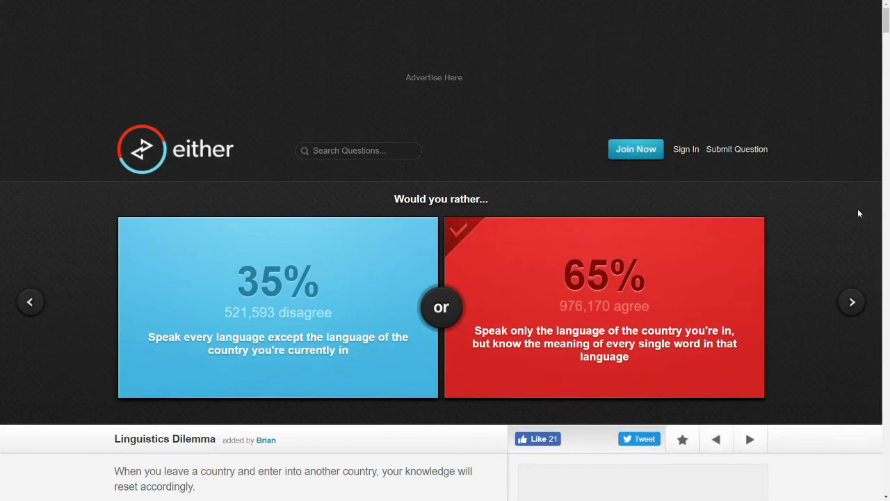
mouse_move(866, 226)
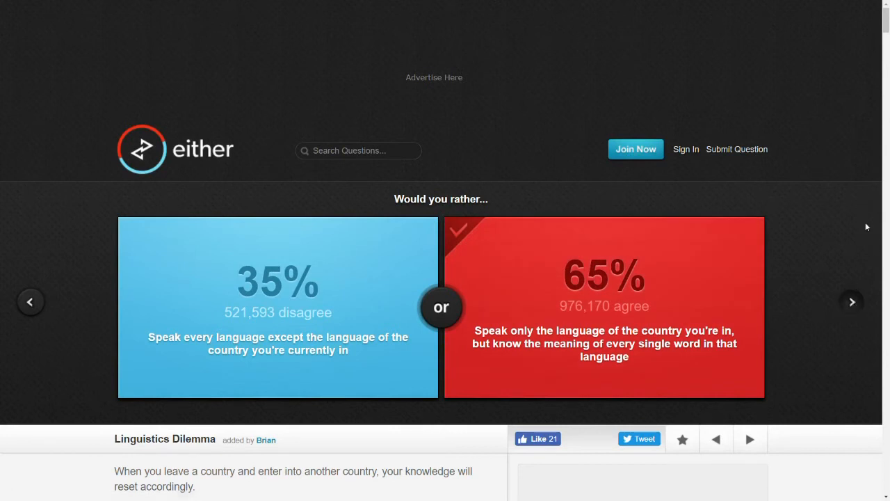
- Vote to be a famous rapper (57%), then to give a speech to the nation (91%)
left_click(850, 301)
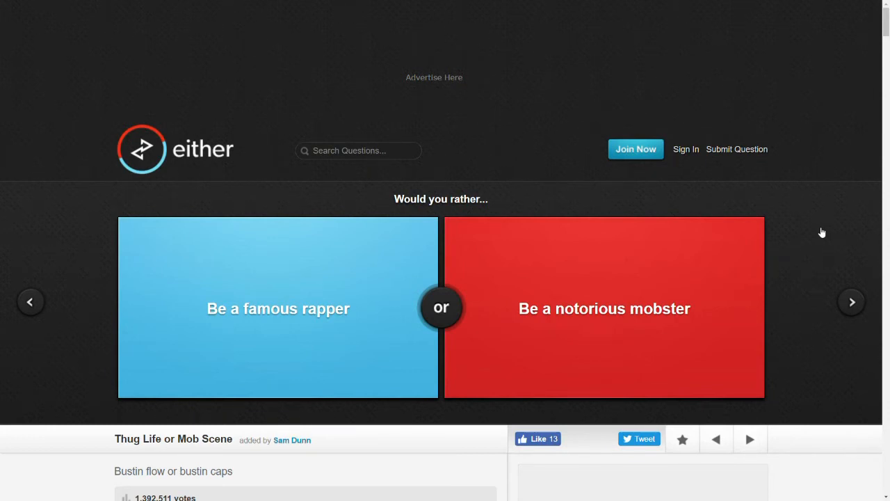
left_click(277, 308)
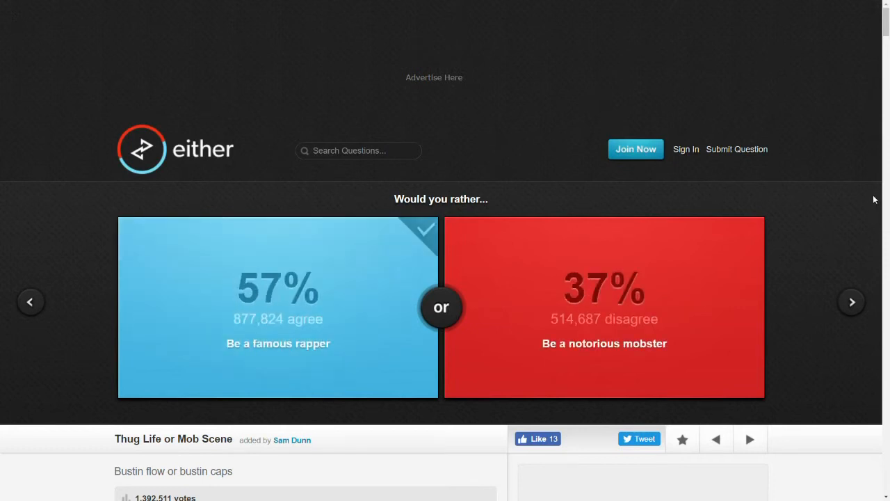
left_click(850, 301)
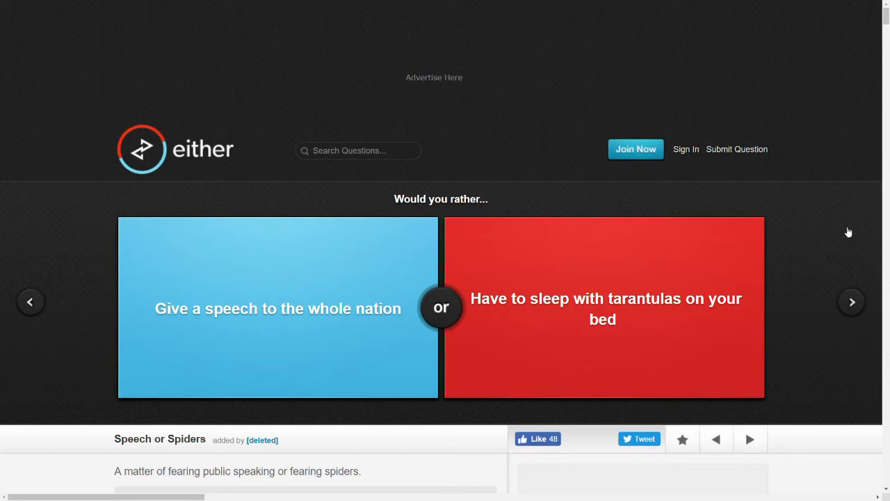
mouse_move(867, 247)
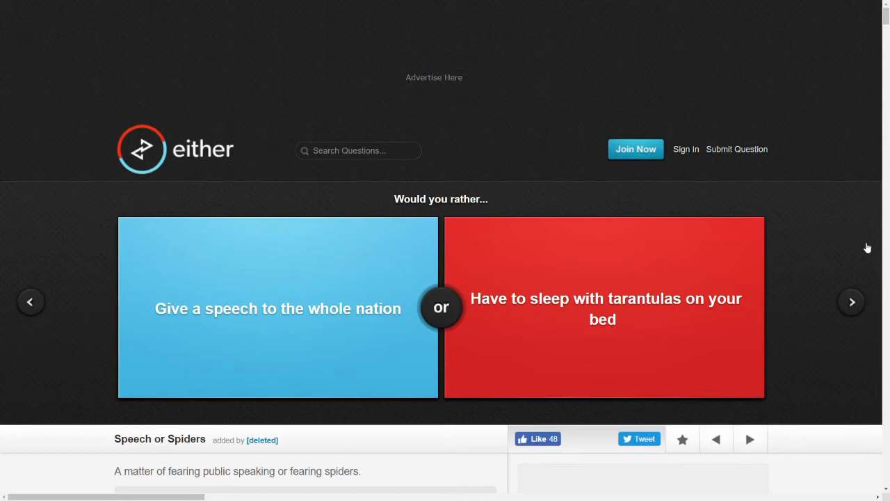
left_click(277, 308)
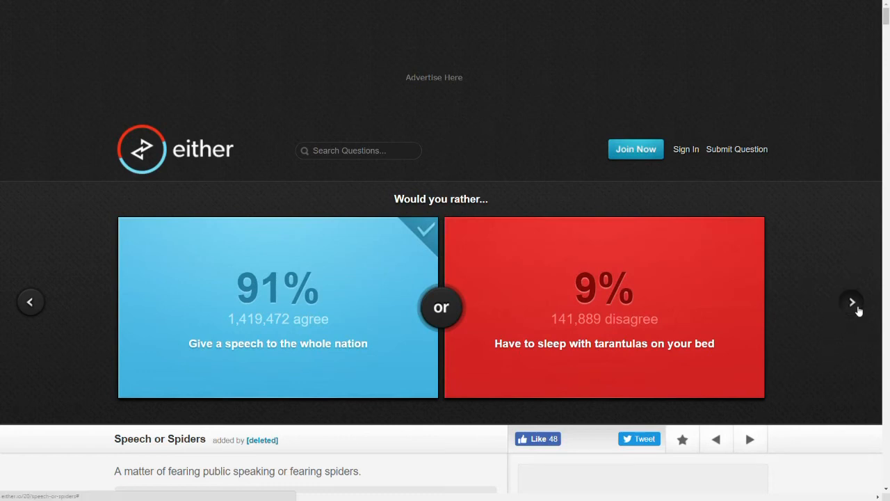
- Advance past Raising the Kids, vote to take a picture (71%), and load Jury Duty Blues
left_click(851, 301)
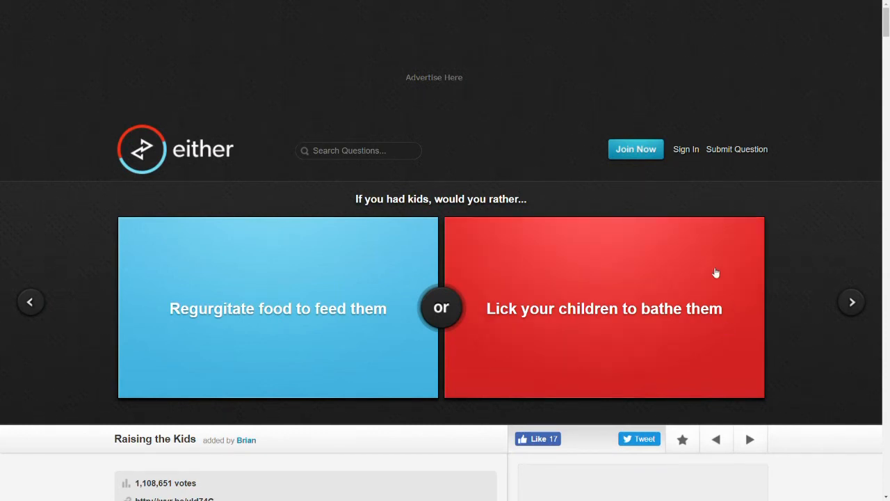
mouse_move(249, 278)
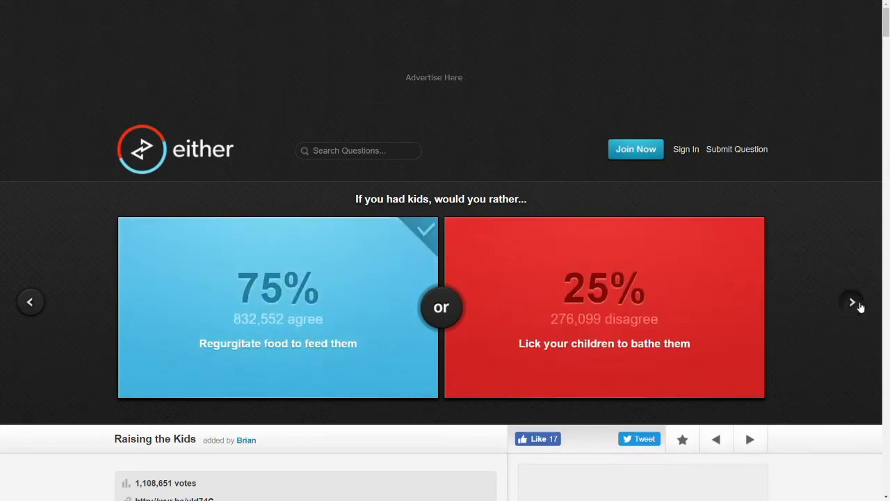
left_click(852, 302)
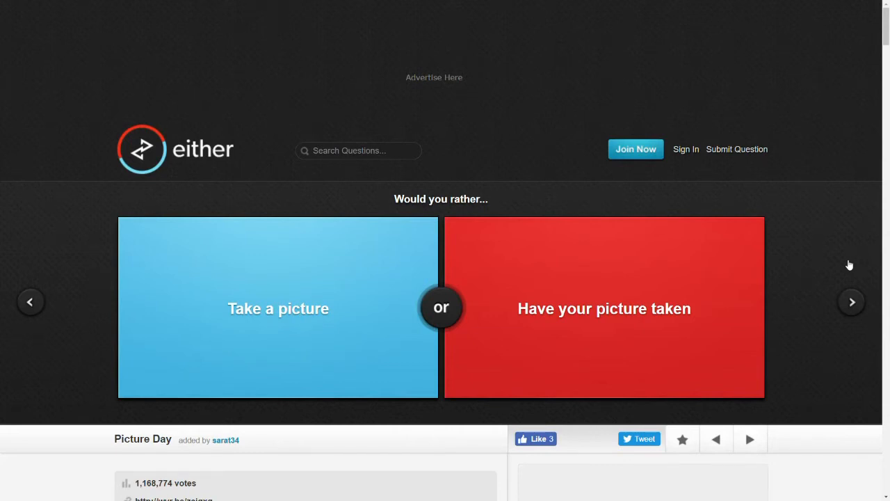
left_click(278, 308)
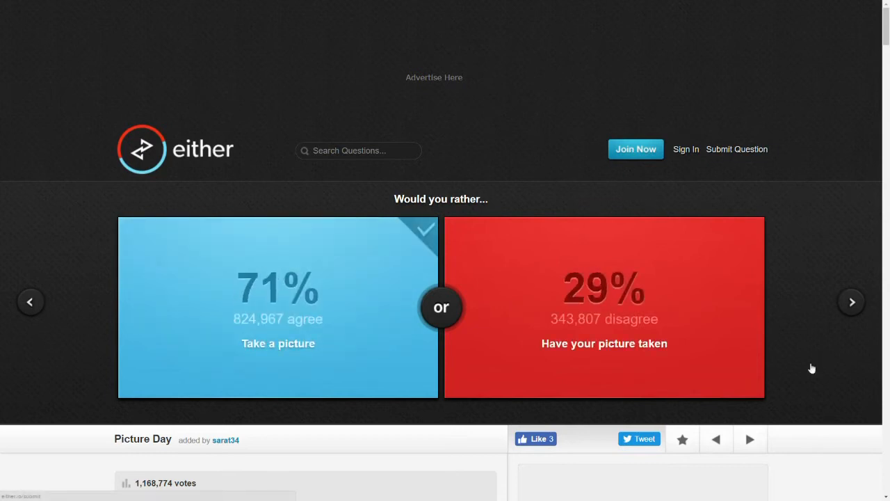
left_click(851, 302)
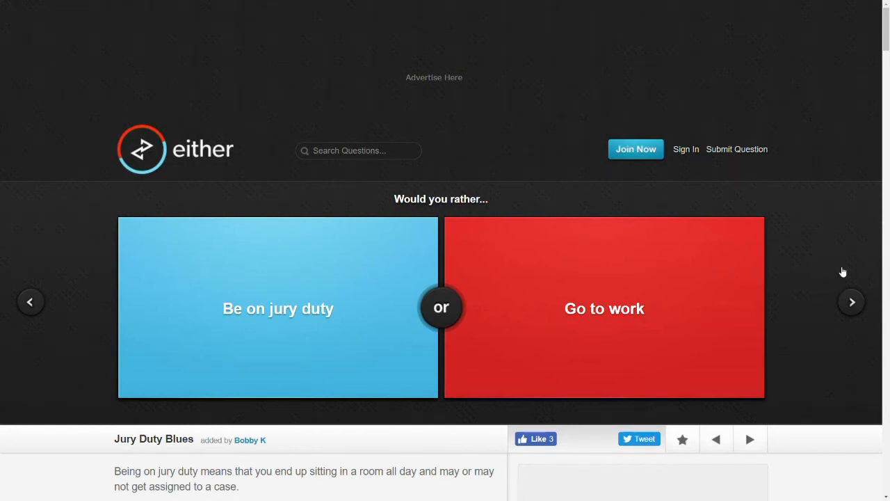
mouse_move(840, 272)
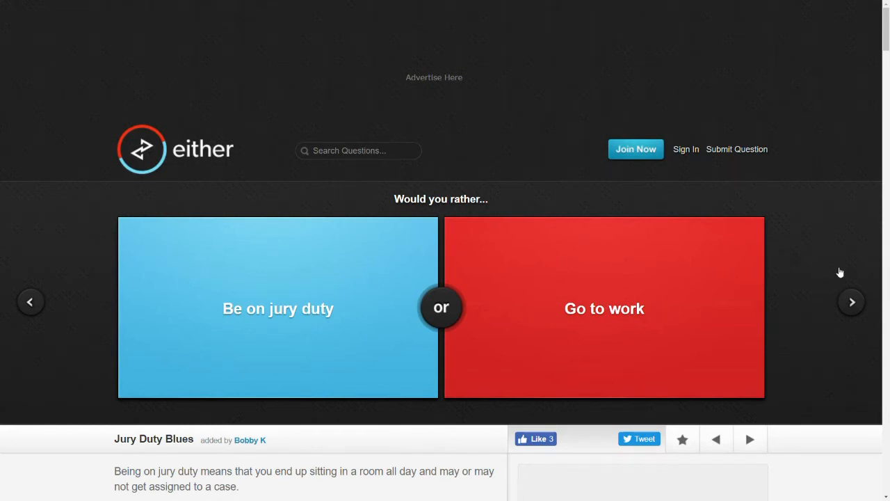
mouse_move(336, 291)
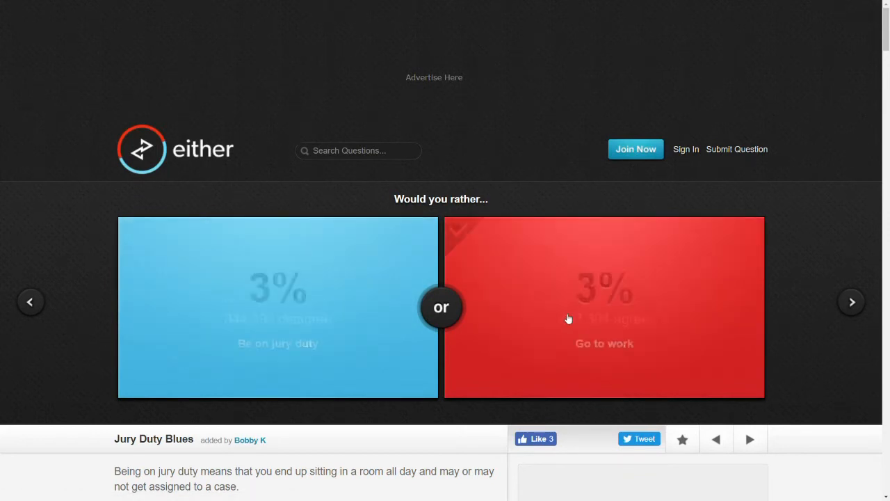
- Vote better looking in person, lick a person's leg (33%), and know everything about a few things (32%)
left_click(850, 301)
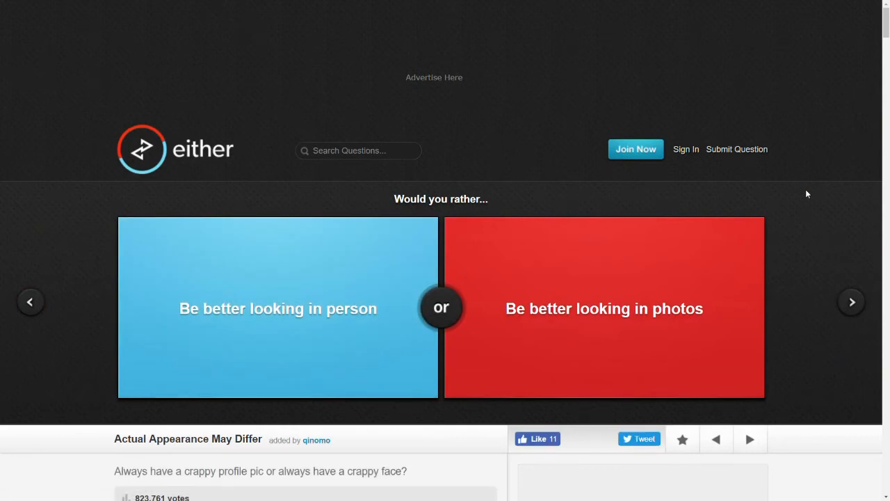
left_click(277, 308)
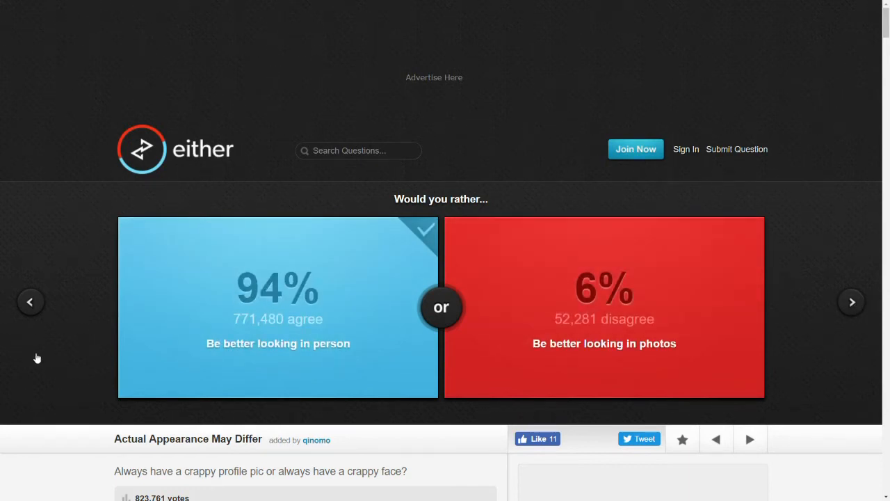
mouse_move(269, 227)
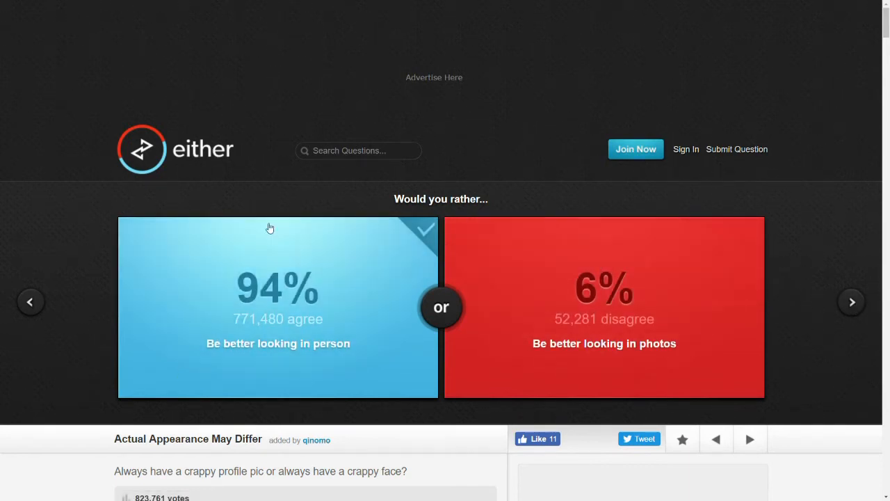
mouse_move(850, 262)
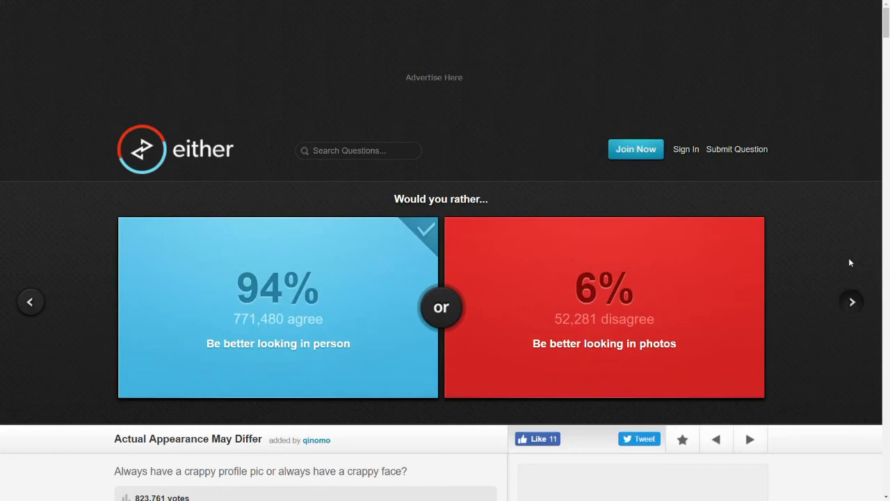
left_click(851, 302)
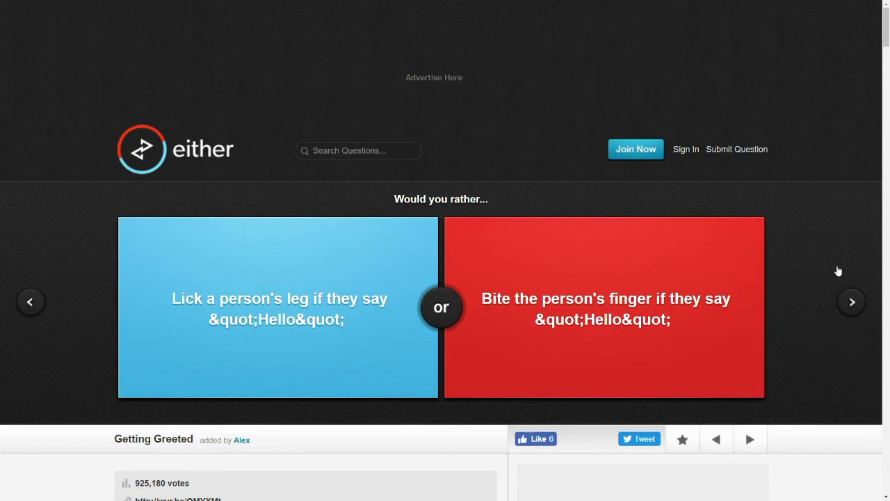
mouse_move(221, 290)
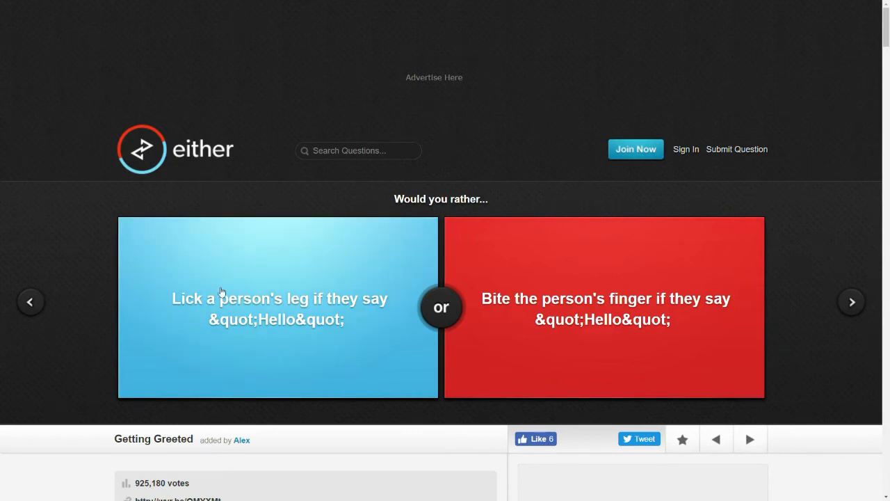
left_click(277, 306)
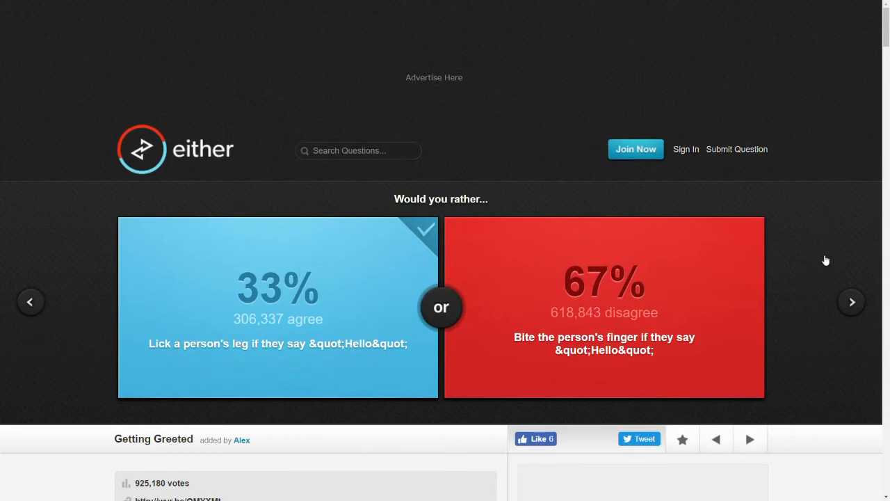
mouse_move(812, 244)
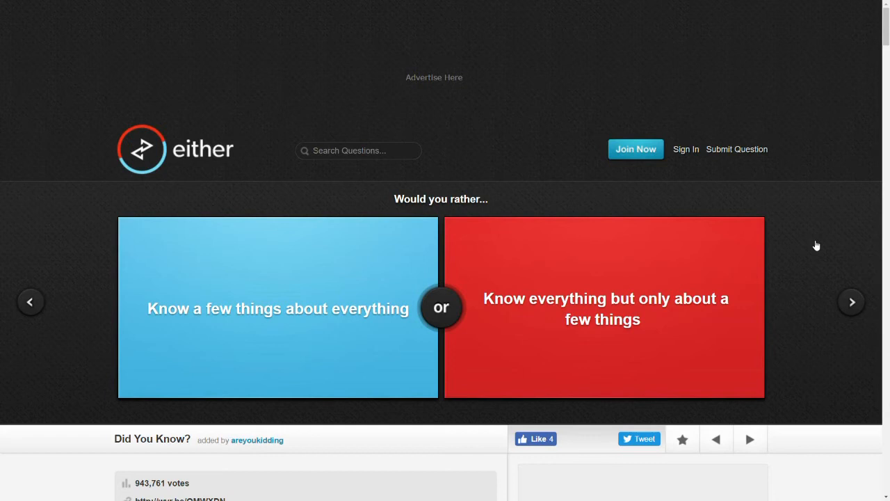
mouse_move(320, 275)
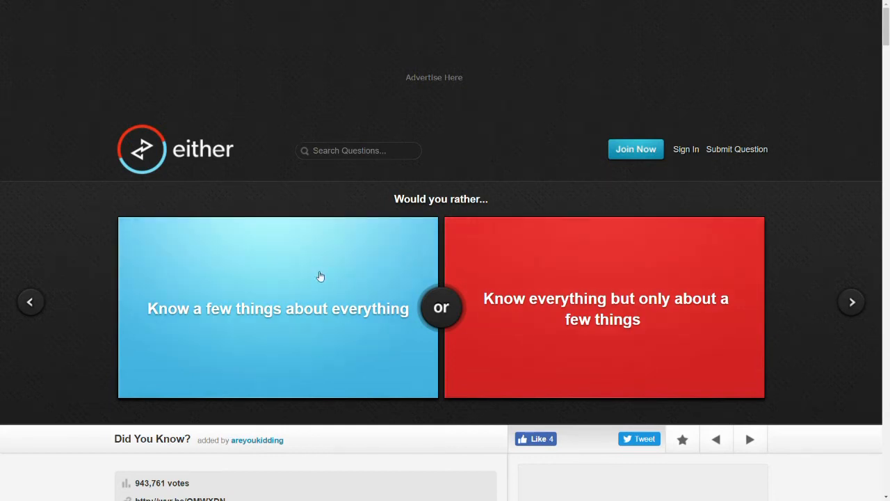
mouse_move(597, 179)
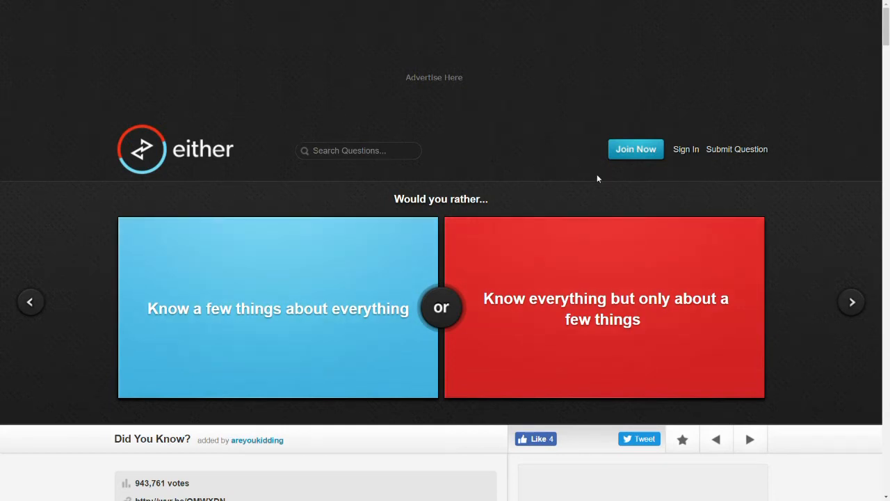
mouse_move(550, 209)
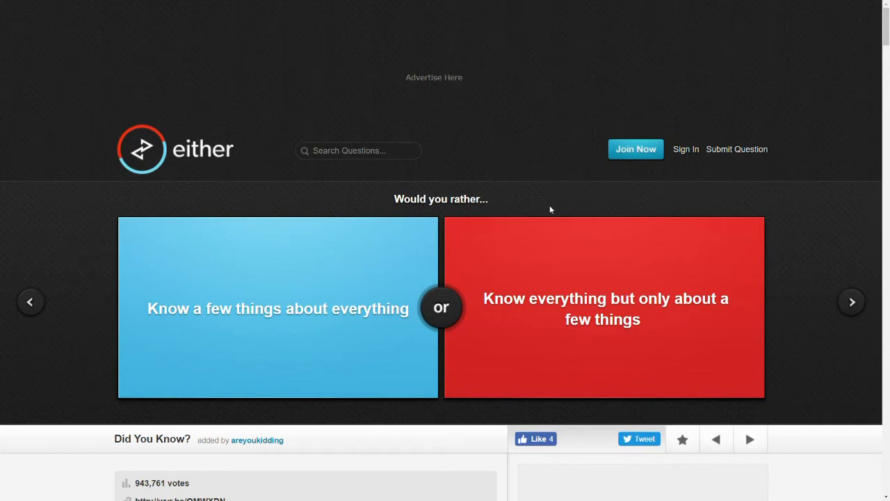
mouse_move(588, 190)
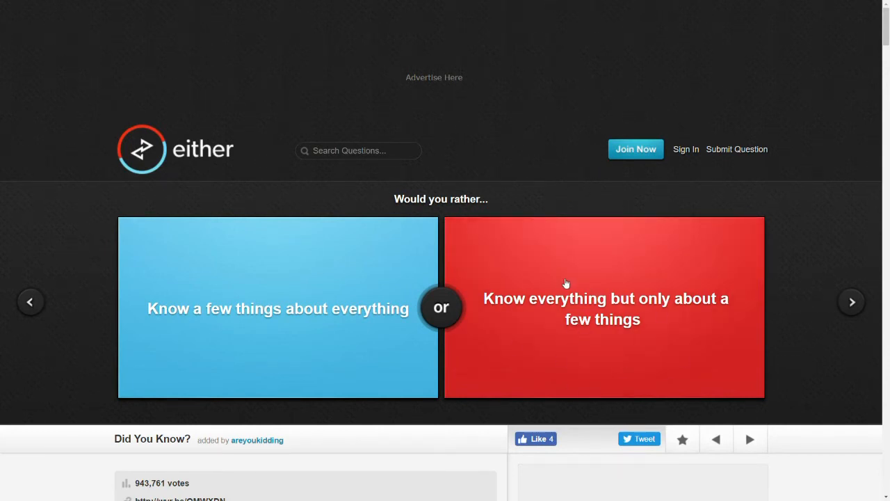
left_click(567, 283)
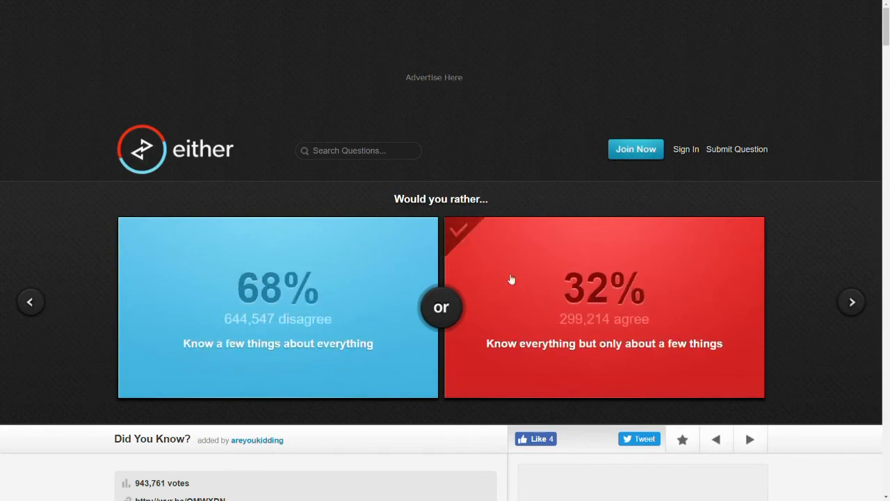
- Vote to work at Aperture Science (58%), then advance to the salt-or-cinnamon question
left_click(851, 301)
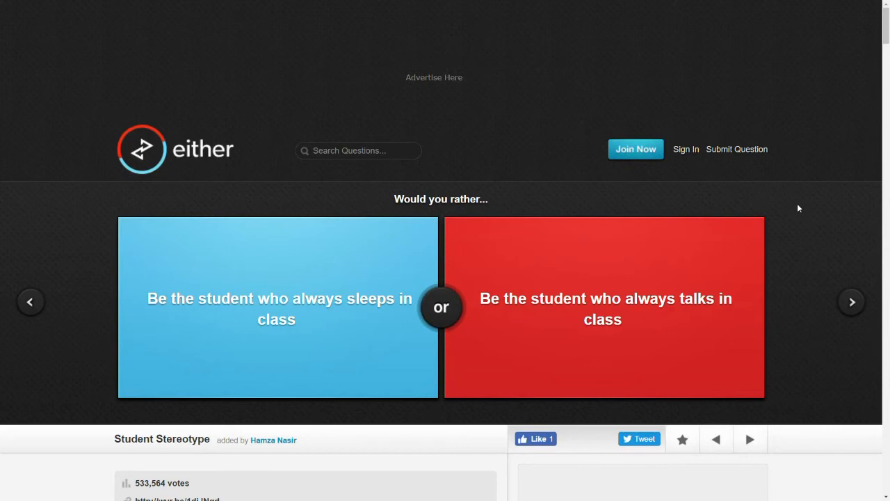
mouse_move(463, 369)
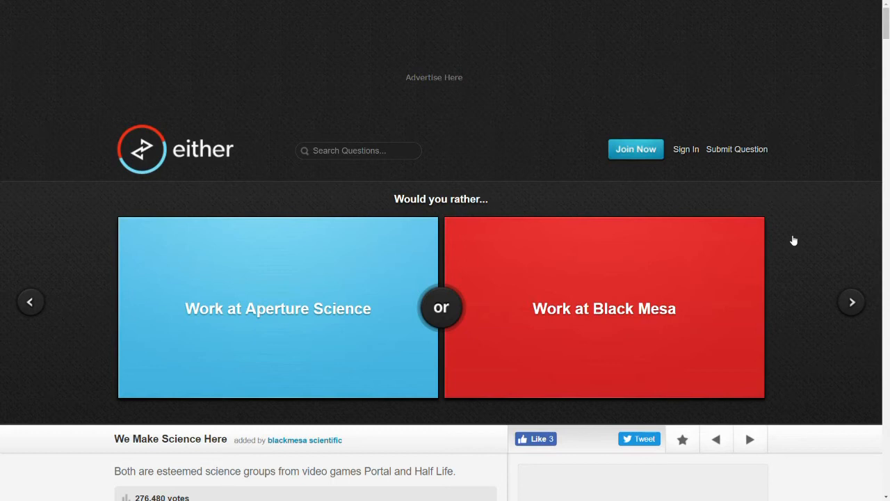
left_click(278, 308)
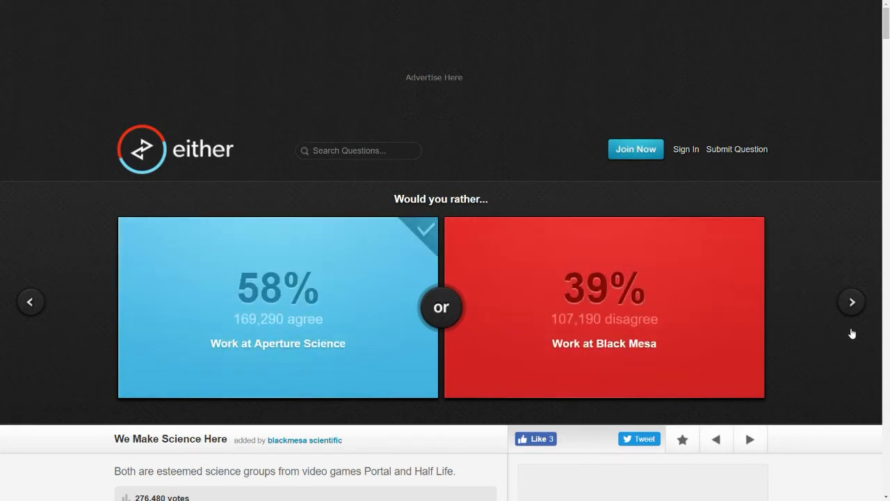
left_click(851, 301)
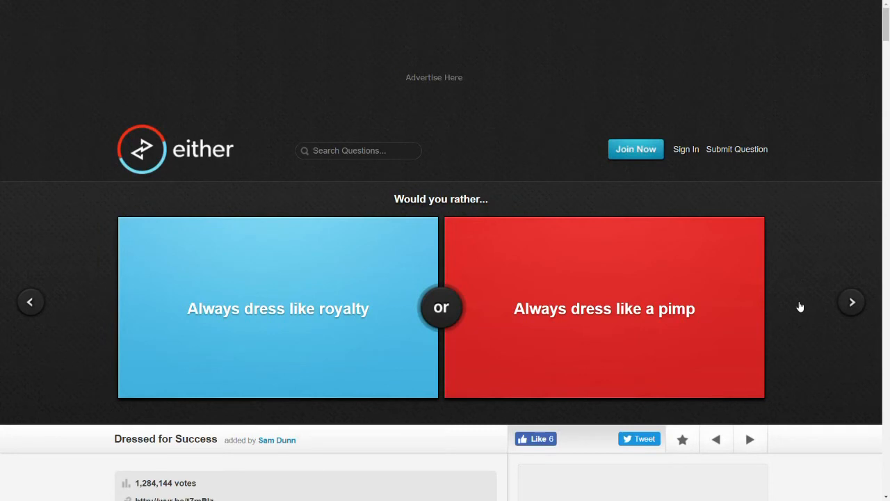
mouse_move(770, 251)
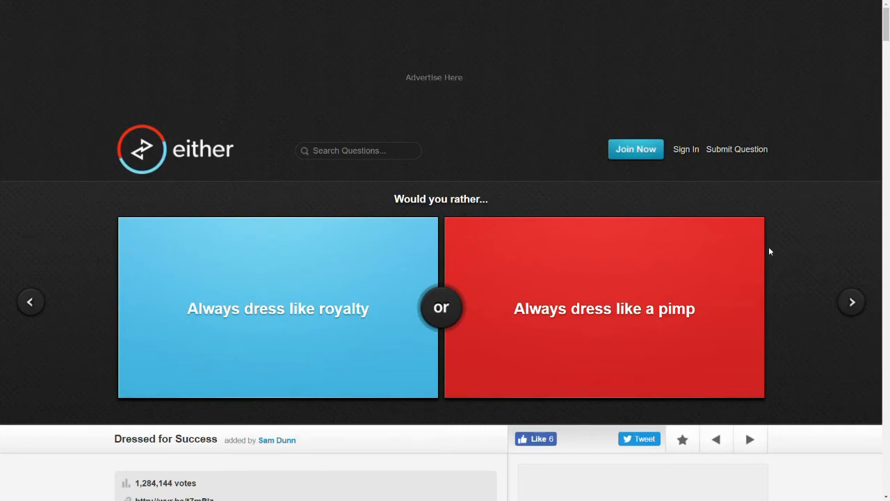
mouse_move(263, 291)
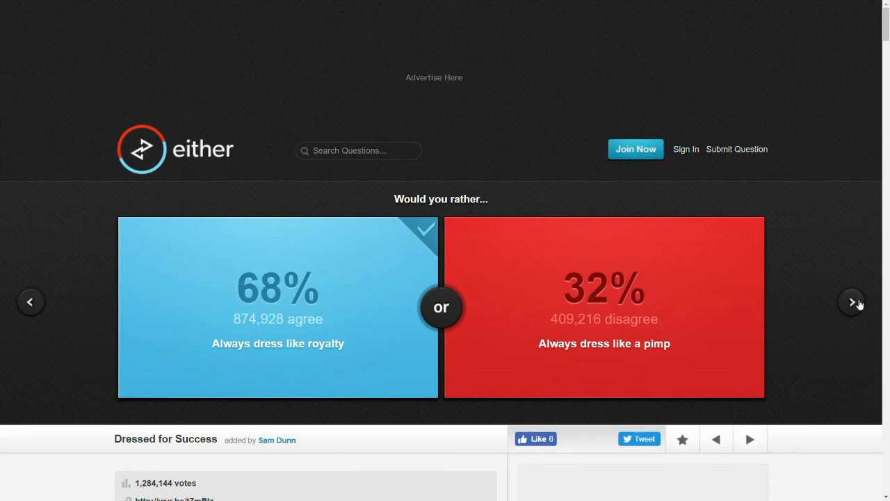
left_click(850, 302)
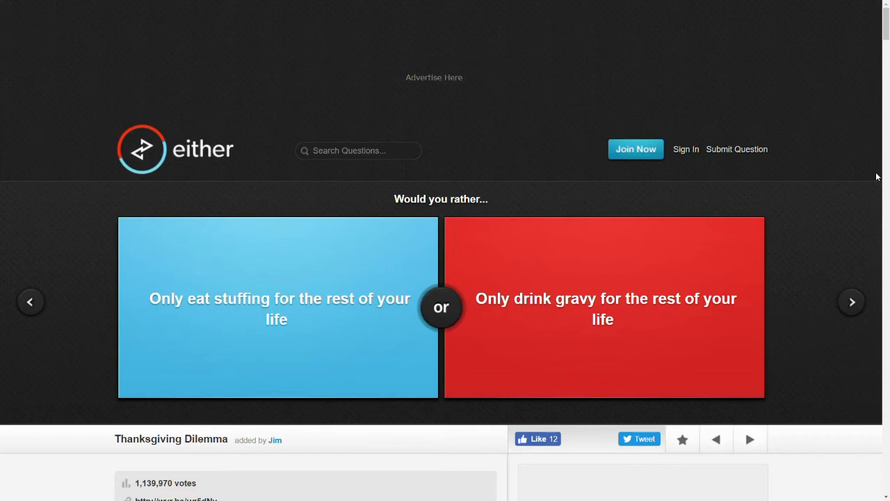
mouse_move(355, 313)
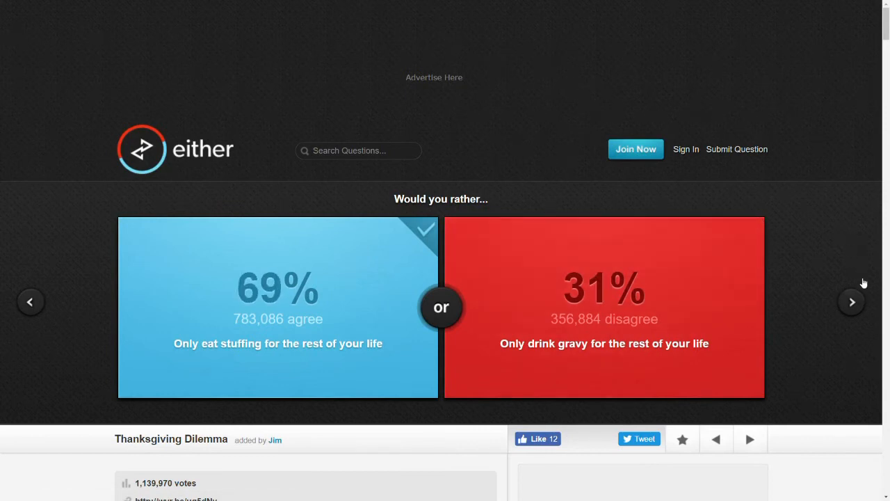
left_click(851, 301)
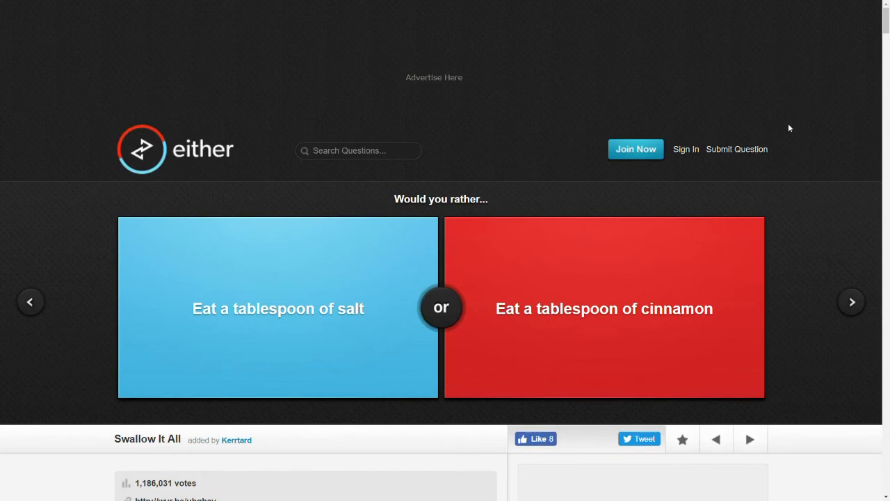
mouse_move(486, 118)
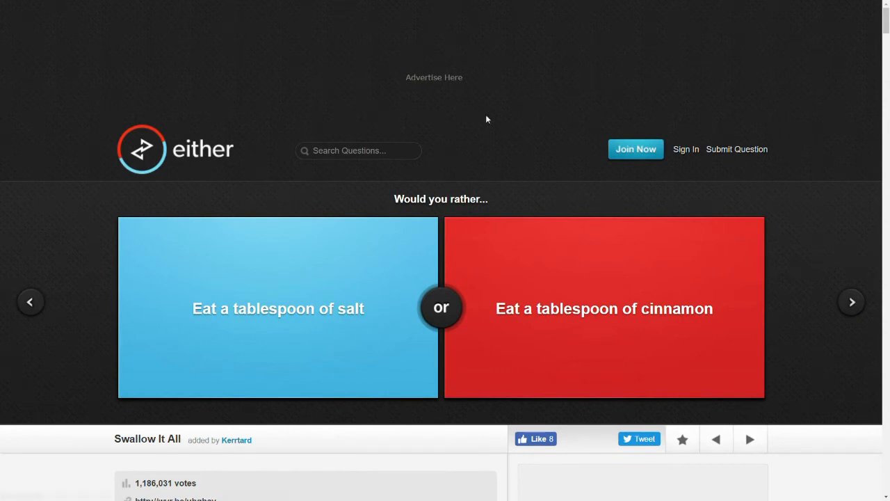
- Vote for a tablespoon of salt (54%) and freezing-cold meals (65%), advancing after each
left_click(277, 308)
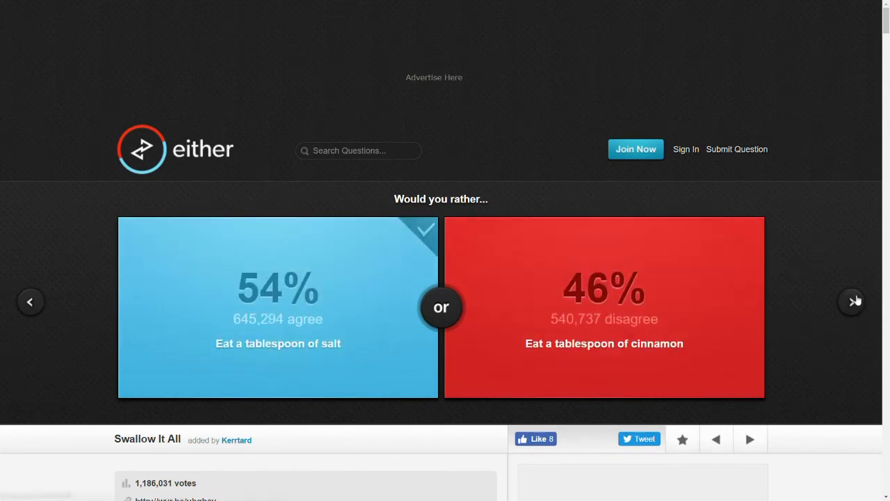
left_click(853, 300)
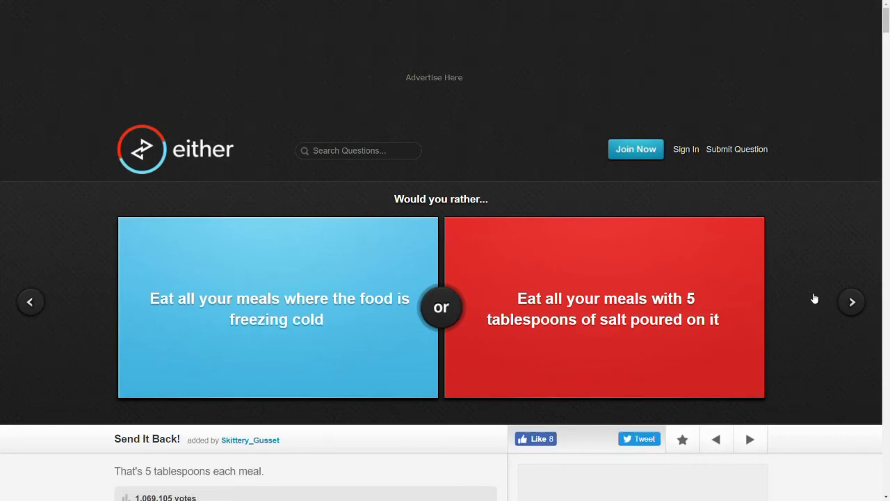
mouse_move(804, 215)
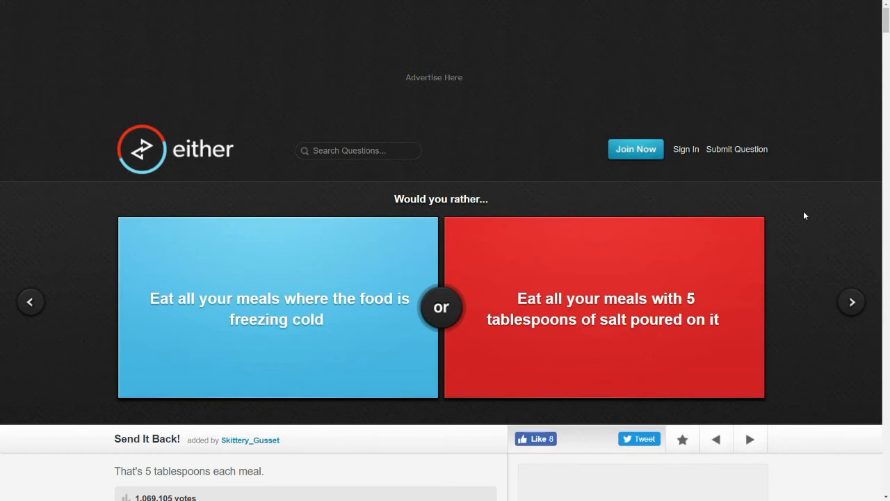
mouse_move(353, 321)
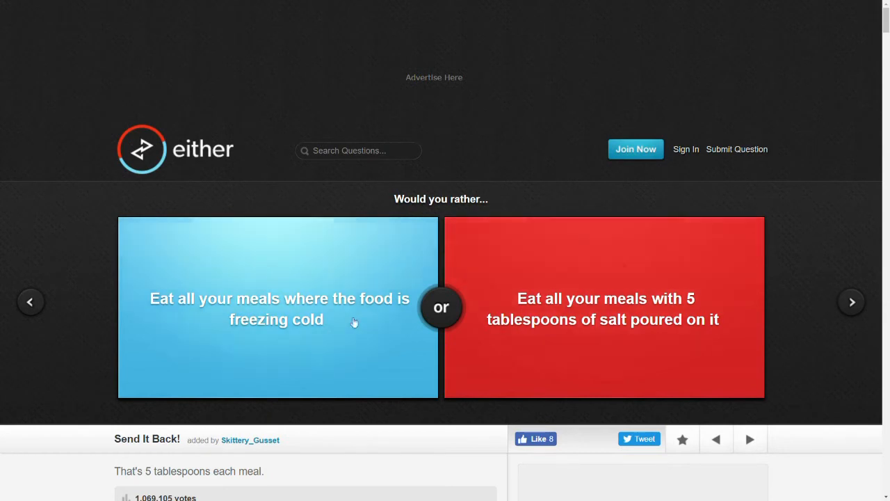
left_click(278, 319)
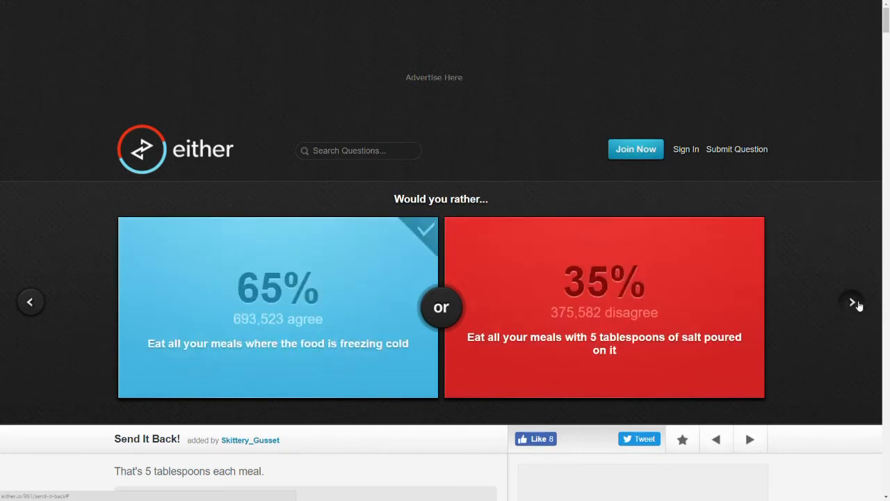
left_click(852, 301)
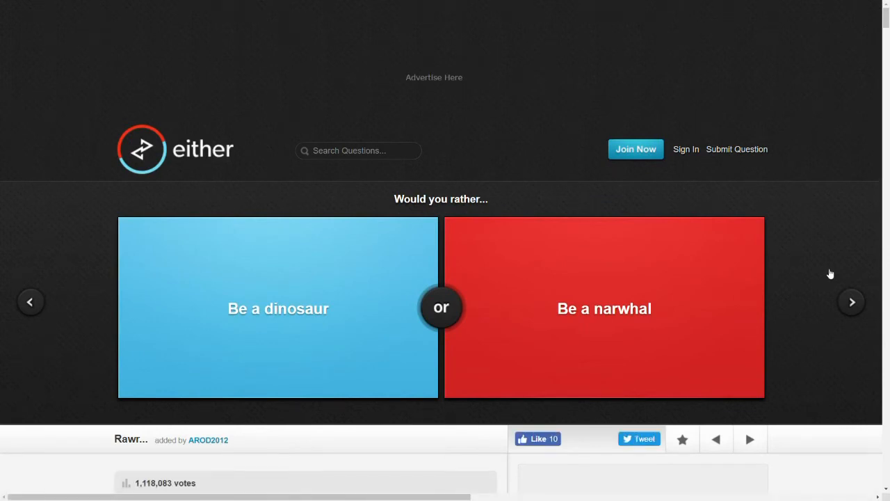
- Choose being a narwhal (33%), then skip ahead to the blonde-or-brunette question
left_click(604, 308)
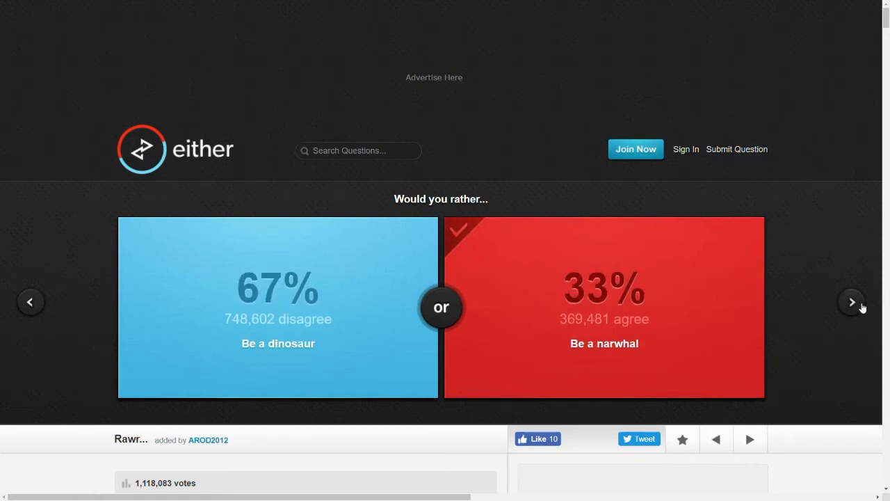
left_click(851, 302)
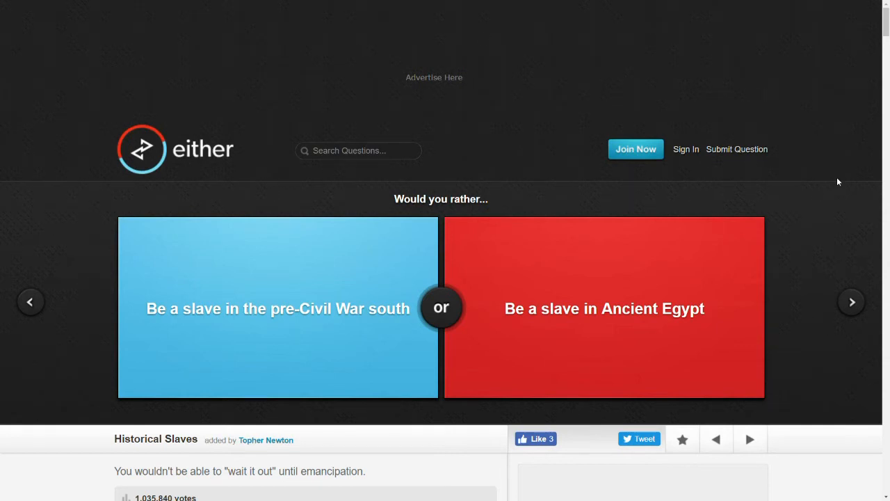
mouse_move(832, 184)
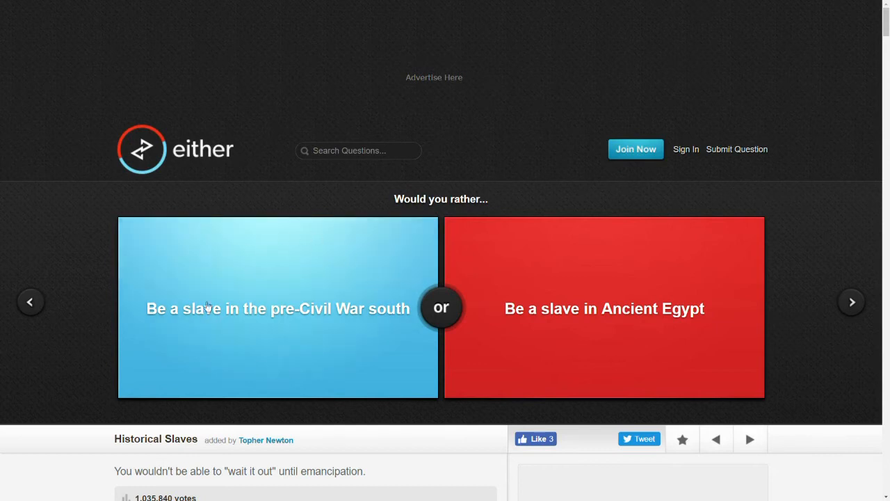
mouse_move(272, 271)
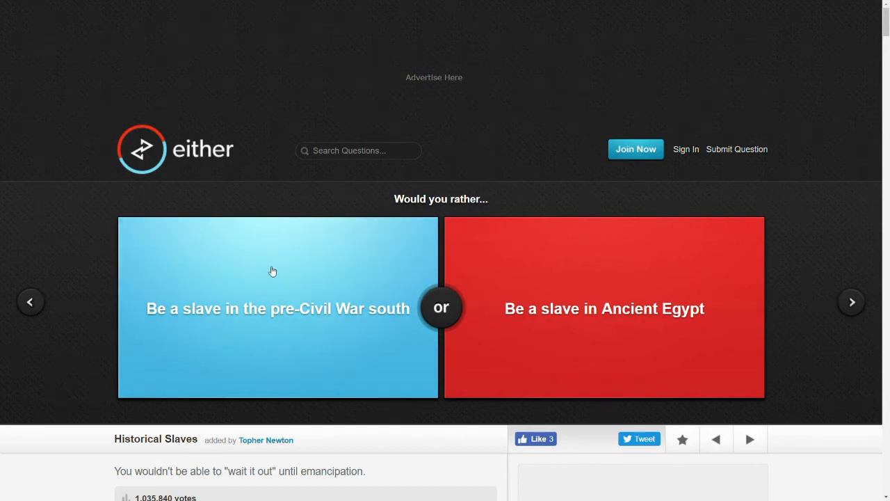
left_click(272, 270)
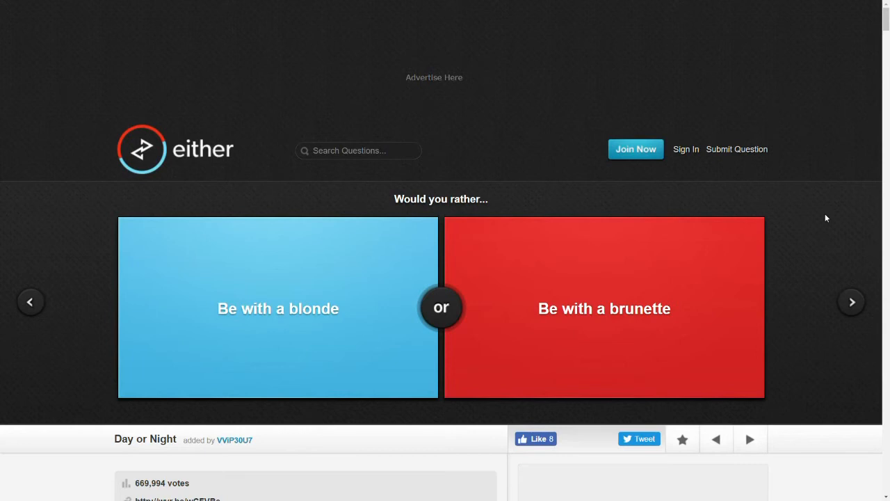
mouse_move(821, 221)
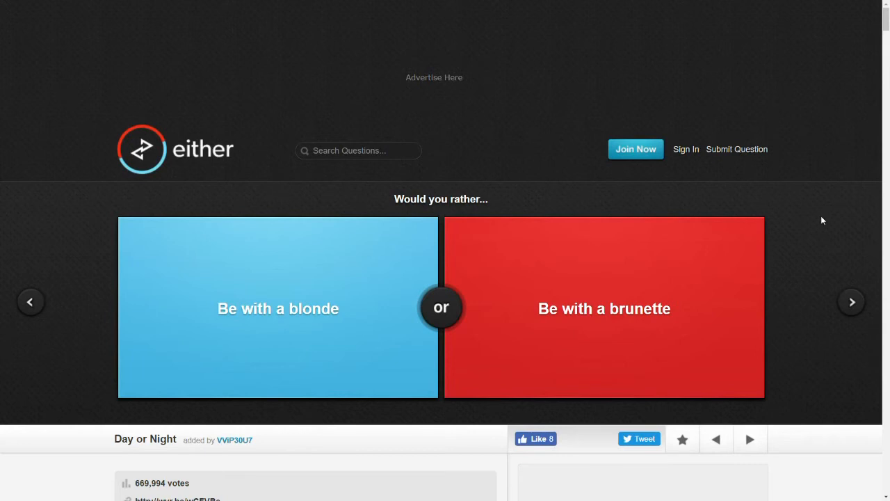
- Skip four questions and vote to return a punt in an NFL game (74%)
left_click(605, 309)
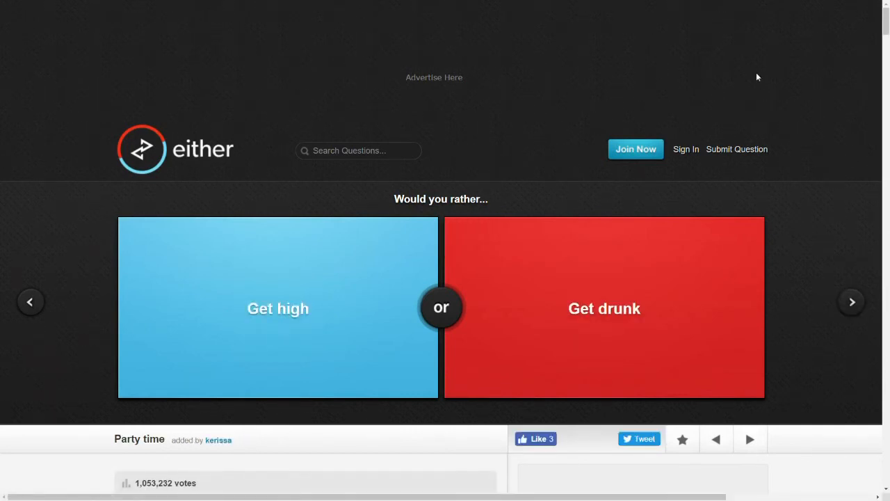
left_click(604, 308)
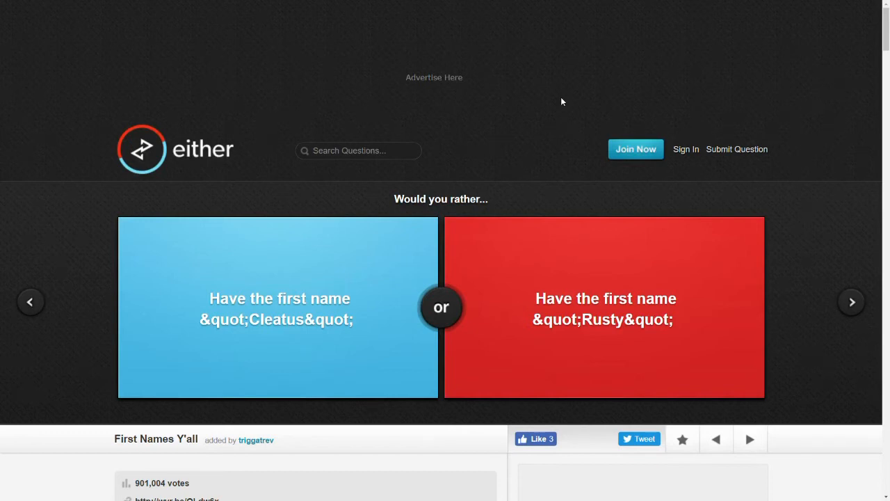
left_click(604, 316)
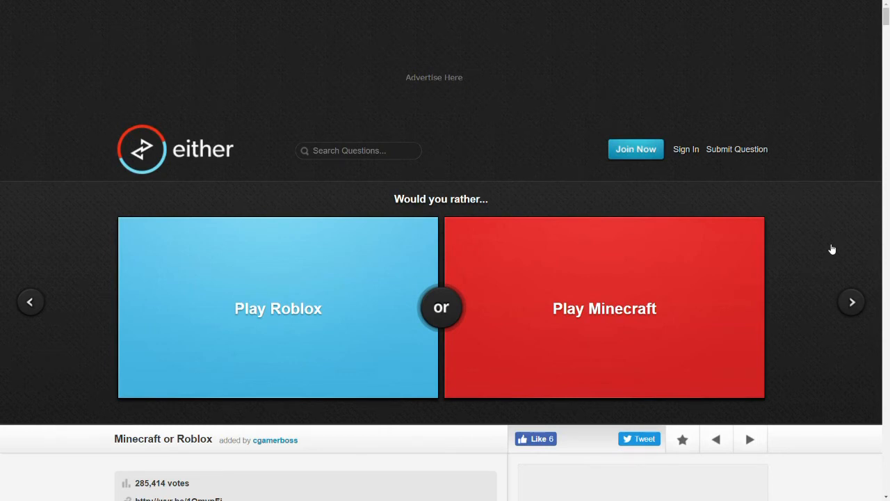
left_click(604, 308)
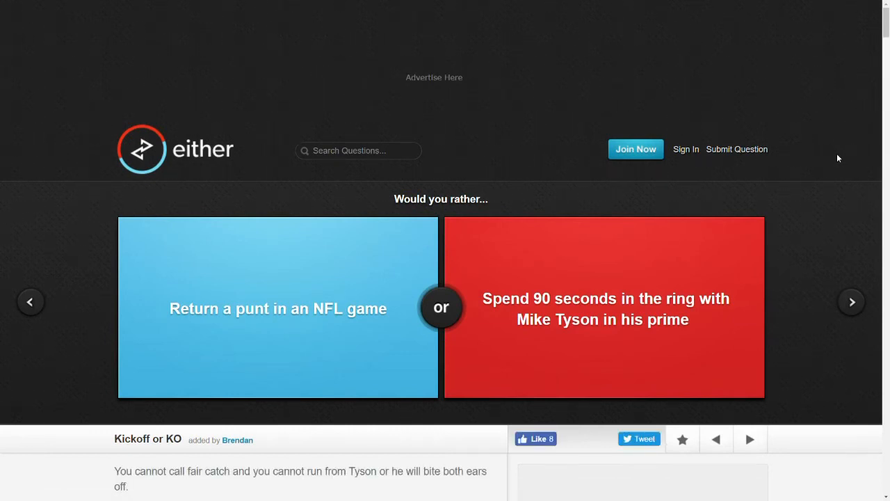
mouse_move(811, 275)
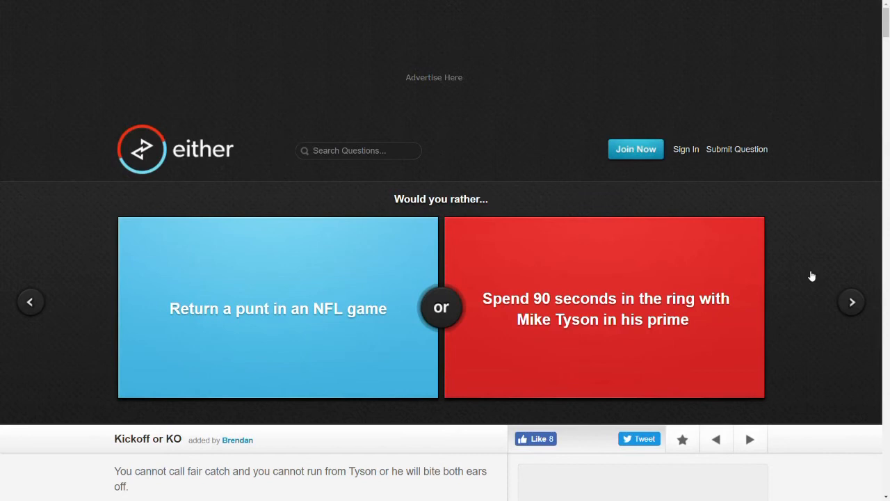
left_click(278, 308)
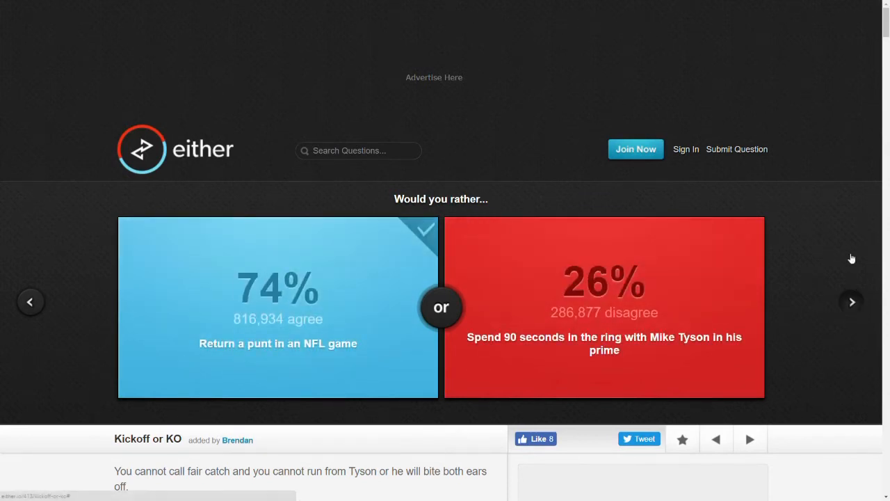
- Vote to fight The Rock (48%) and always speak your thoughts (53%), advancing after each
left_click(851, 302)
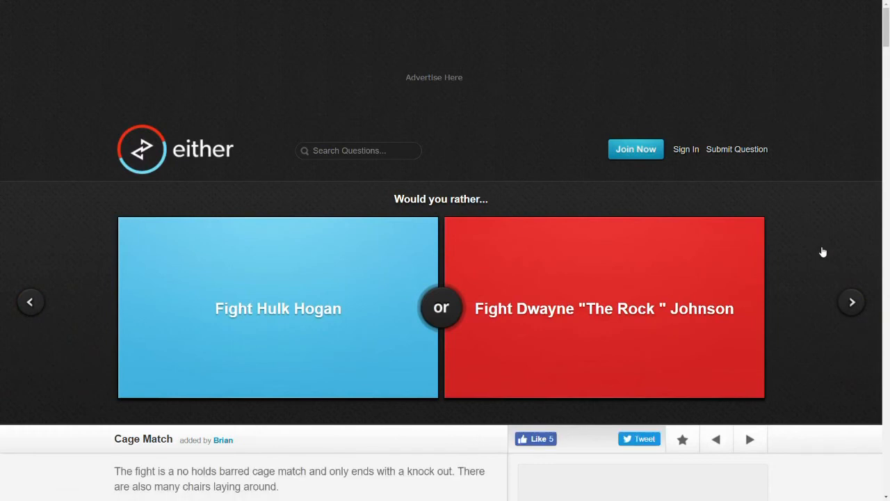
mouse_move(757, 204)
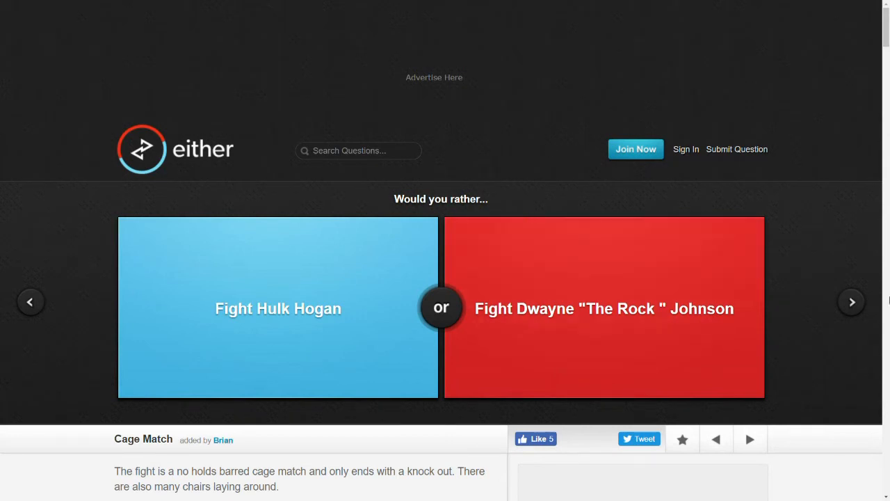
mouse_move(556, 209)
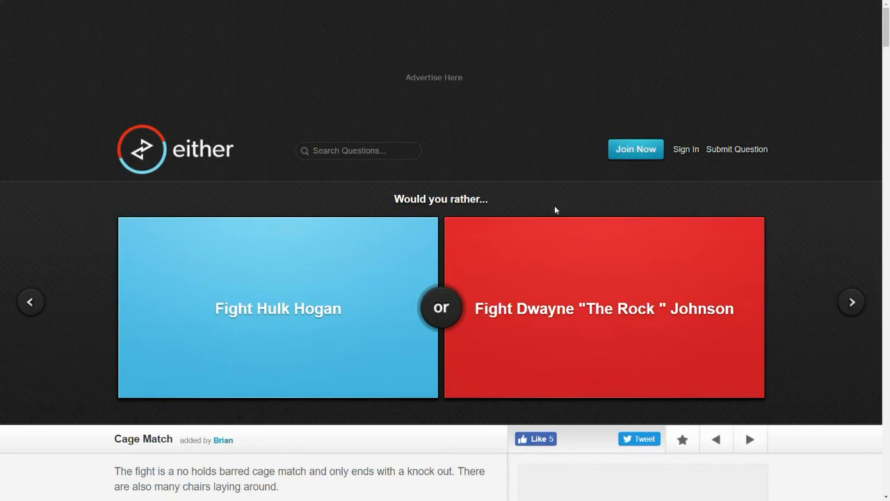
left_click(604, 308)
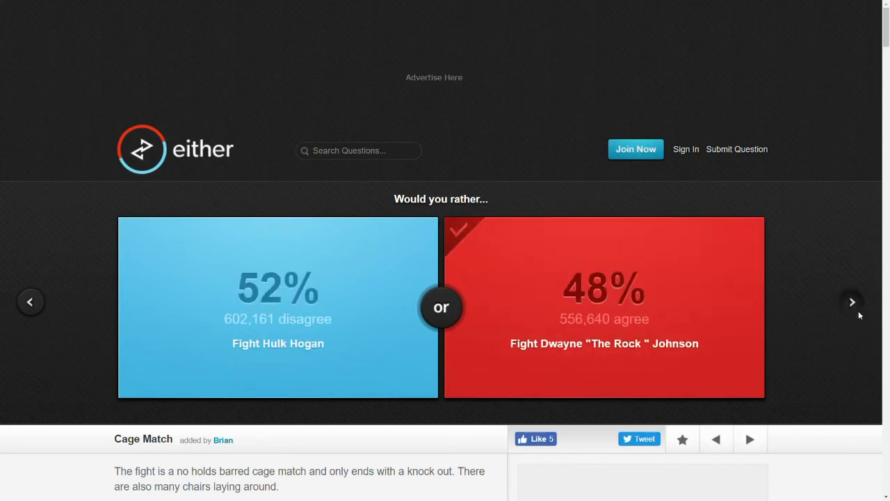
left_click(851, 301)
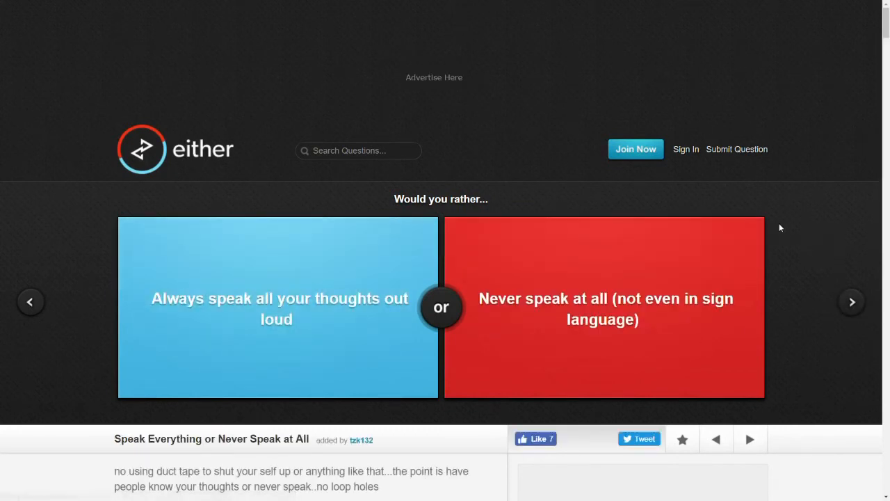
mouse_move(818, 214)
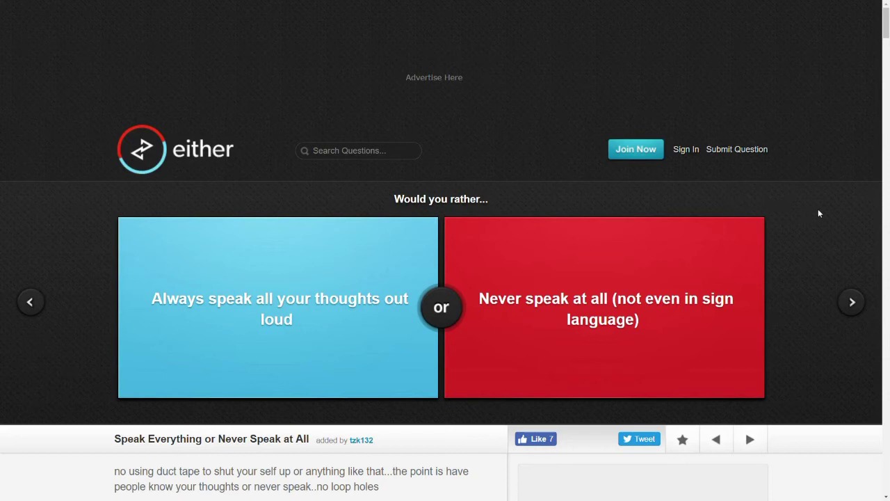
mouse_move(839, 203)
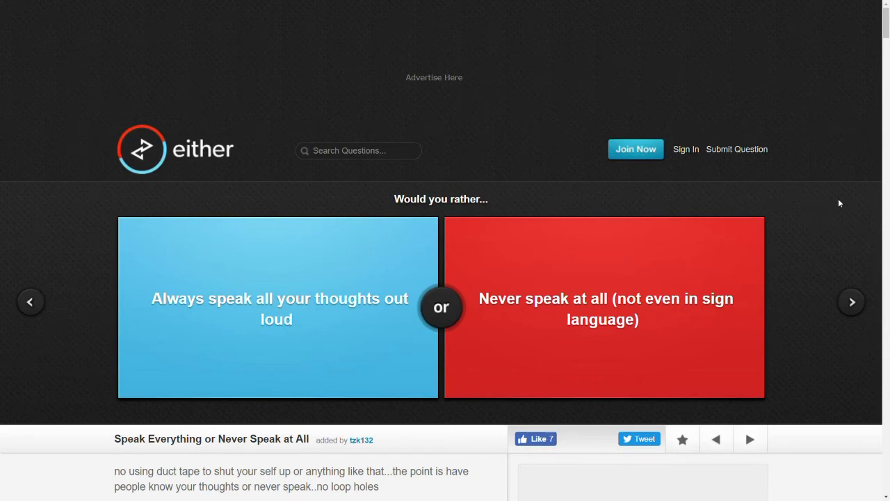
mouse_move(820, 250)
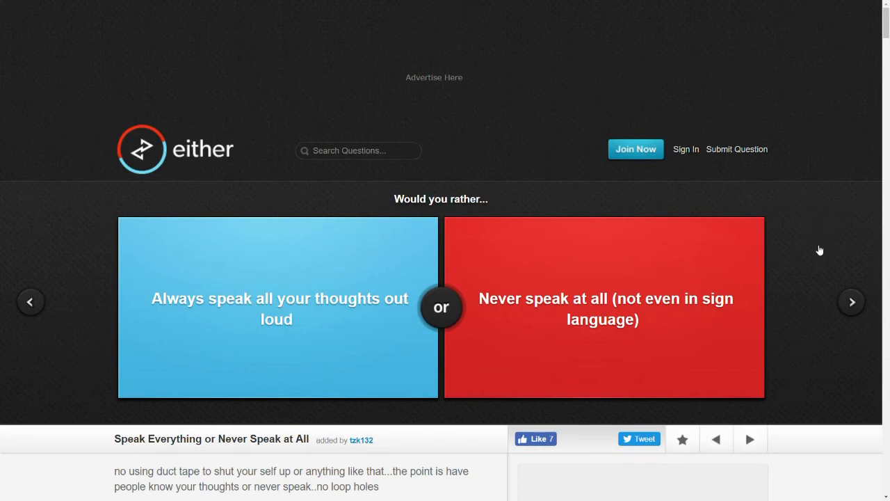
left_click(278, 315)
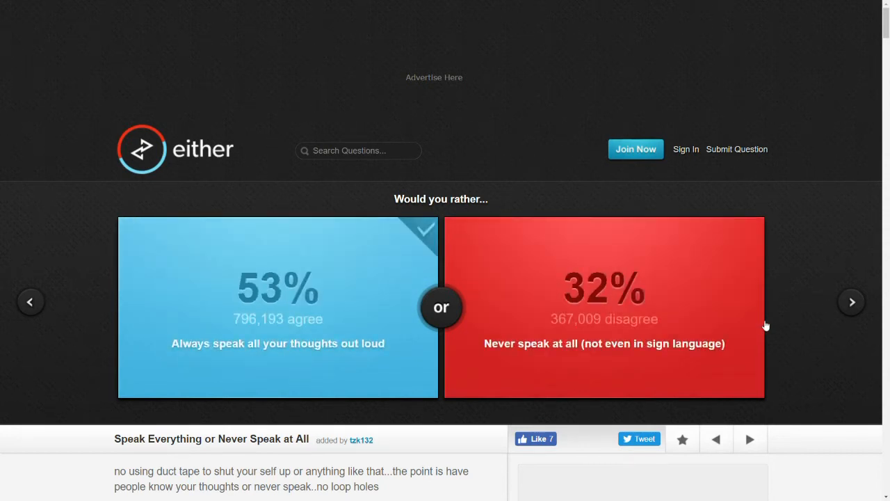
left_click(851, 301)
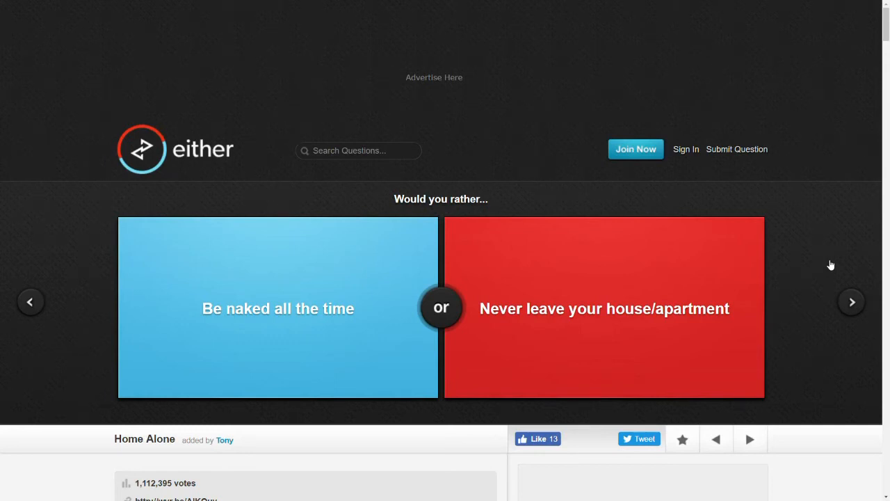
- Vote to never leave your house (38%) and to be a Jew (70%), advancing after each
left_click(604, 308)
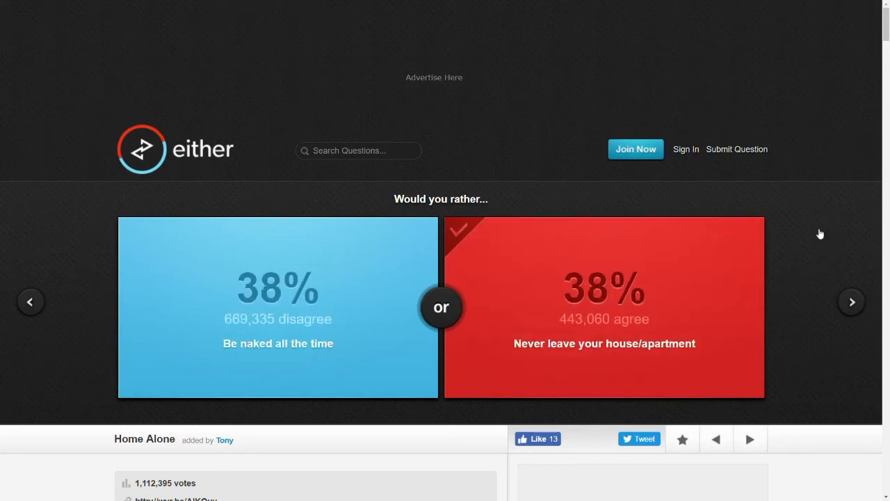
left_click(851, 302)
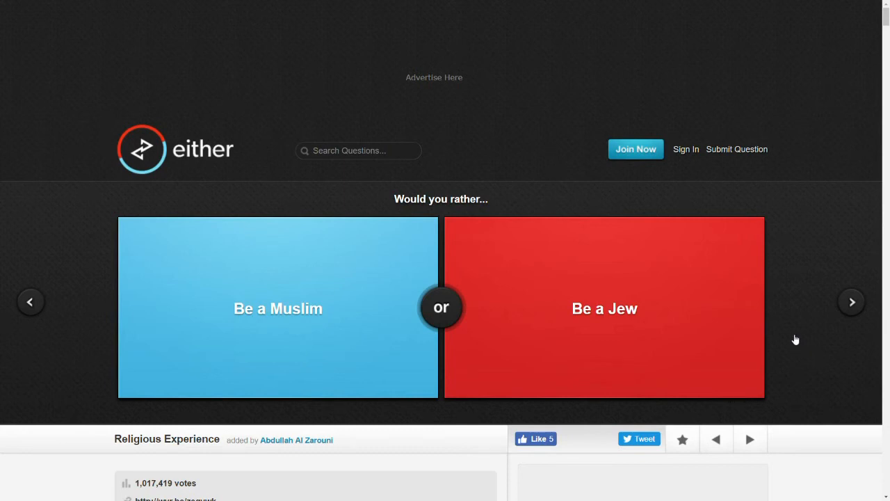
mouse_move(840, 310)
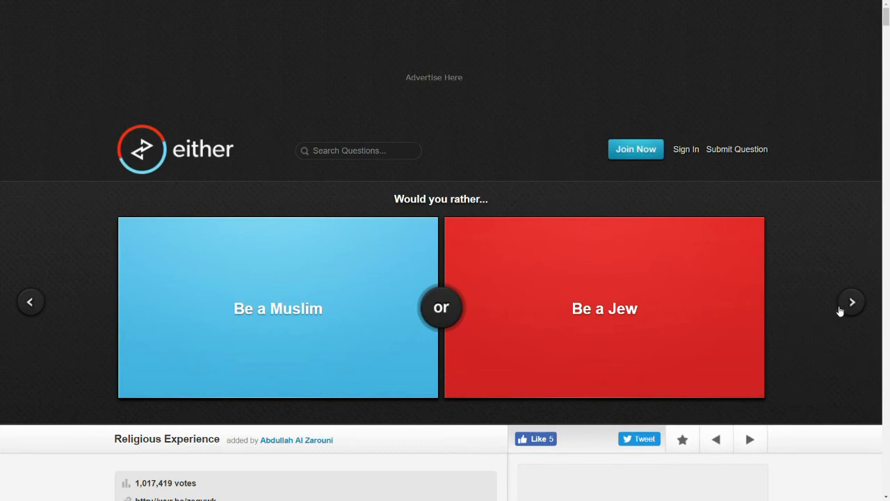
left_click(604, 308)
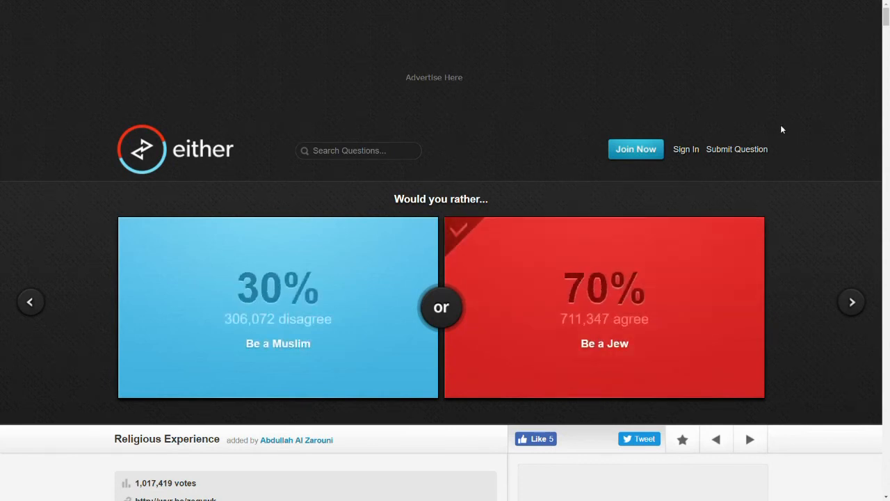
left_click(851, 301)
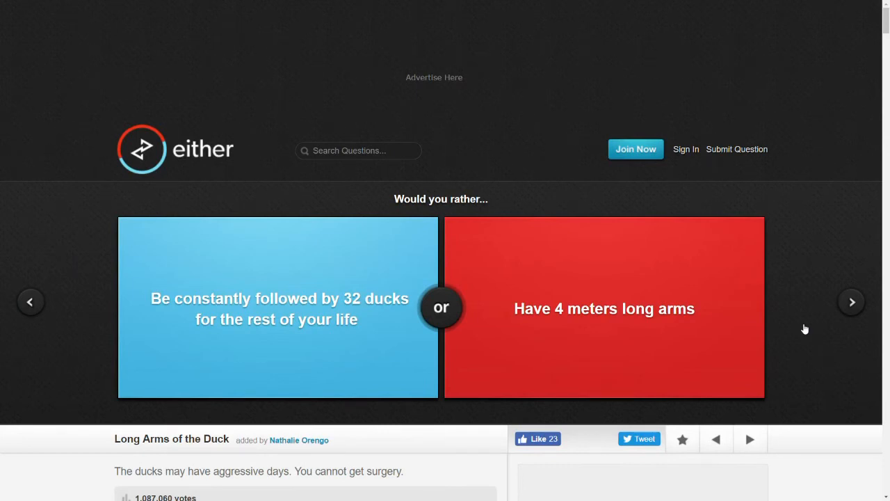
mouse_move(834, 301)
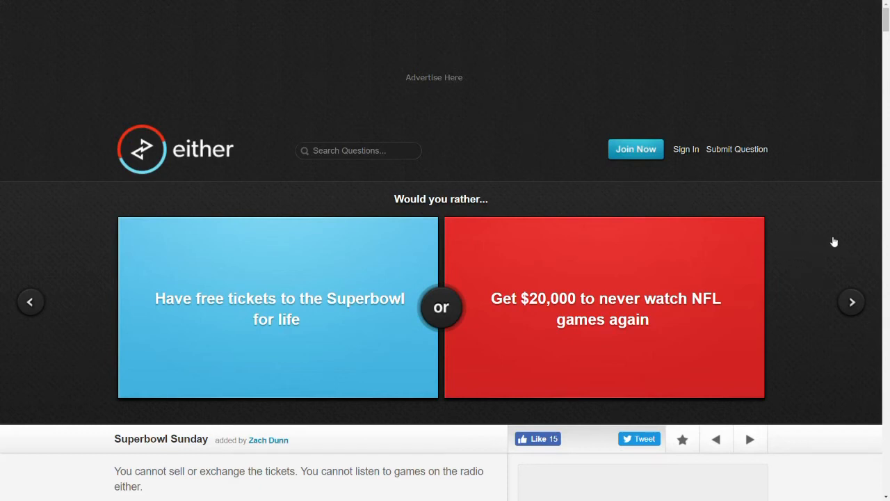
mouse_move(653, 257)
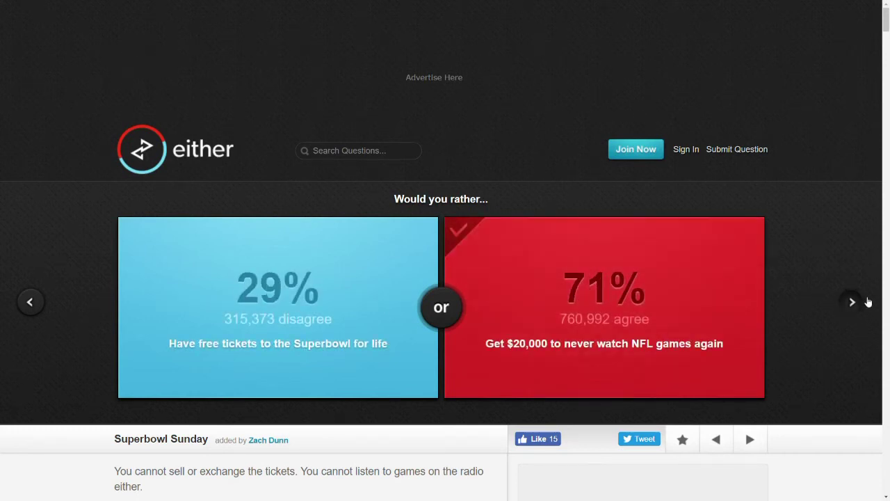
- Vote to learn guitar perfectly (43%) and be a world-class footballer (85%), advancing after each
left_click(851, 301)
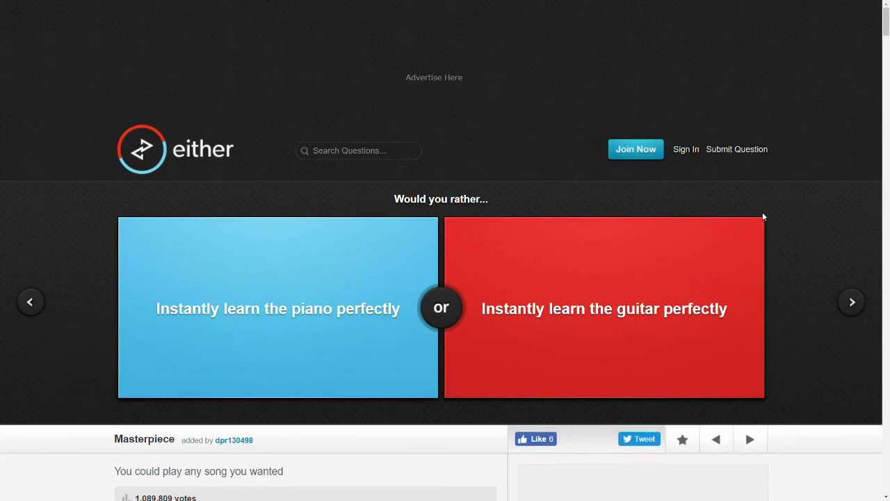
left_click(604, 308)
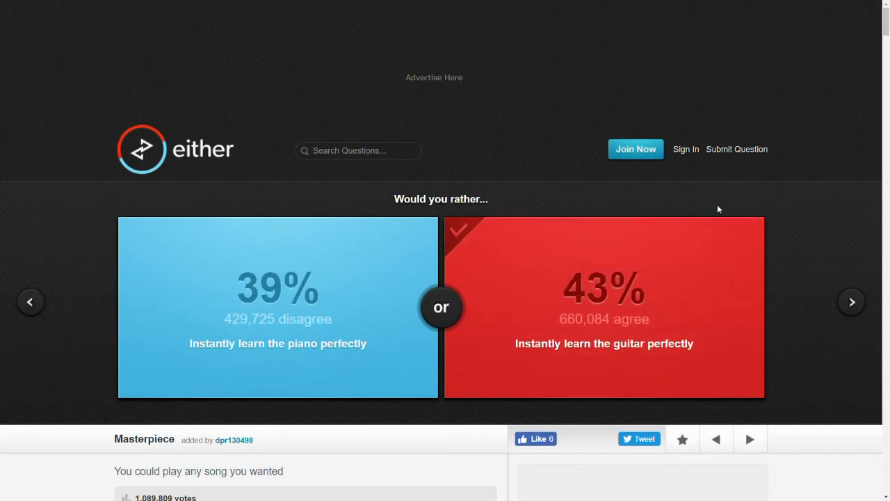
left_click(851, 301)
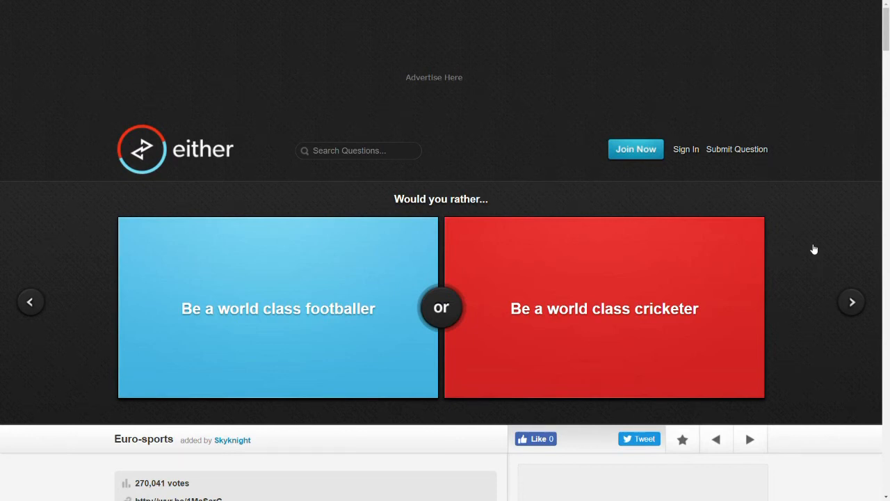
left_click(278, 308)
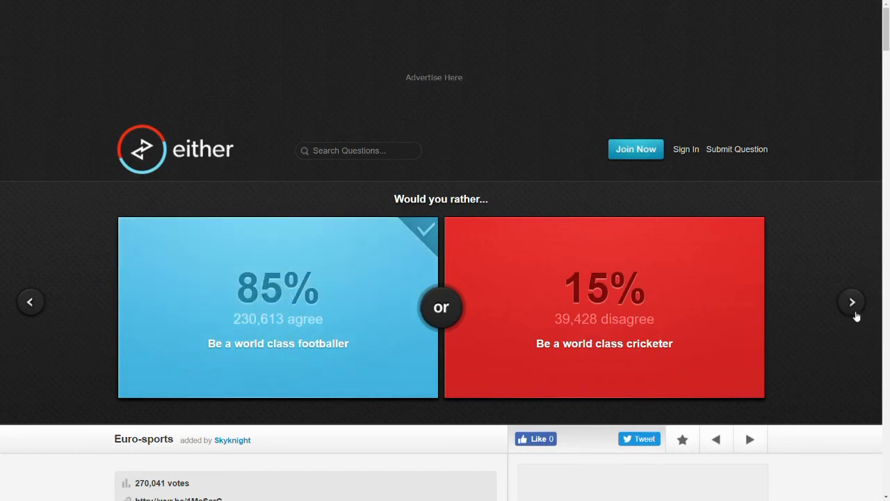
left_click(850, 301)
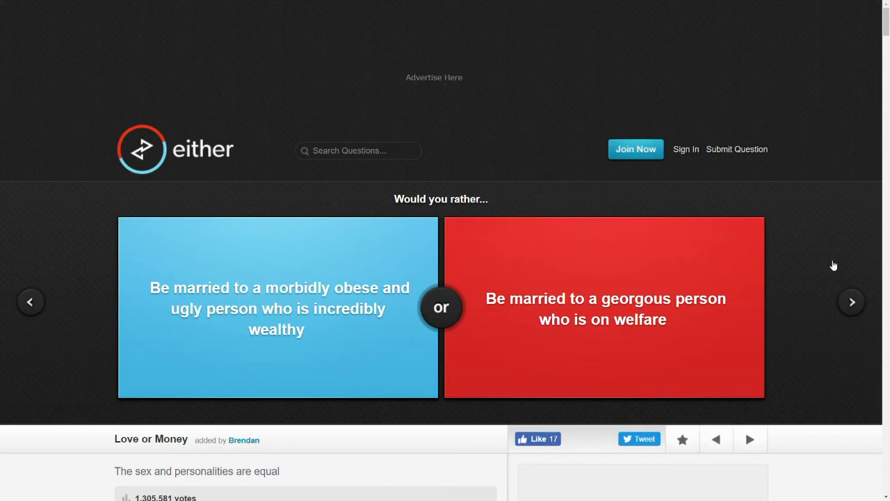
- Vote for the gorgeous welfare spouse, two-foot tail (80%), Sasquatch (39%) and $1 a day (62%)
left_click(603, 308)
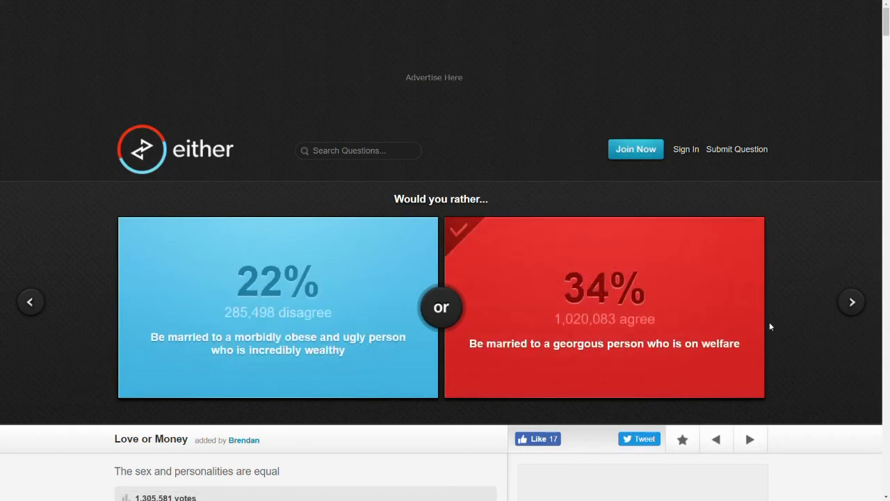
left_click(851, 301)
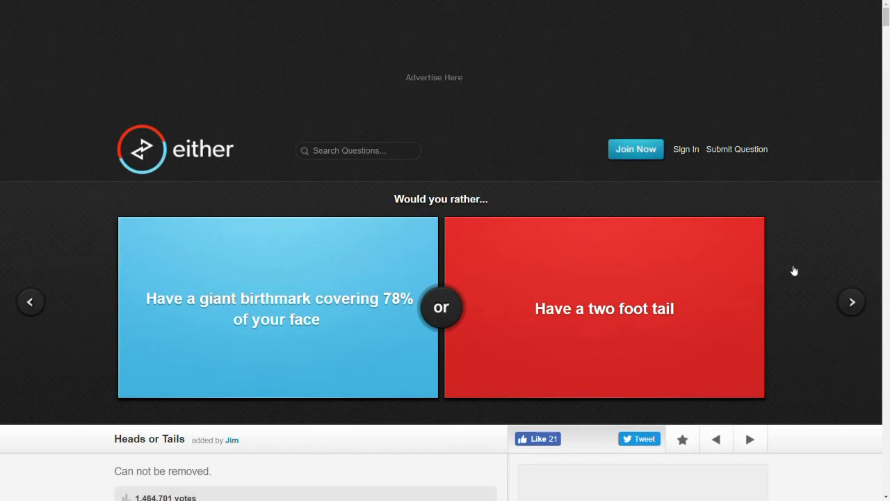
mouse_move(790, 248)
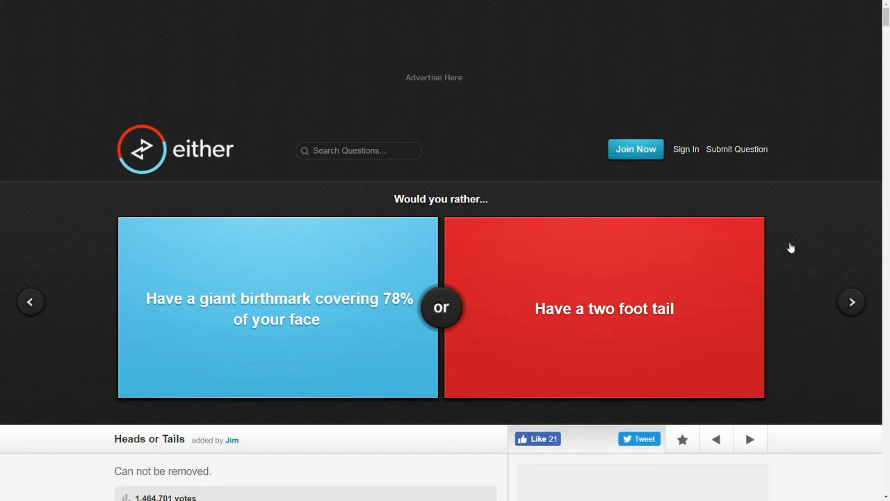
mouse_move(805, 254)
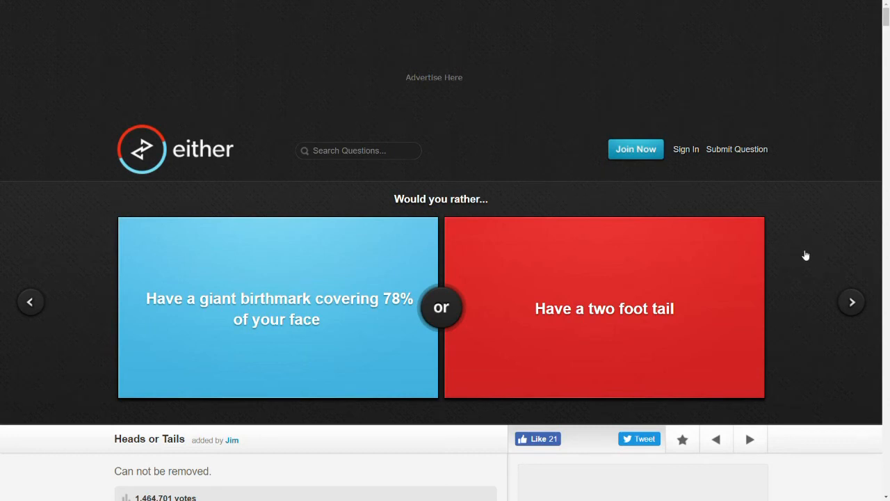
left_click(604, 308)
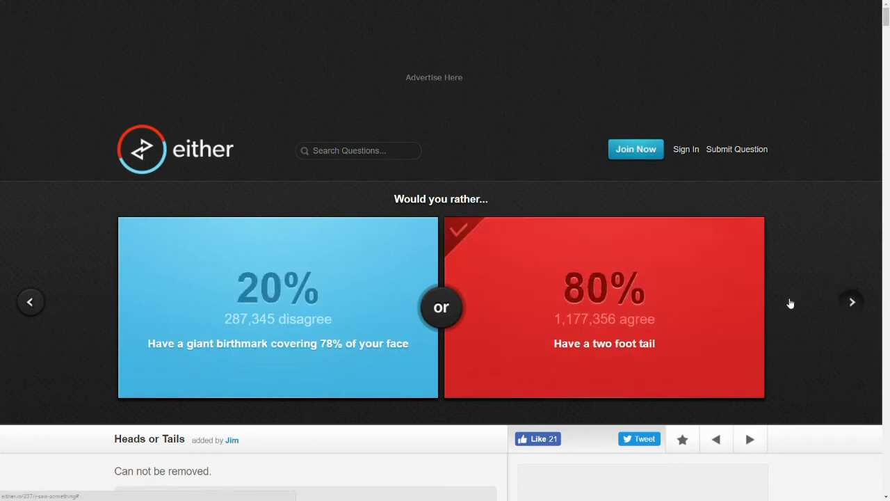
left_click(851, 301)
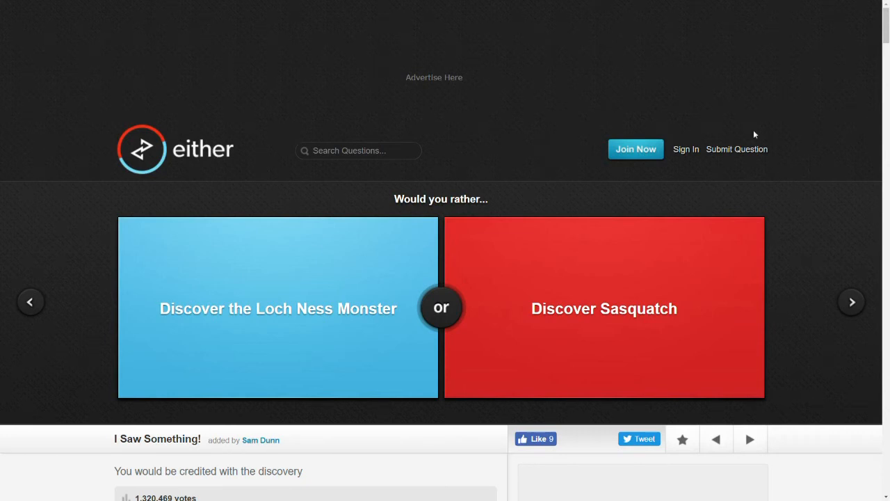
left_click(604, 308)
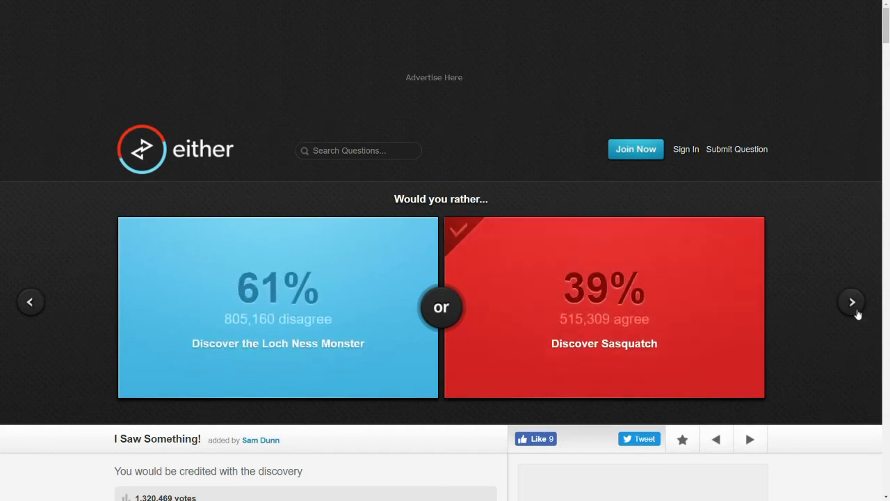
left_click(850, 301)
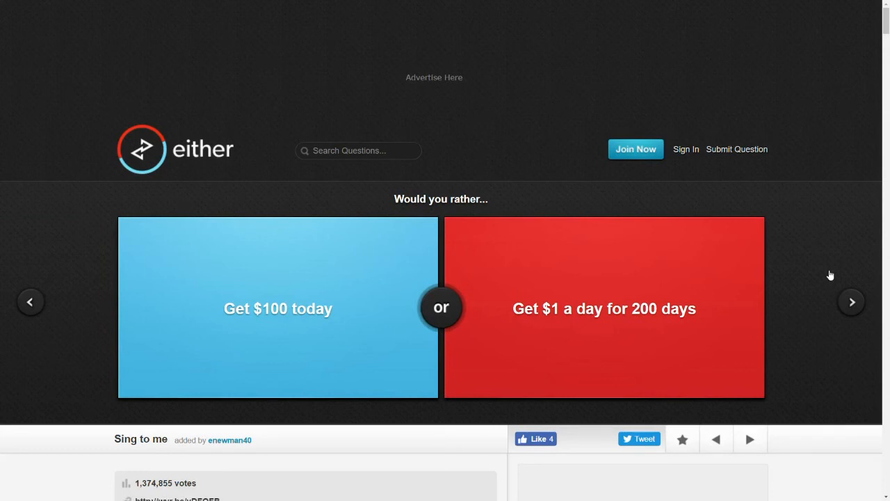
left_click(604, 308)
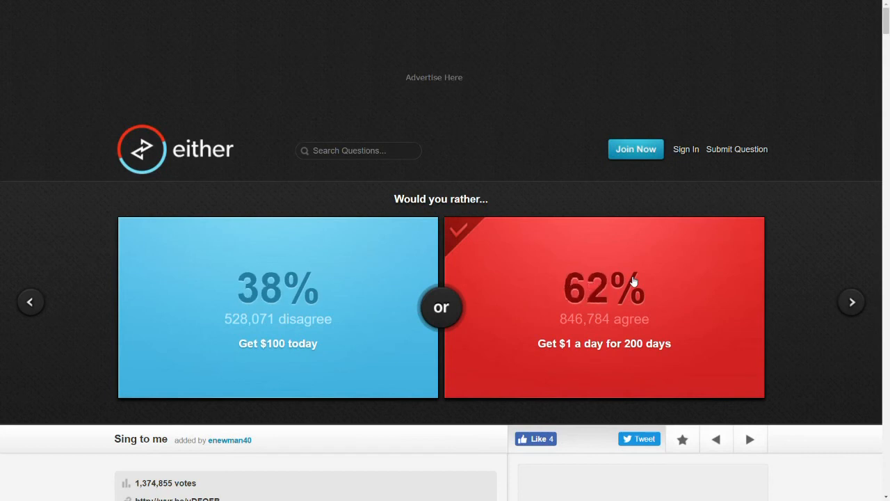
left_click(851, 301)
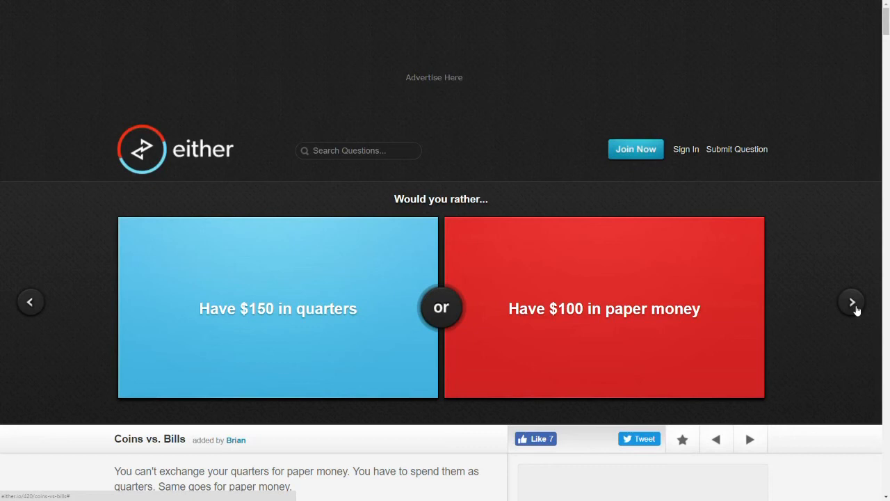
mouse_move(871, 297)
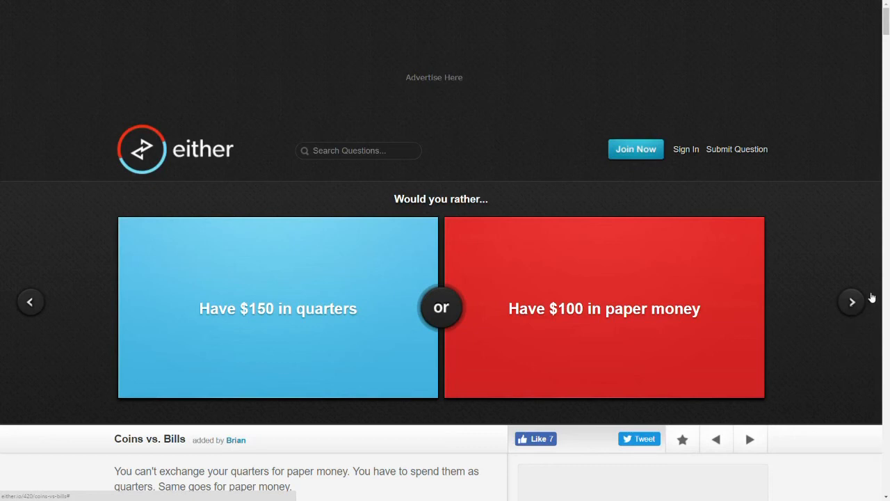
- Skip the quarters-versus-paper-money question and vote to be extremely unattractive (41%)
left_click(277, 308)
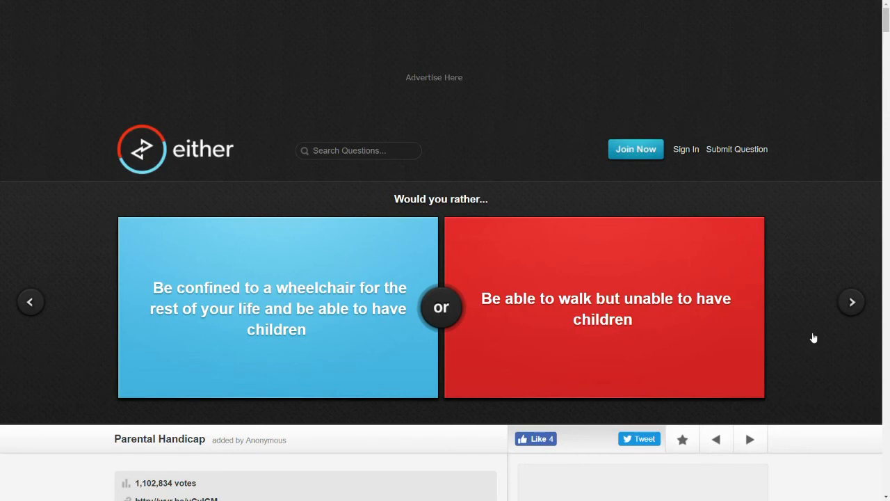
left_click(610, 308)
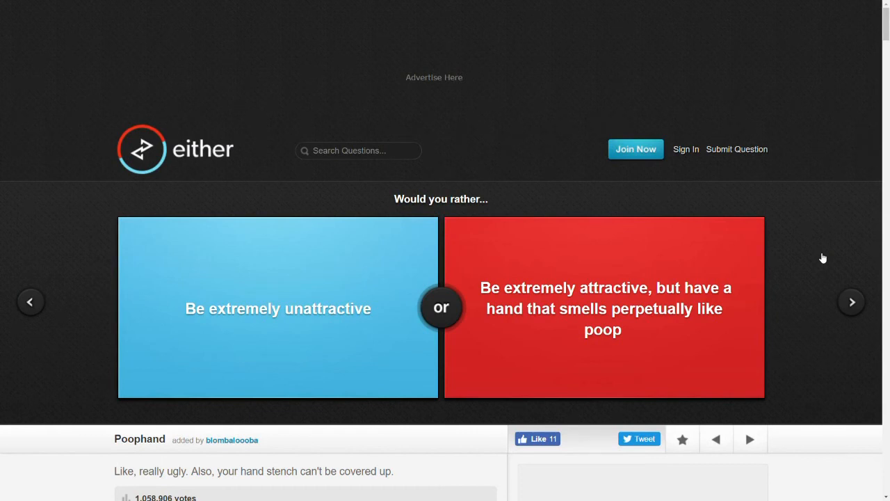
mouse_move(817, 241)
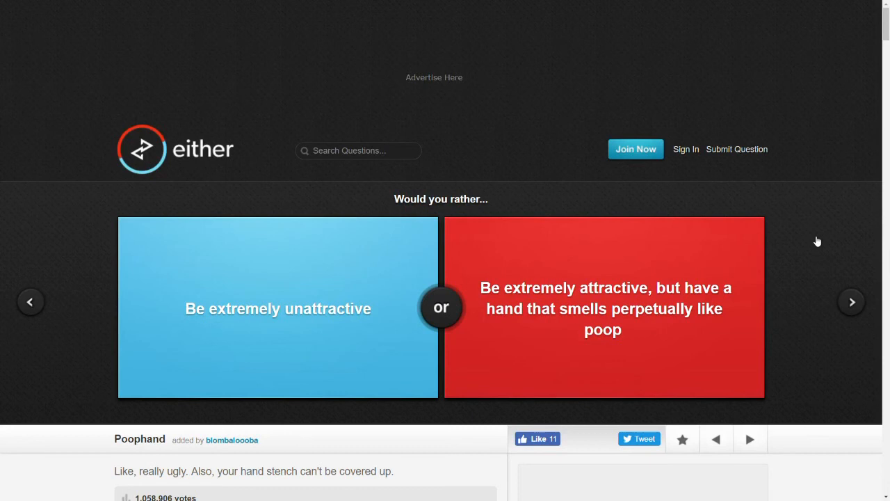
left_click(277, 309)
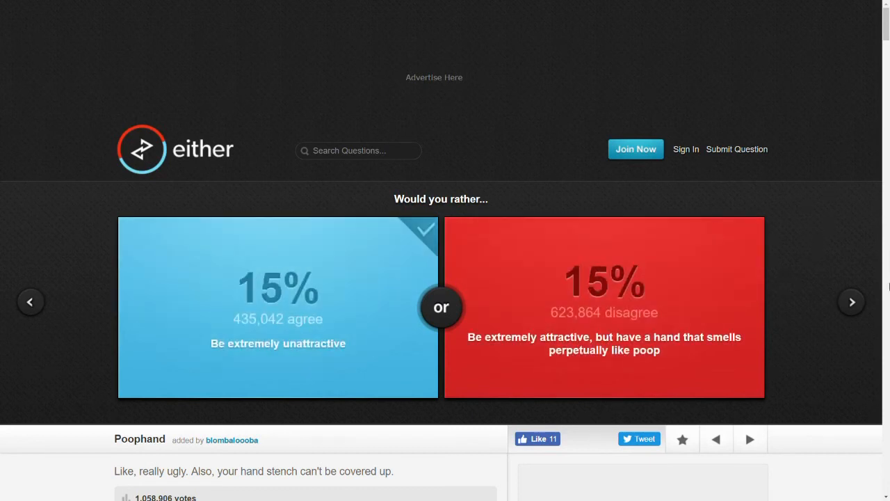
left_click(851, 301)
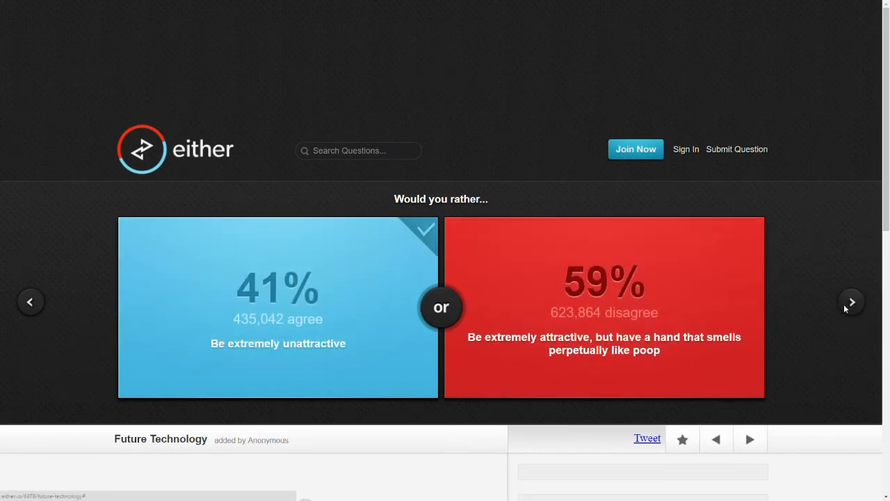
left_click(850, 301)
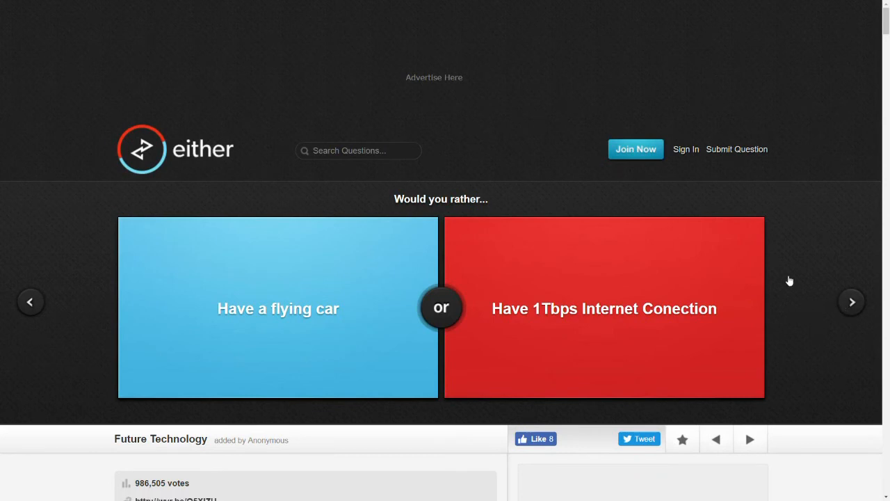
- Vote for a flying car, living in an anime, being a cat (37%) and mall cop (59%)
left_click(278, 308)
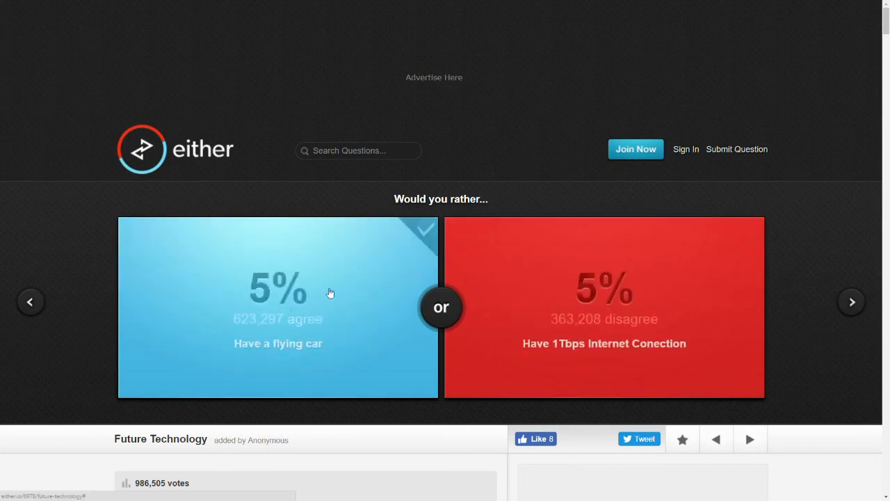
left_click(851, 301)
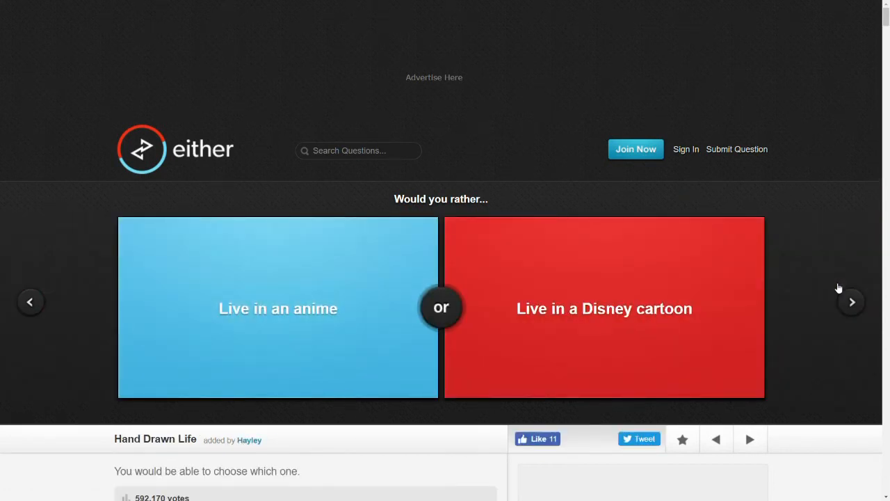
left_click(277, 308)
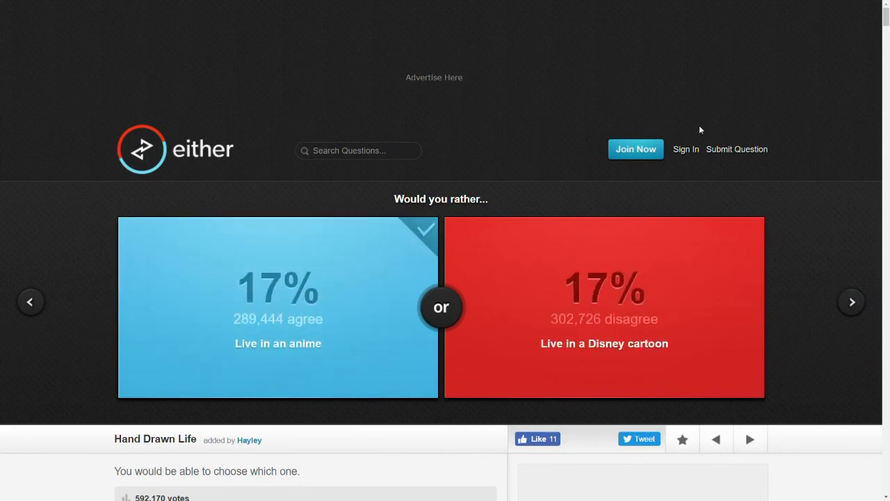
left_click(852, 301)
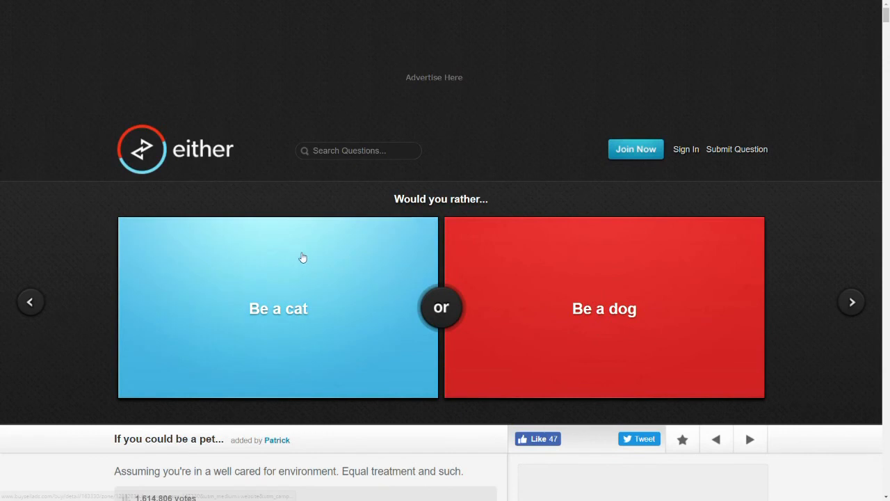
left_click(278, 308)
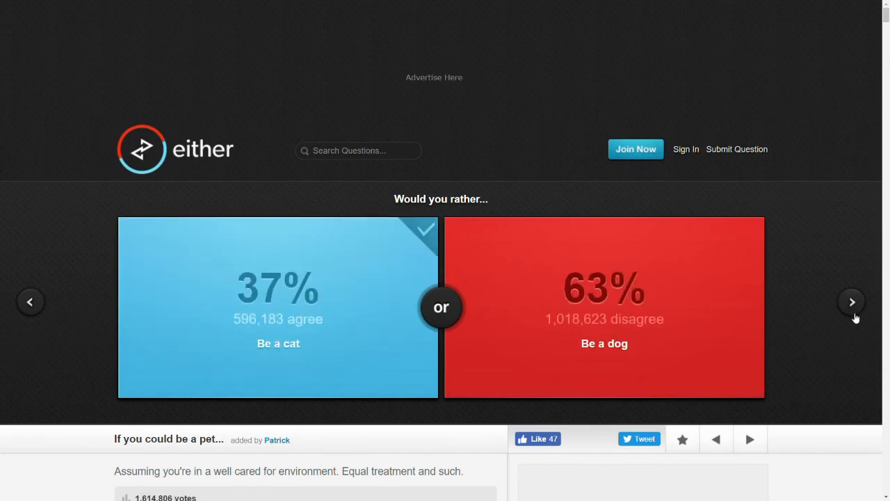
left_click(851, 302)
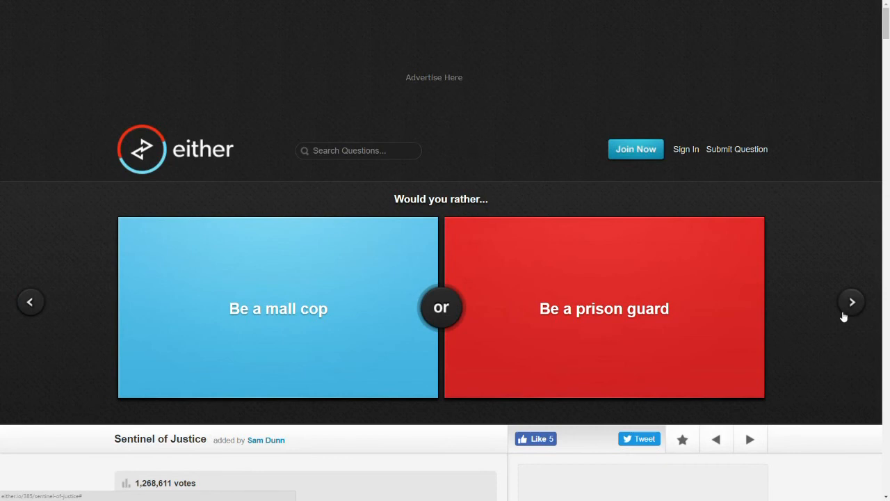
left_click(278, 308)
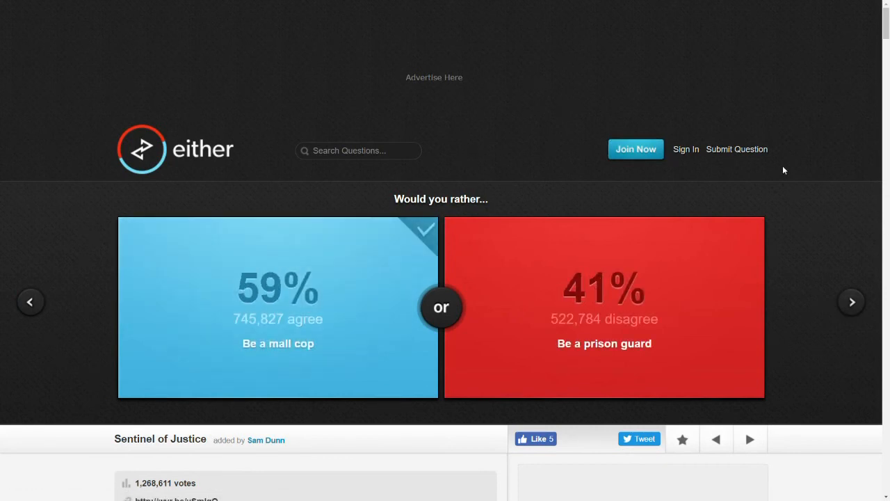
left_click(851, 301)
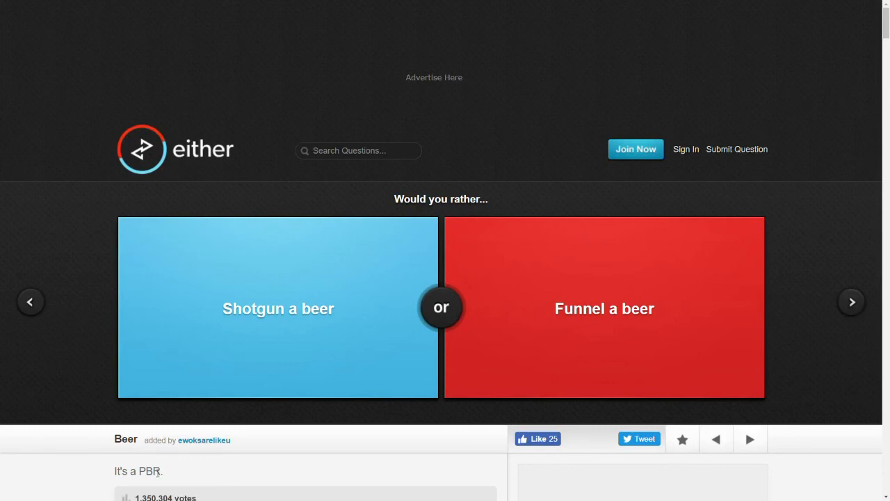
mouse_move(751, 182)
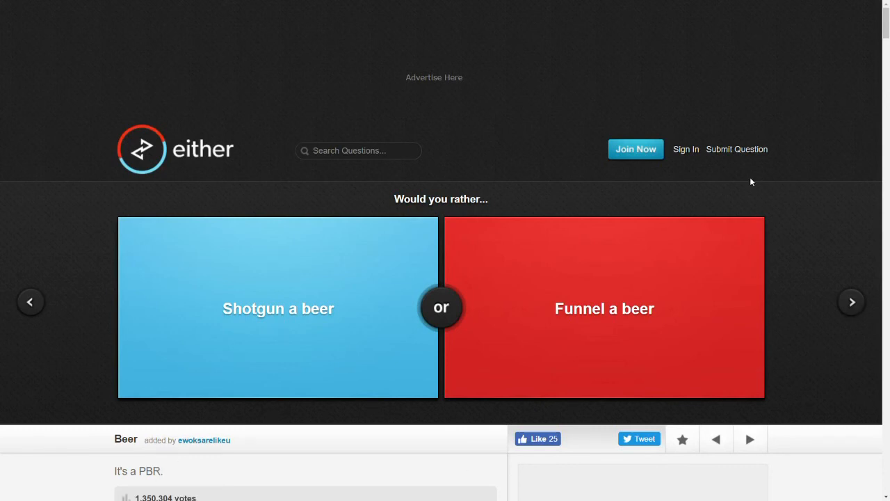
mouse_move(423, 260)
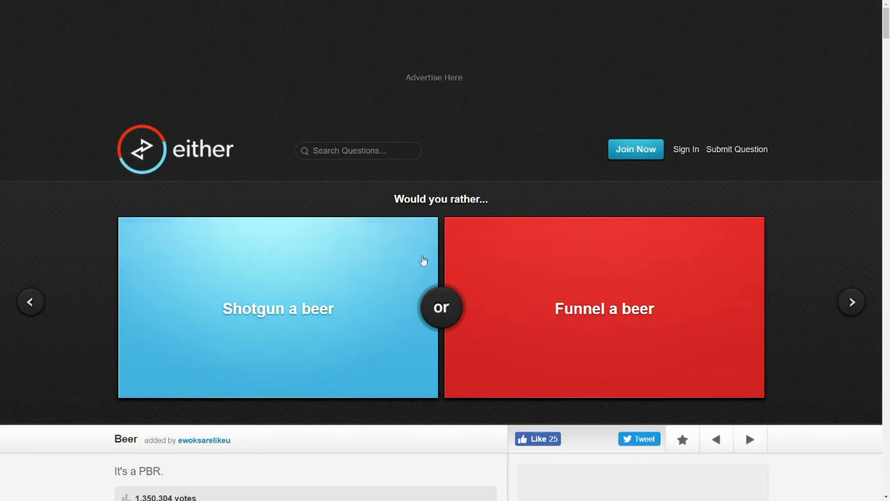
- Vote to shotgun a beer (66%) and always have bad hair (82%), then pass the drooling question
left_click(278, 308)
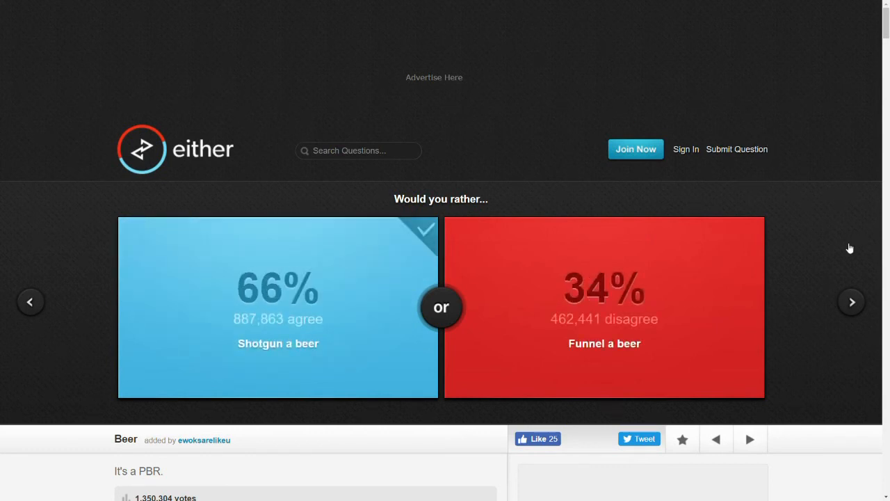
left_click(851, 301)
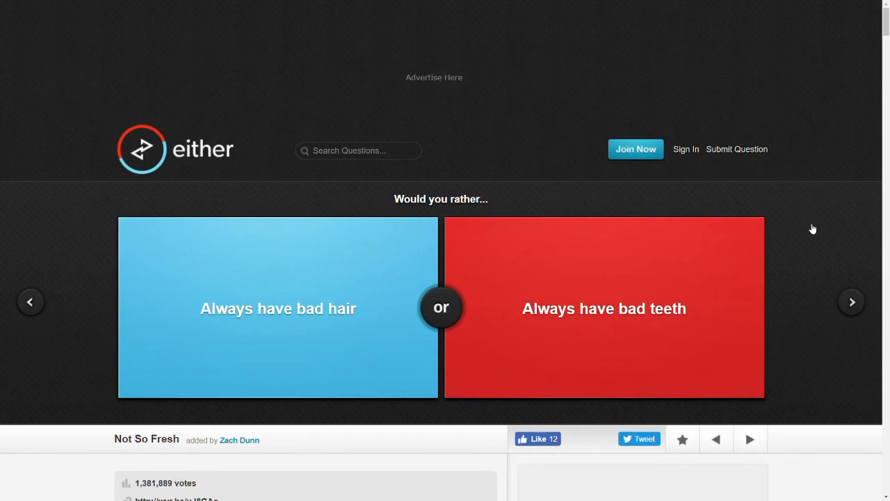
left_click(277, 308)
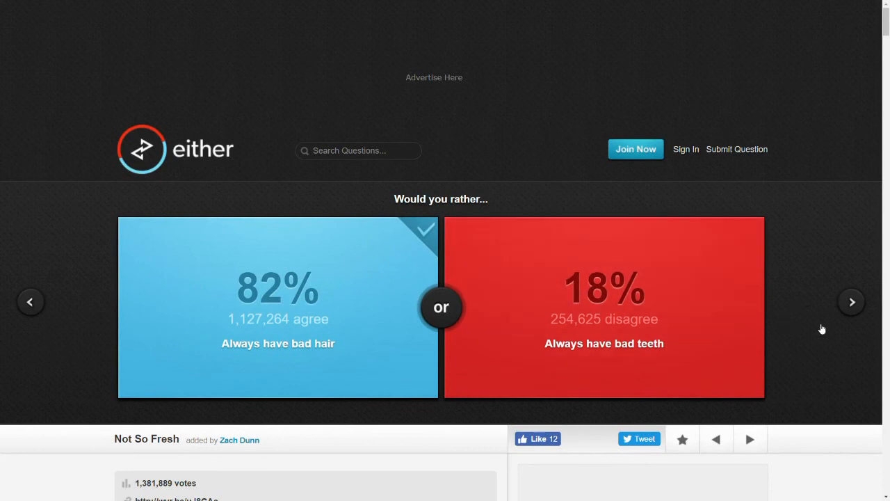
left_click(851, 302)
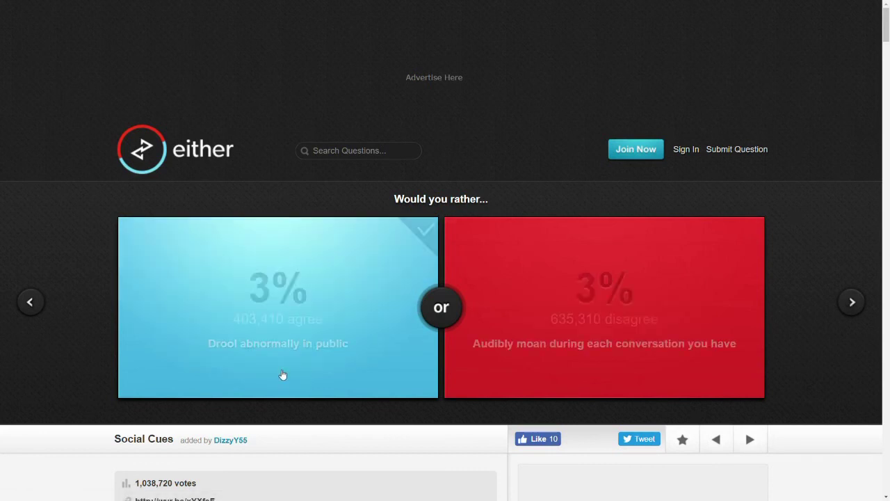
left_click(851, 301)
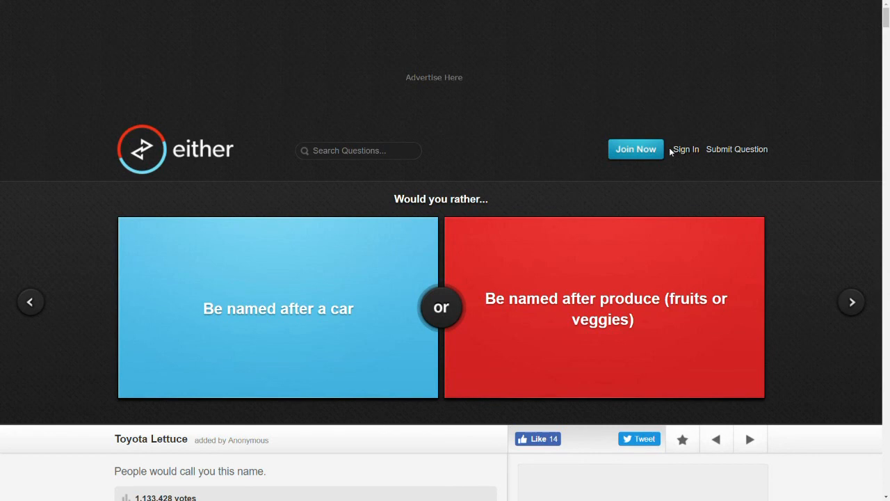
- Vote to be named after a car (81%) and pick the picture option (67%) on Dry Spell
left_click(277, 308)
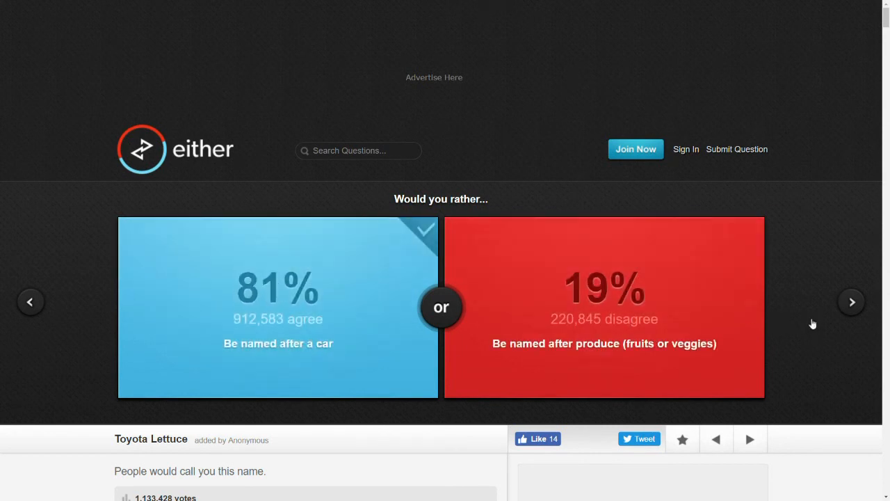
left_click(851, 302)
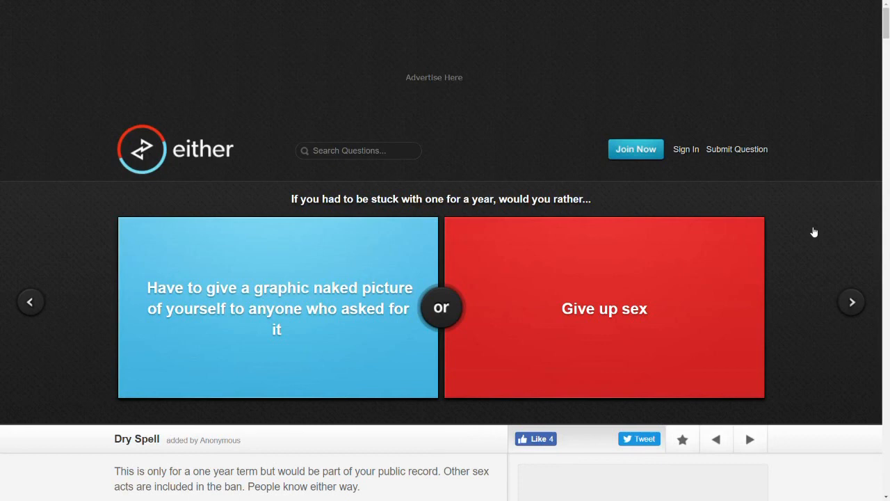
mouse_move(748, 254)
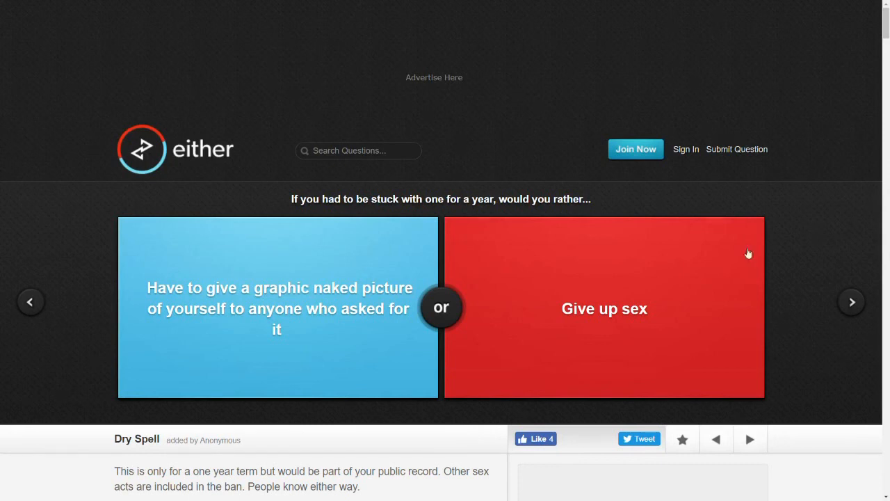
left_click(278, 308)
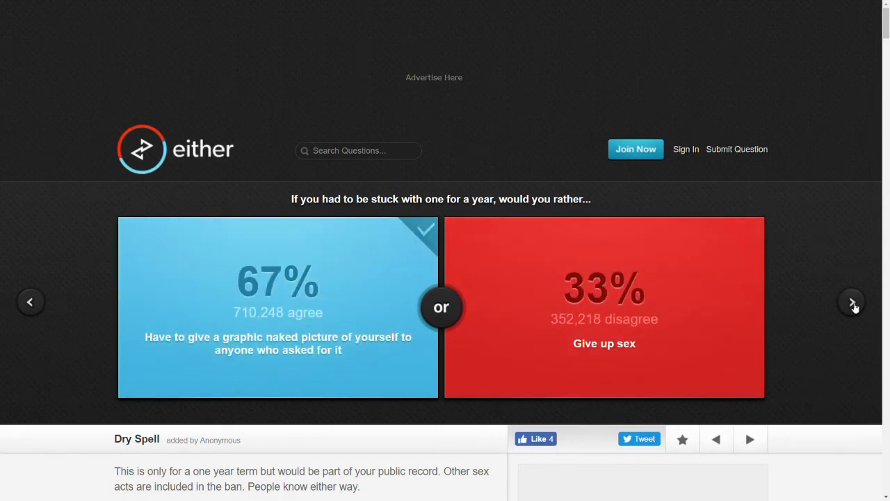
left_click(851, 303)
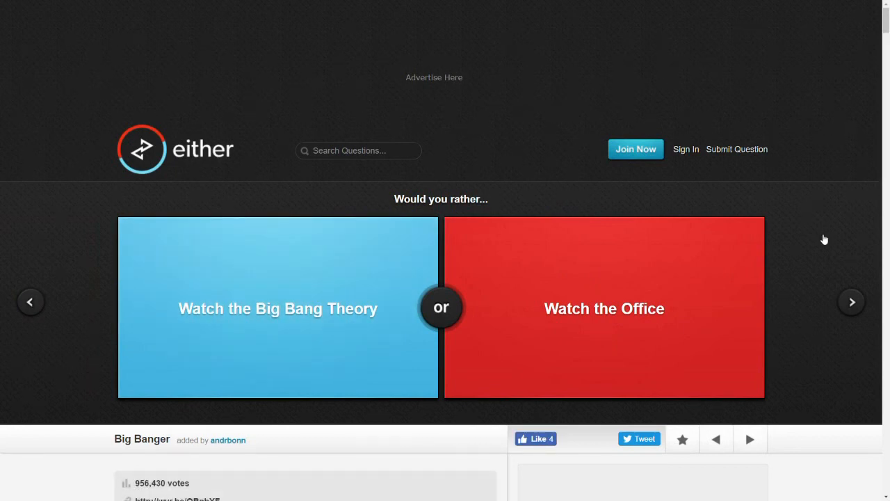
- Answer the Big Bang Theory-or-The Office question and the flying question
left_click(605, 308)
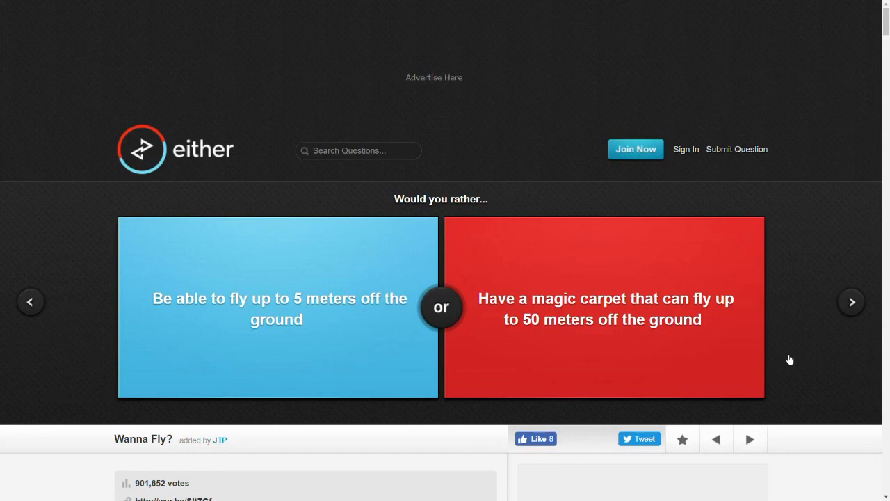
left_click(277, 307)
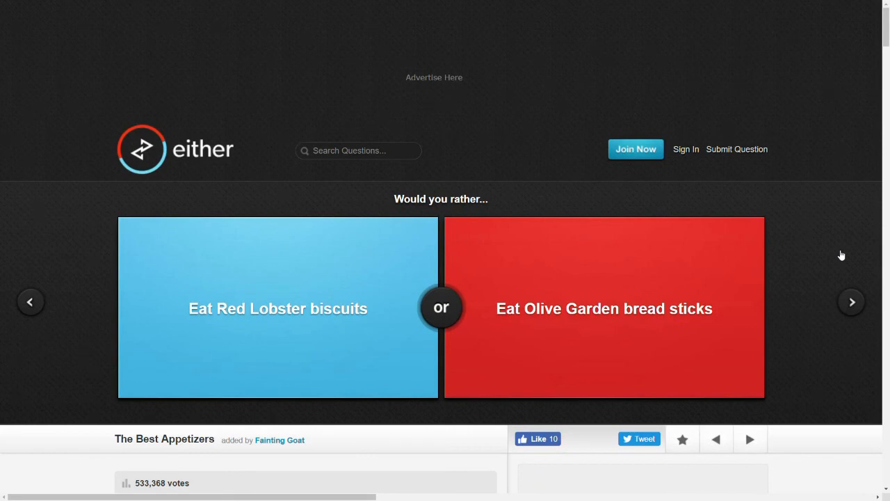
mouse_move(838, 309)
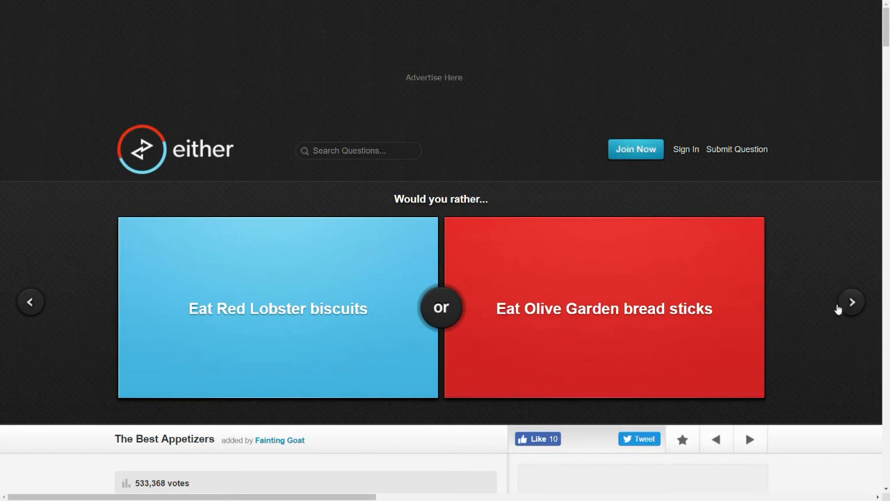
mouse_move(806, 331)
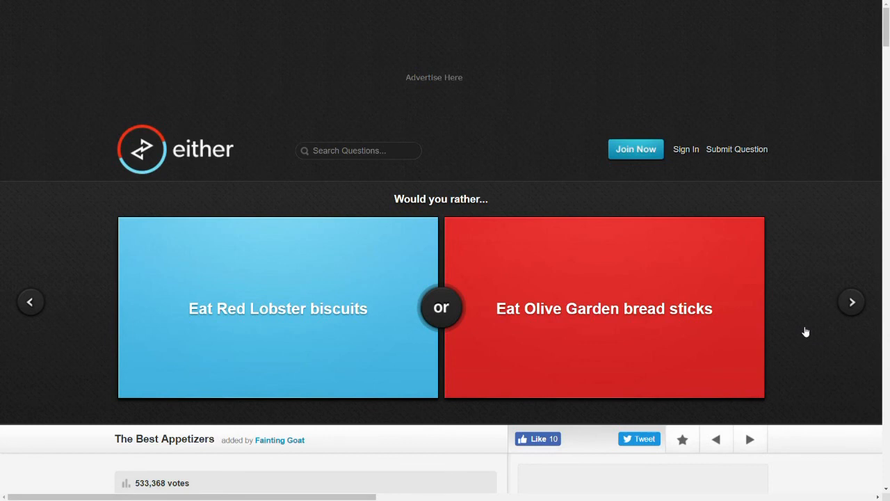
mouse_move(795, 321)
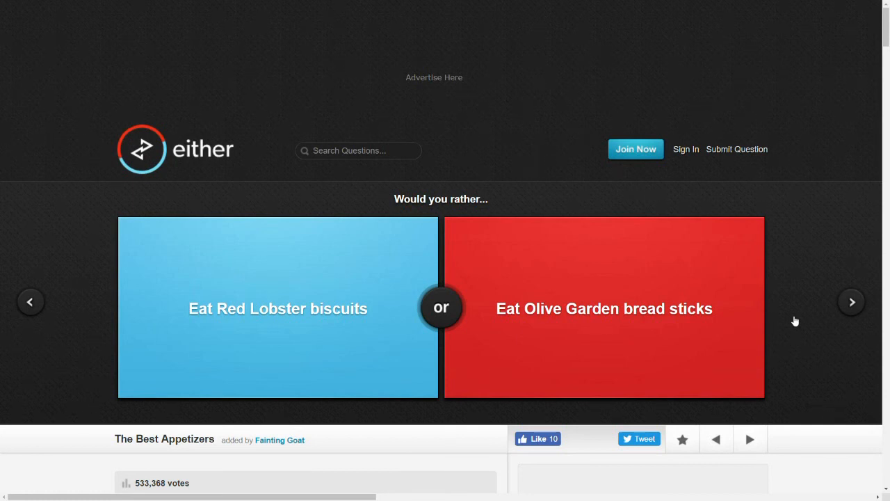
mouse_move(807, 323)
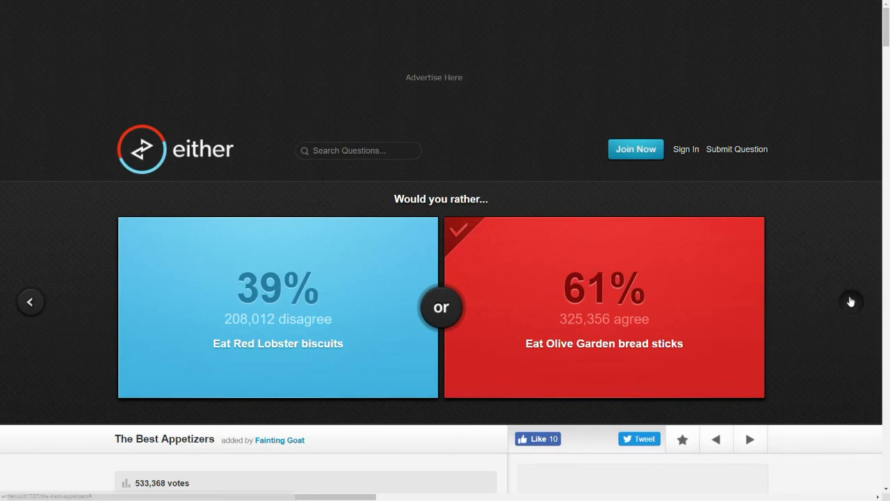
- Answer the 1st grade education question and vote to be stabbed in the stomach (46%)
left_click(851, 301)
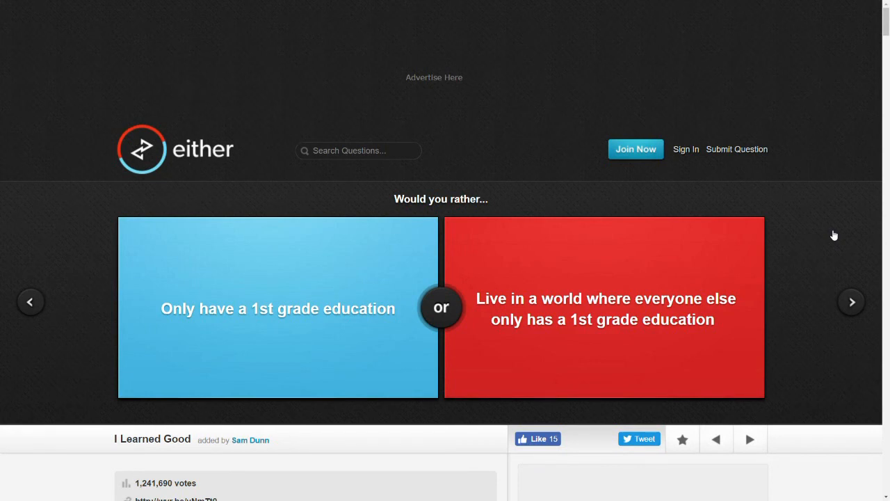
left_click(604, 315)
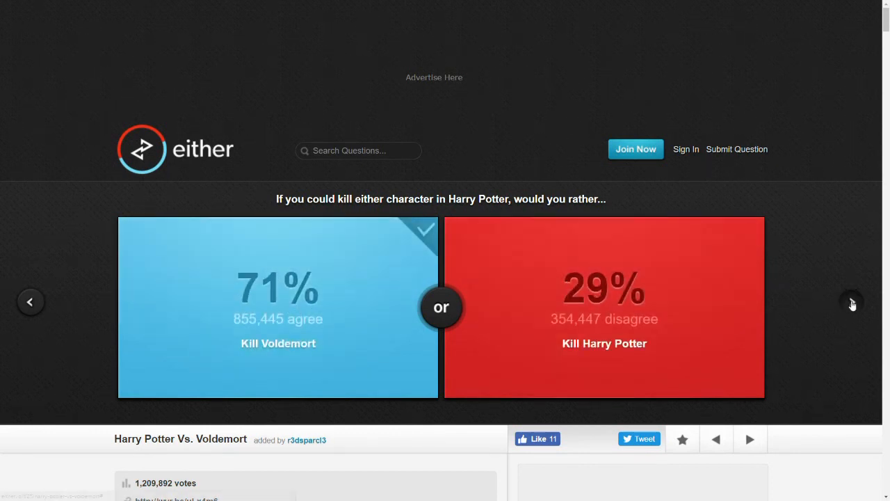
left_click(851, 304)
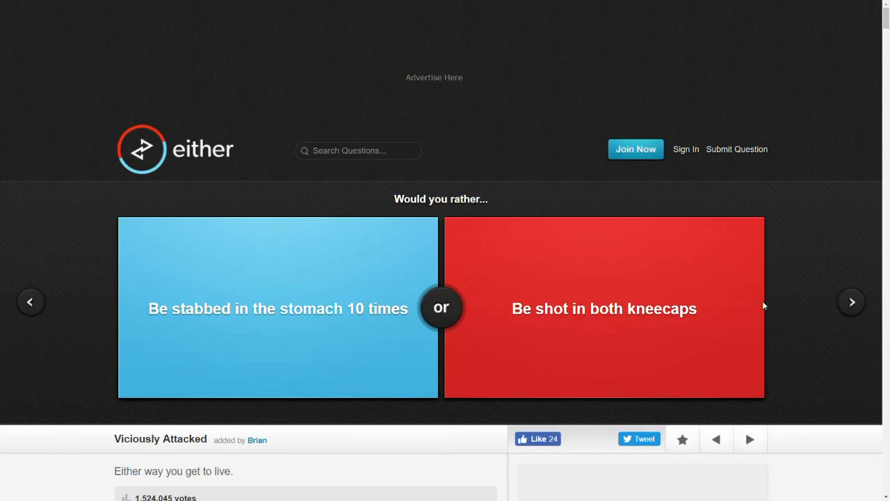
left_click(277, 308)
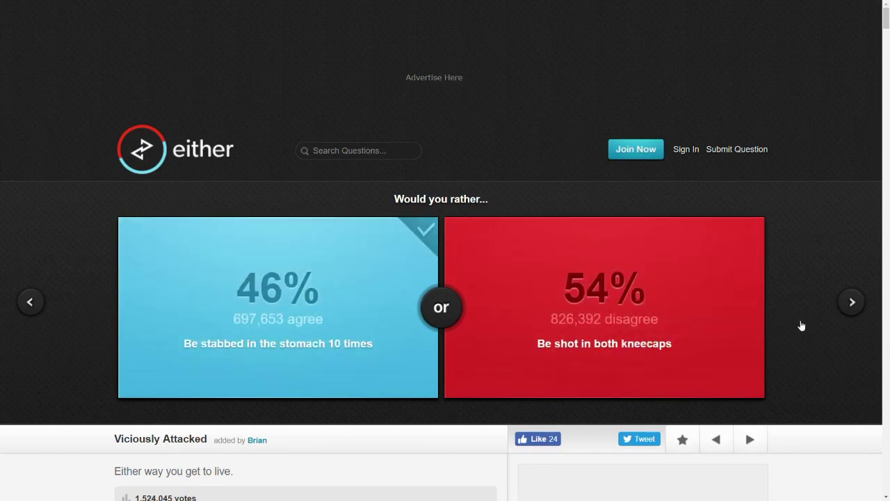
left_click(850, 301)
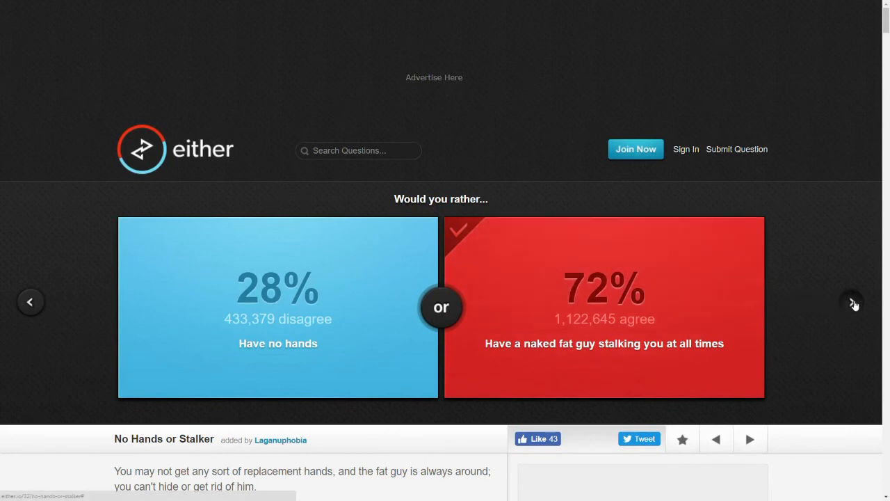
- Vote to always have chapped lips, at 49% against 51% for the itch
left_click(852, 303)
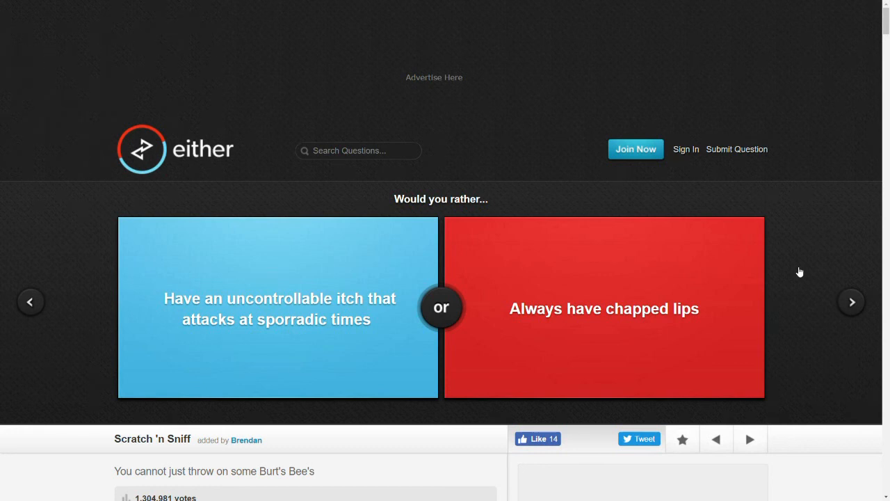
left_click(603, 308)
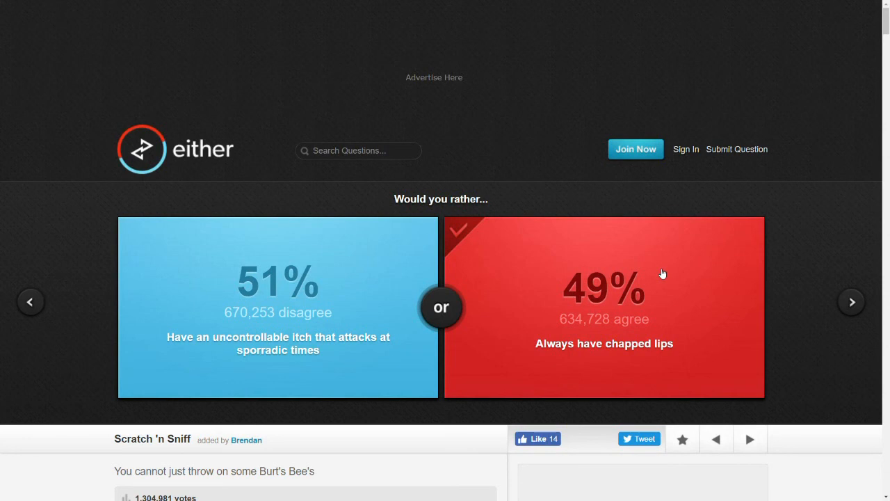
mouse_move(331, 244)
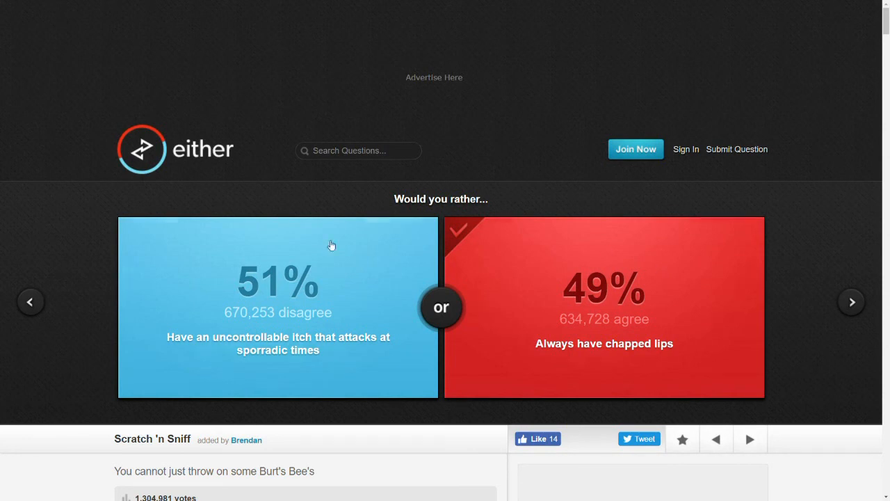